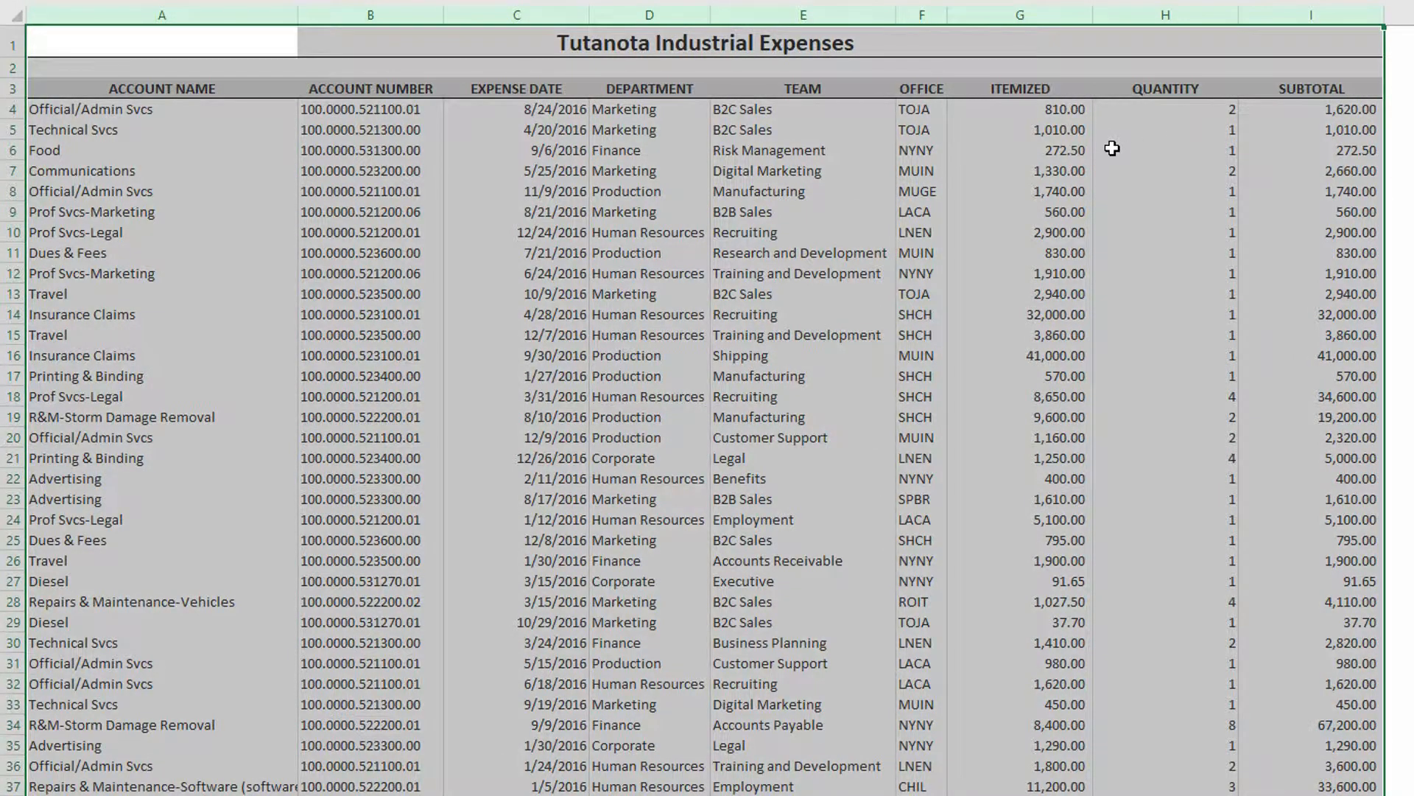
# Step: Review the OFFICE codes (TOJA, NYNY, MUGE) and team column in the expense data
pyautogui.click(921, 15)
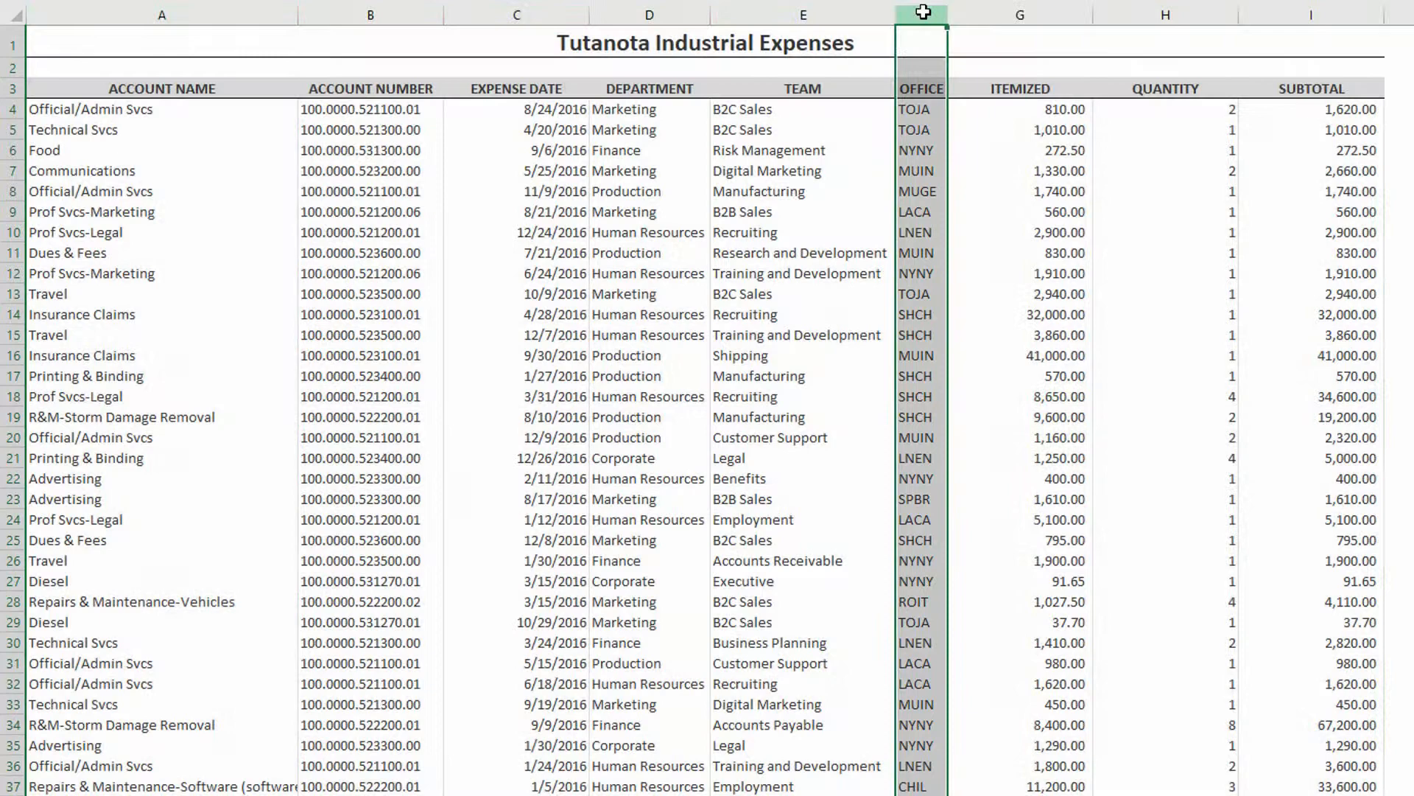
pyautogui.click(922, 14)
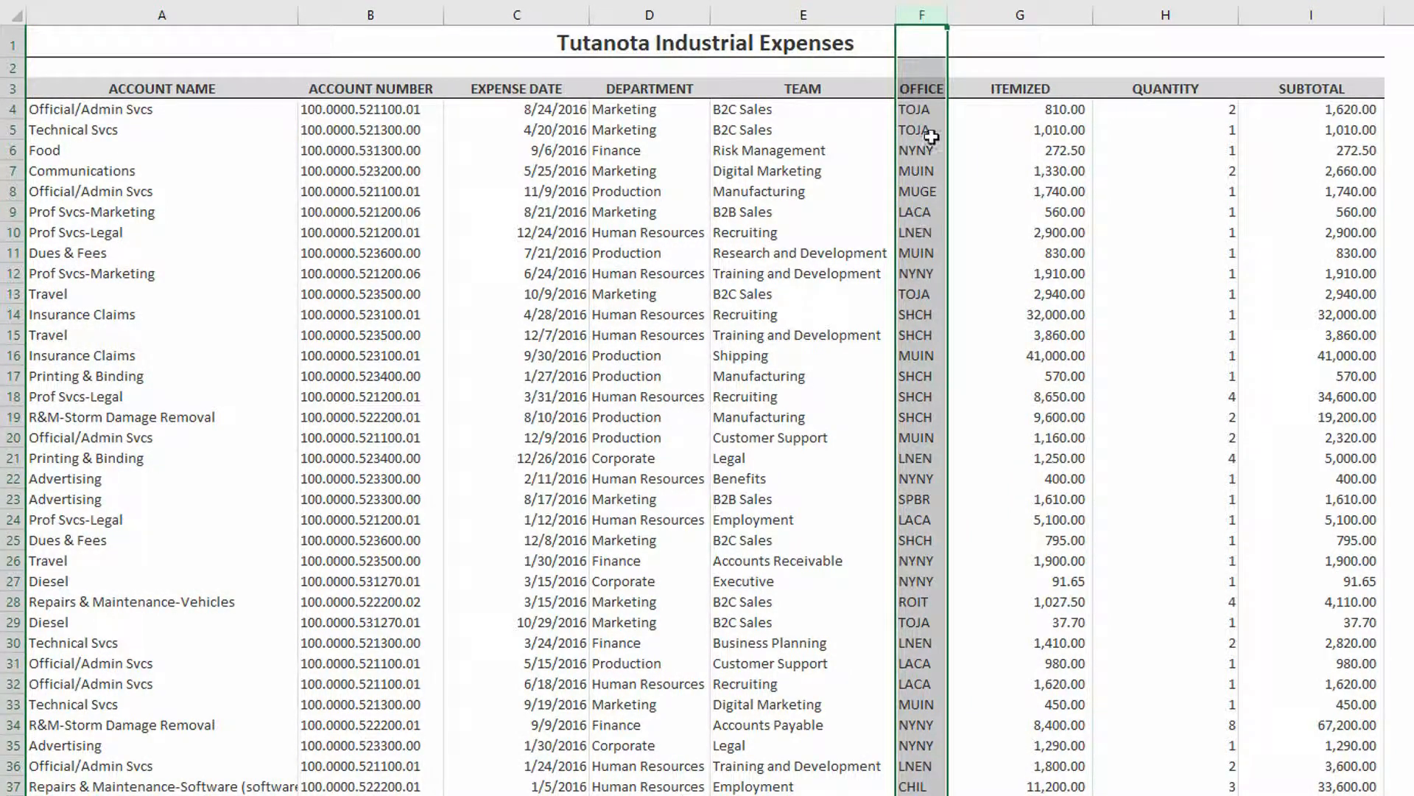
pyautogui.click(921, 109)
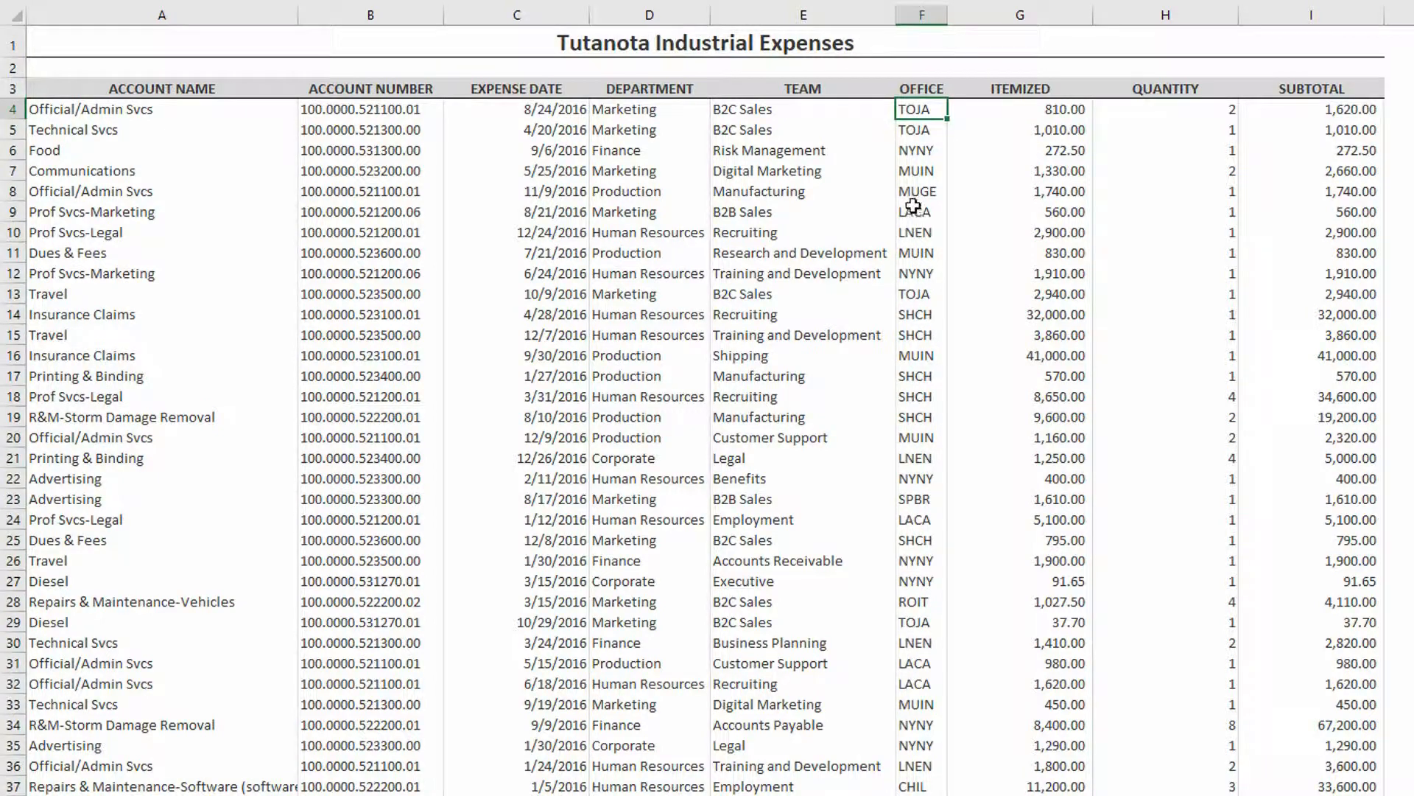
pyautogui.click(919, 151)
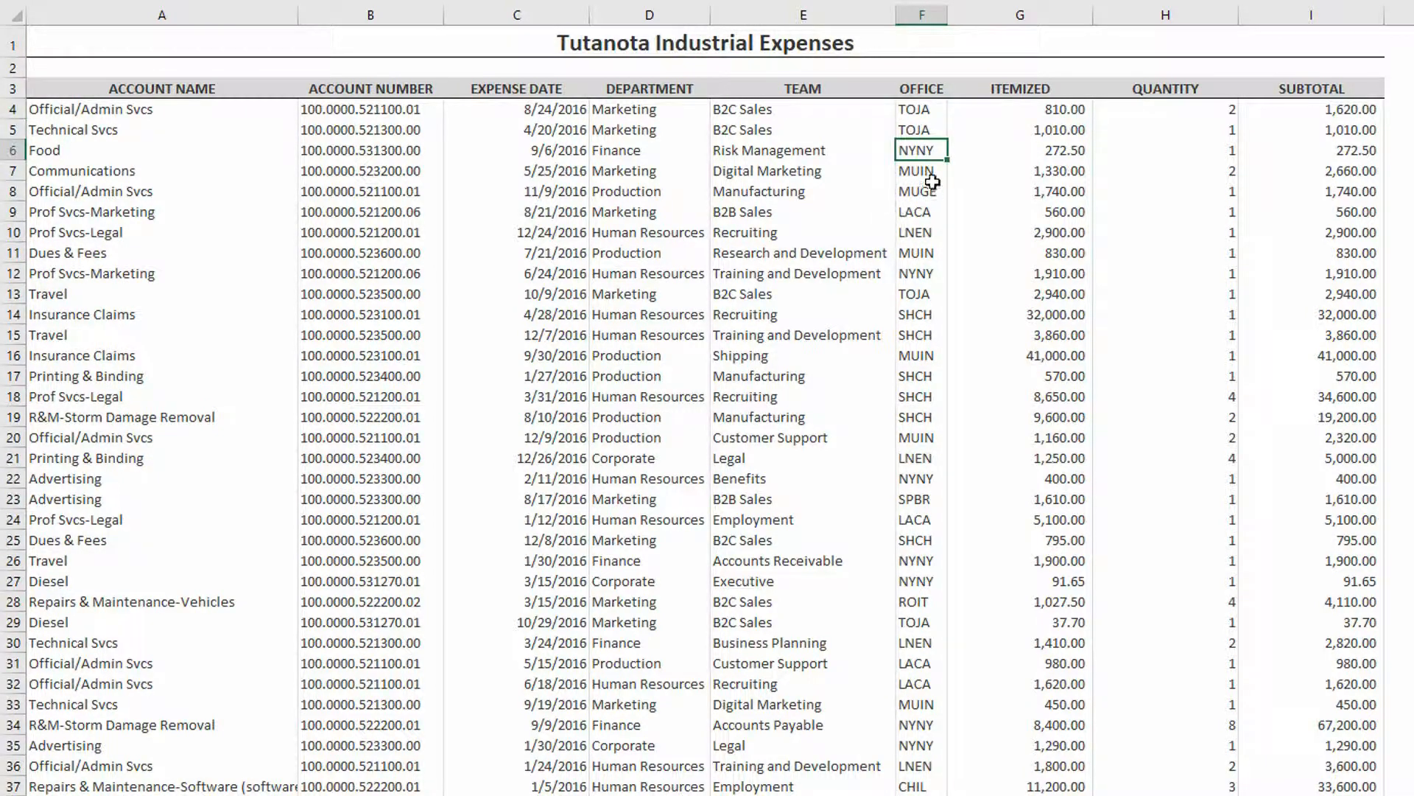
pyautogui.click(921, 191)
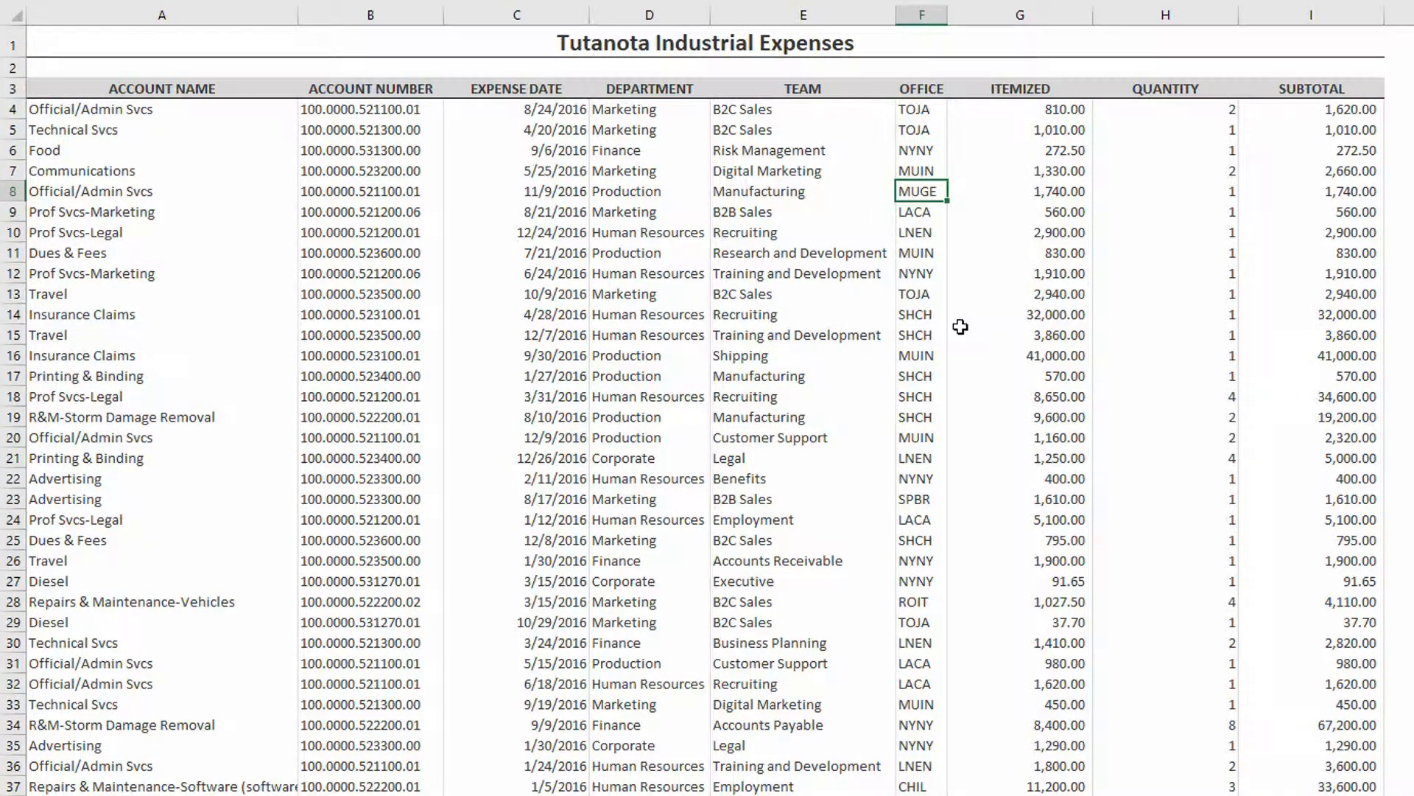
pyautogui.moveTo(957, 318)
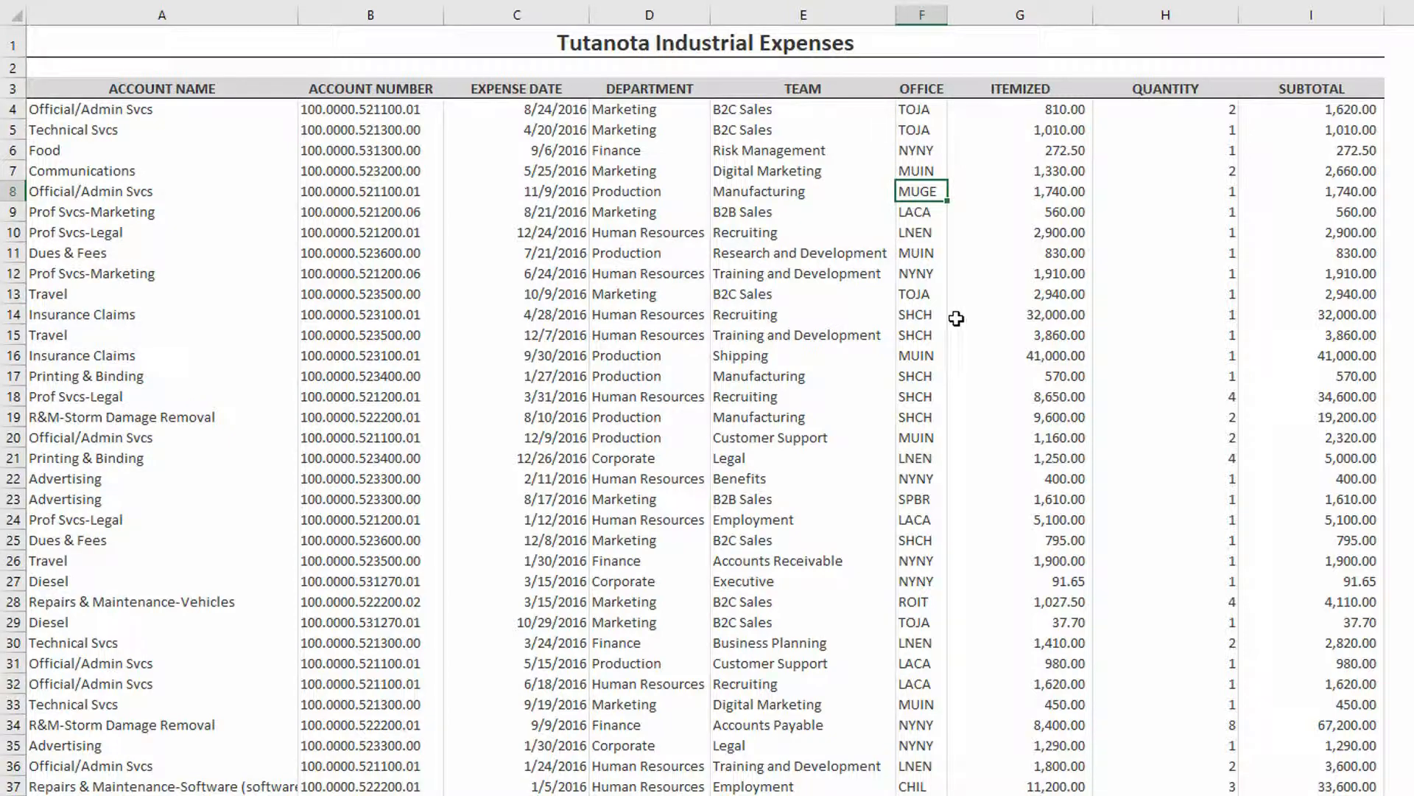
pyautogui.moveTo(930, 296)
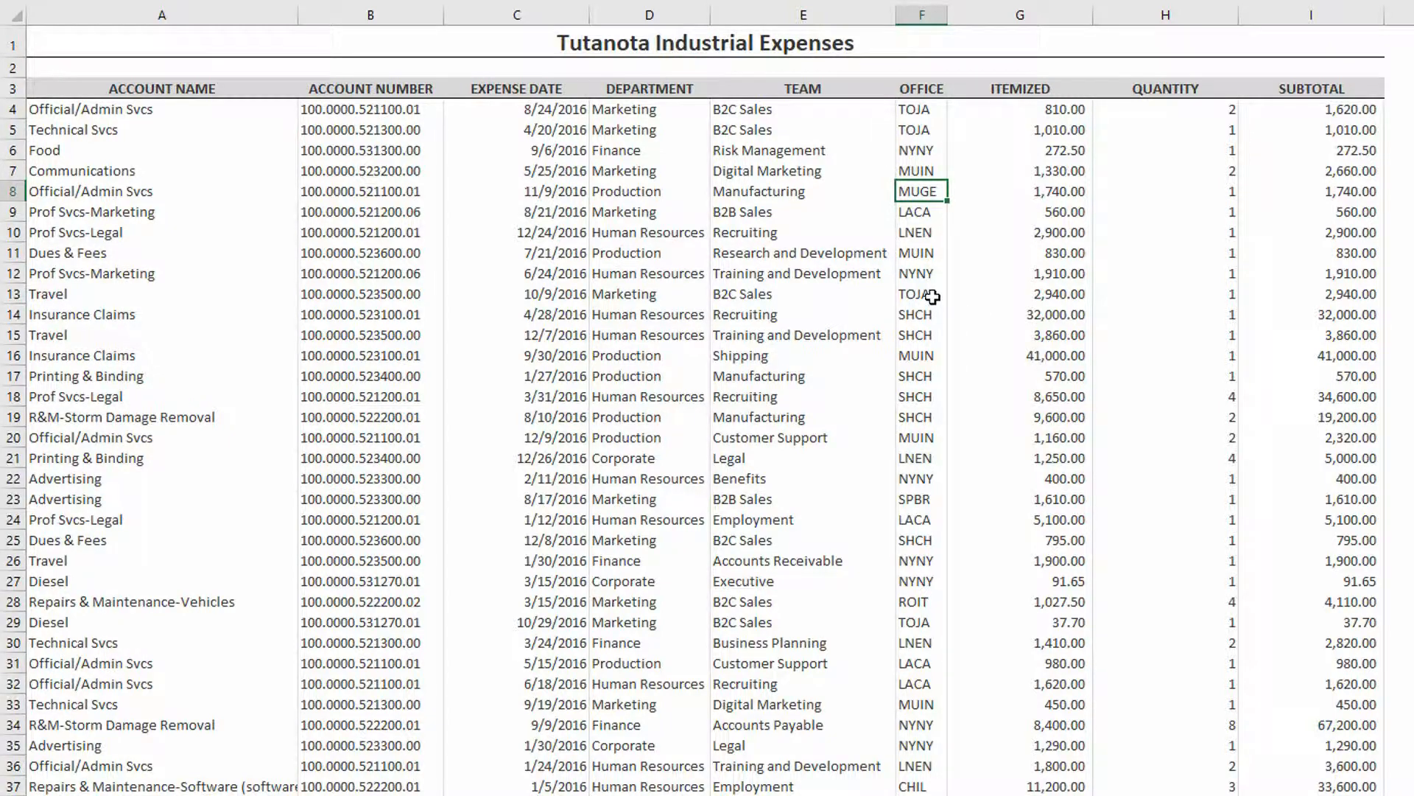
pyautogui.click(921, 15)
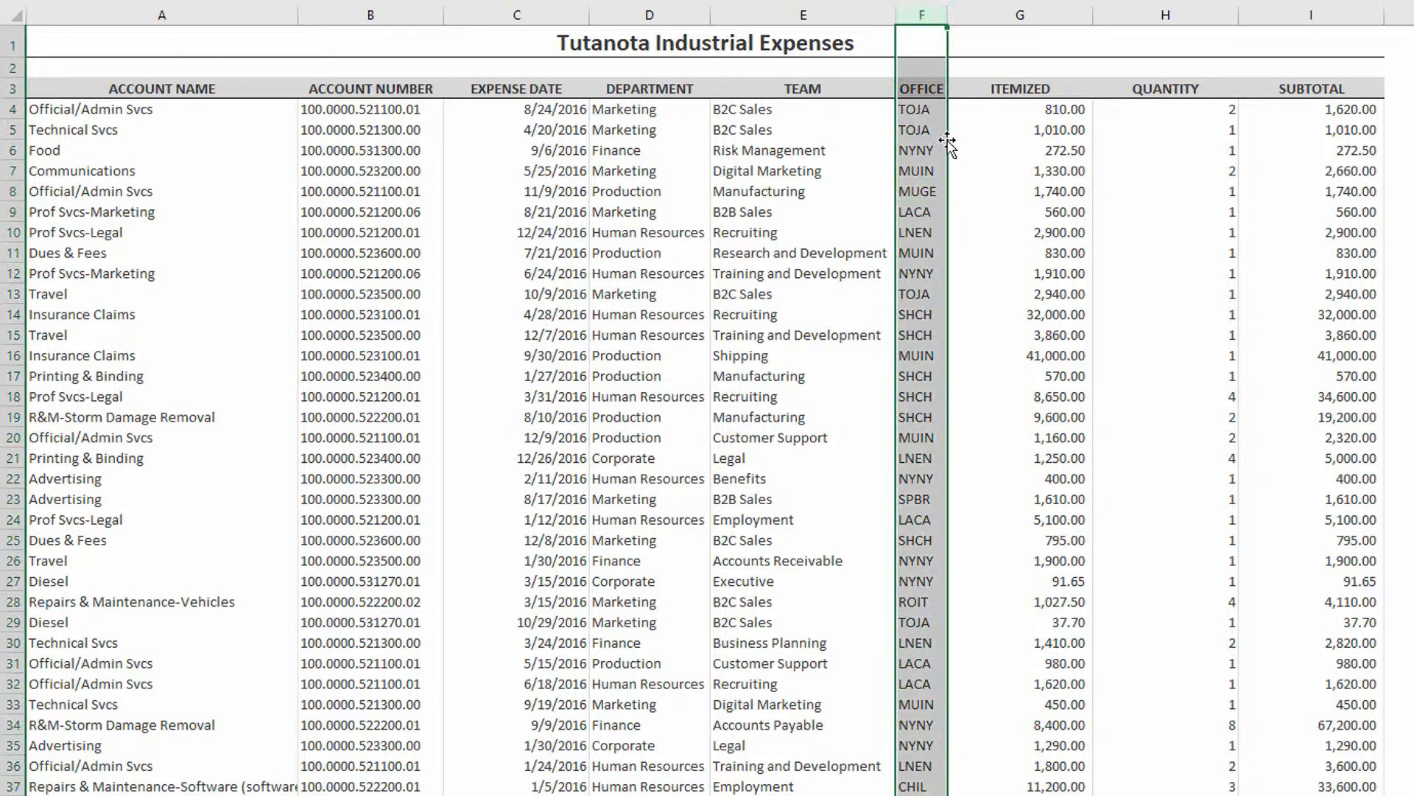
pyautogui.moveTo(921, 190)
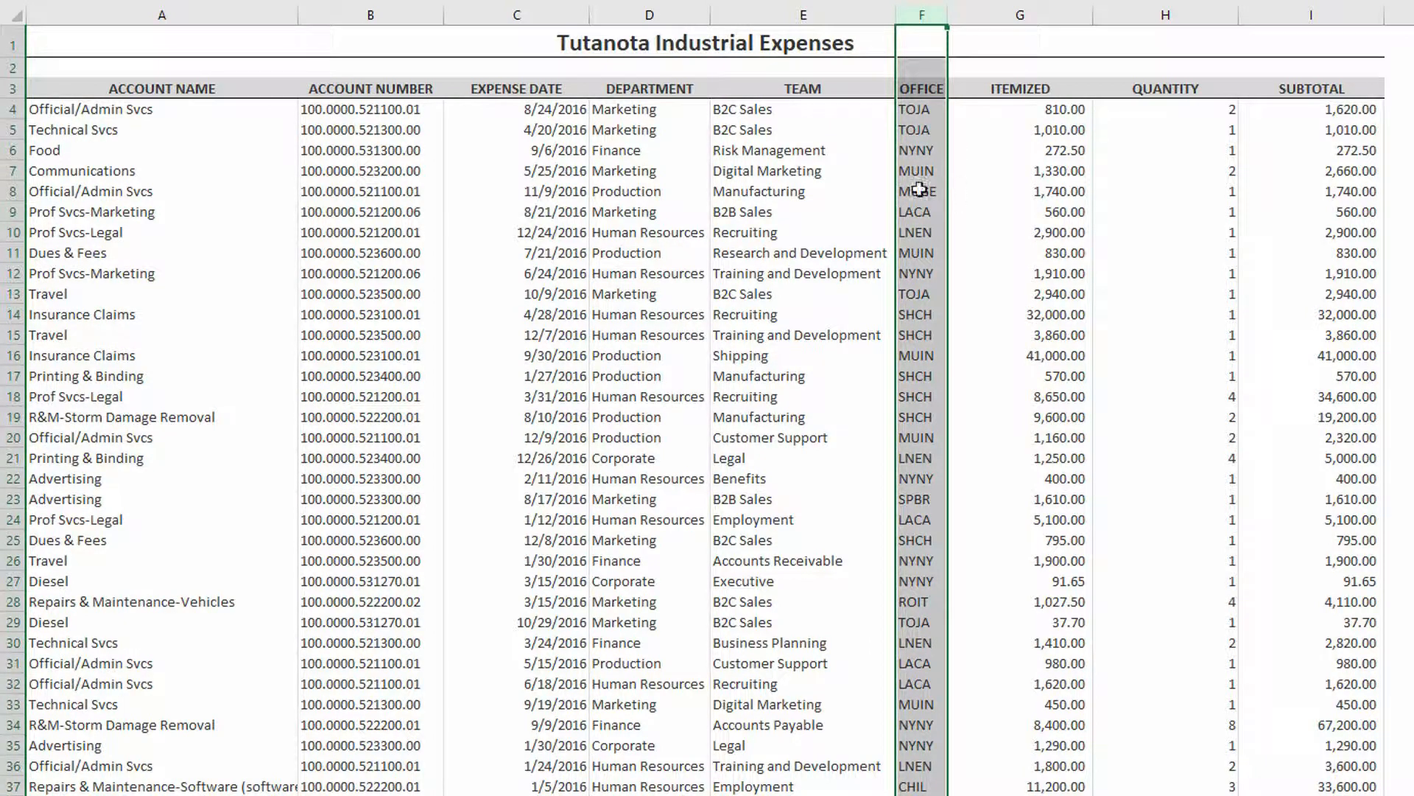
pyautogui.click(801, 190)
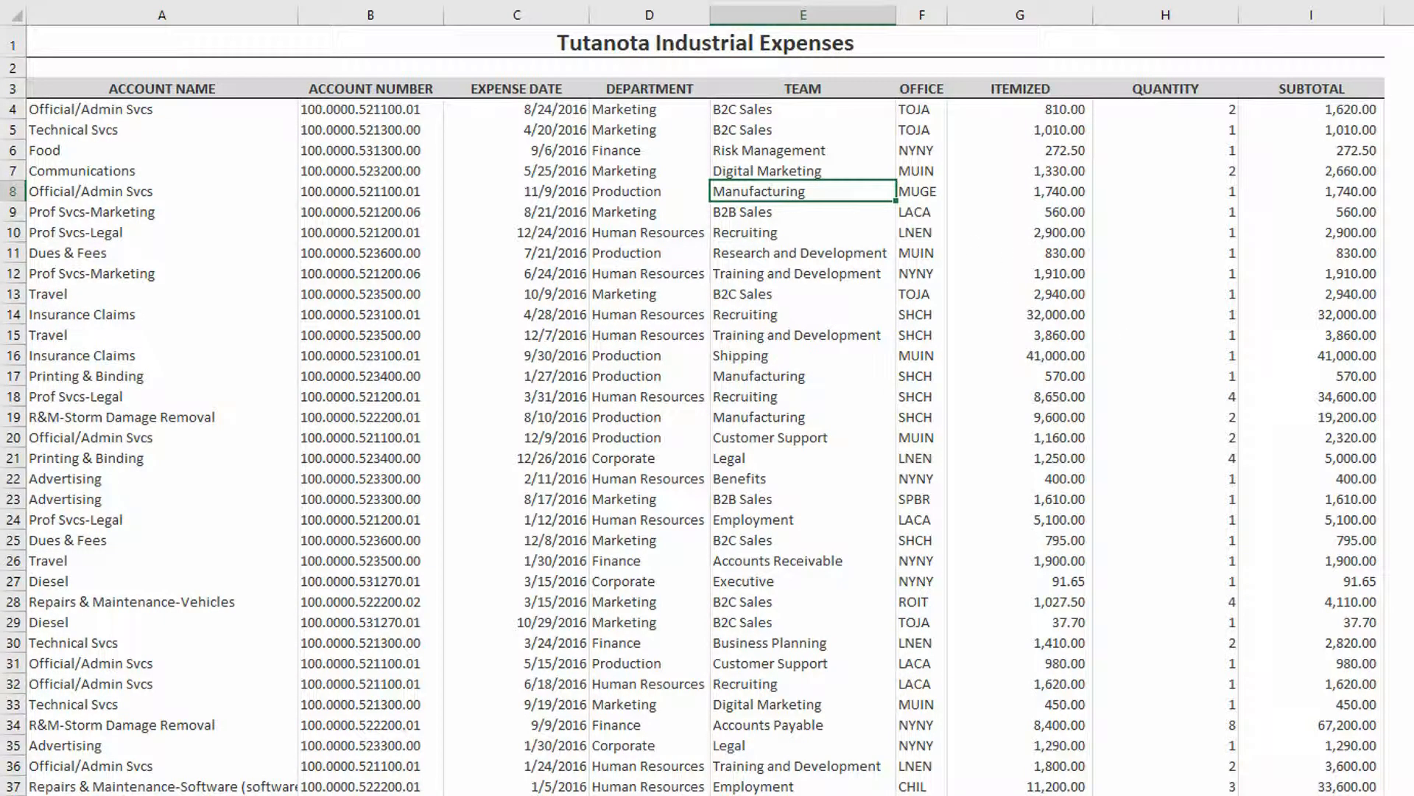
pyautogui.hscroll(3)
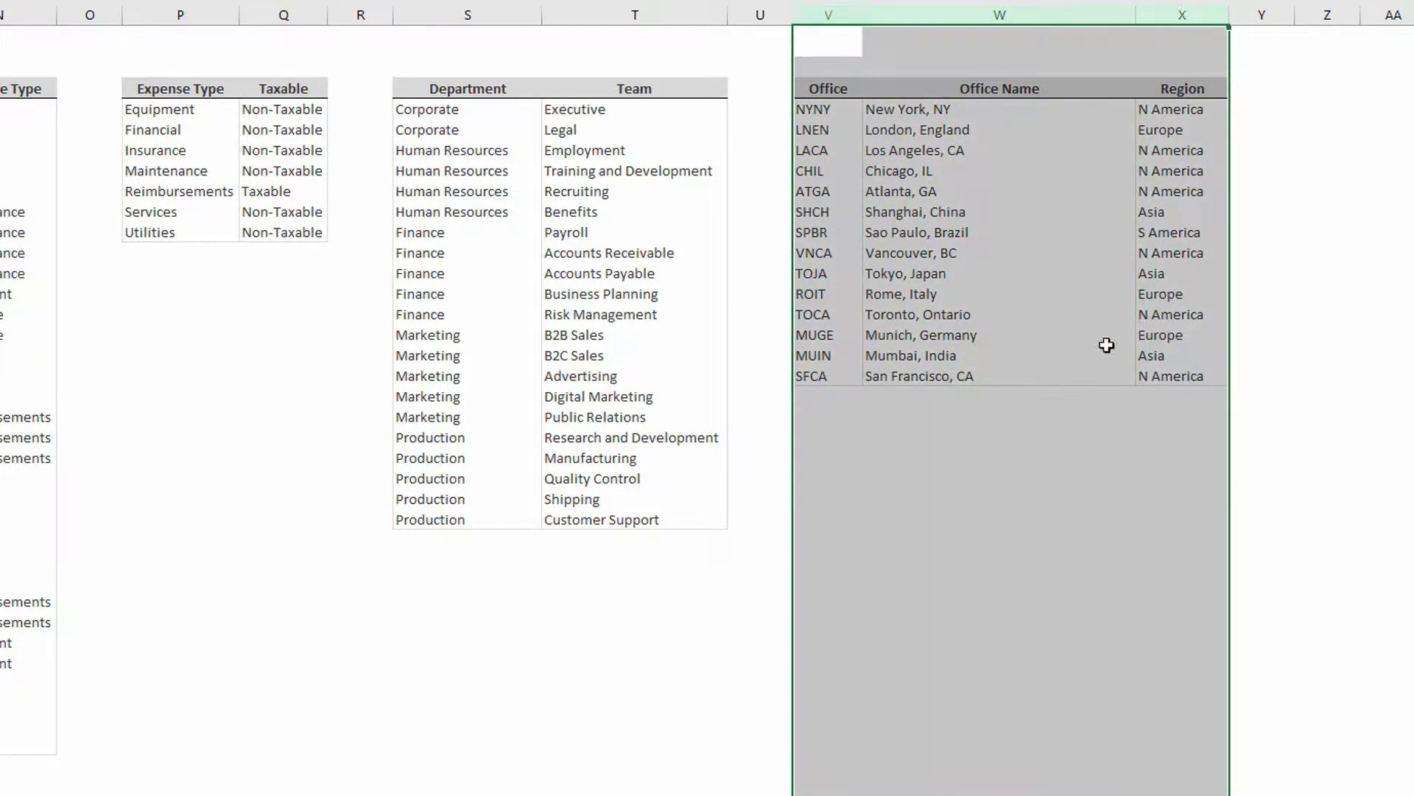
pyautogui.moveTo(799, 97)
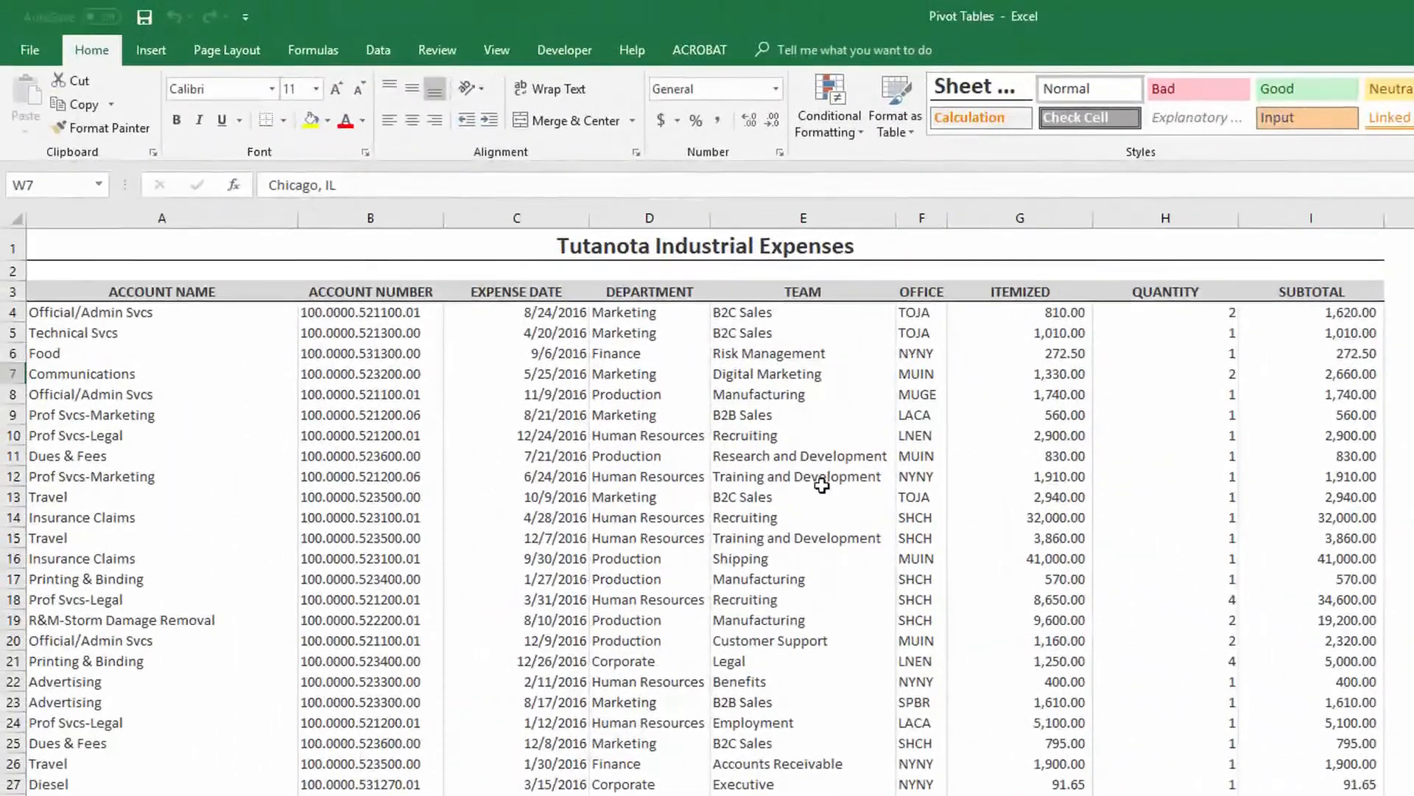
# Step: Convert the expense data into a formatted table named tblExpenses
pyautogui.click(801, 456)
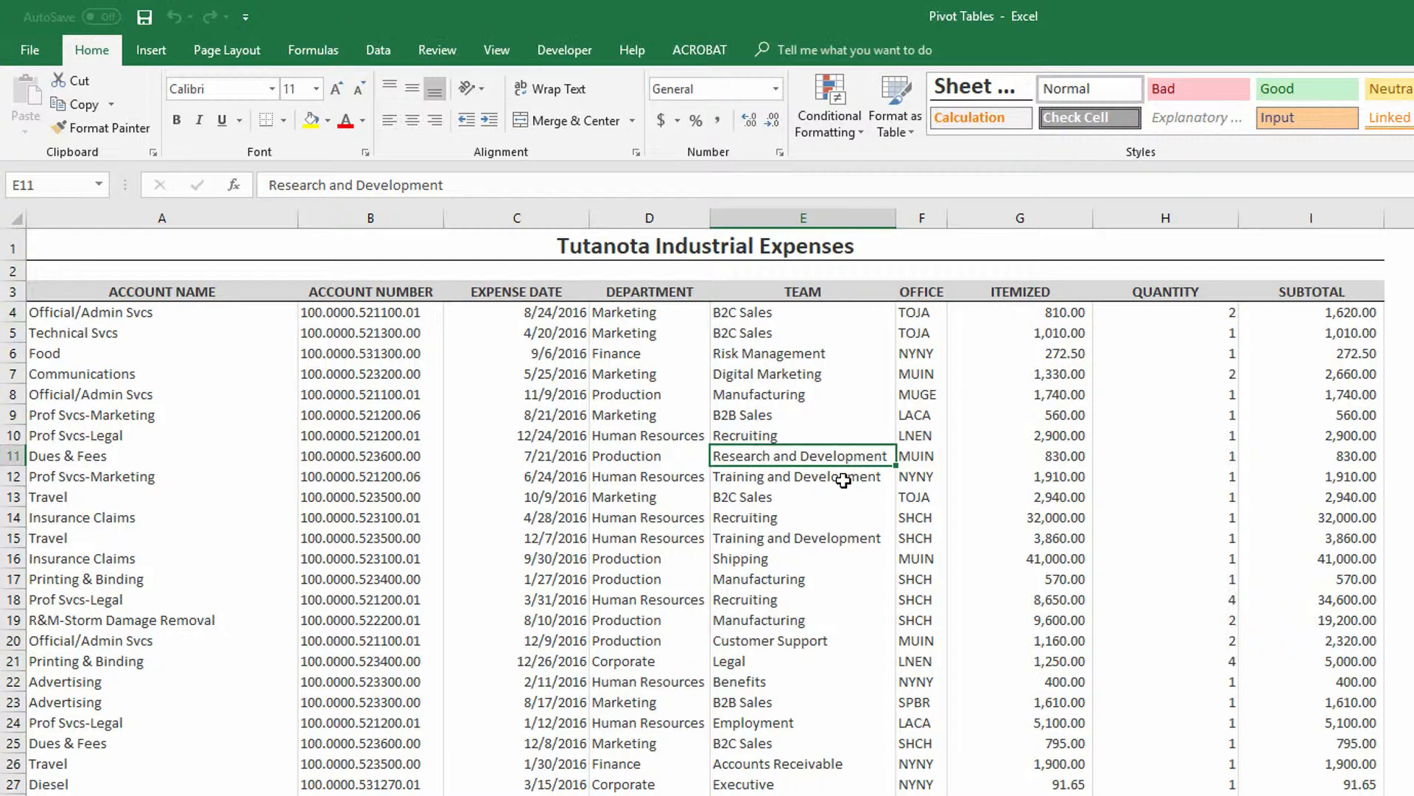
pyautogui.moveTo(615, 395)
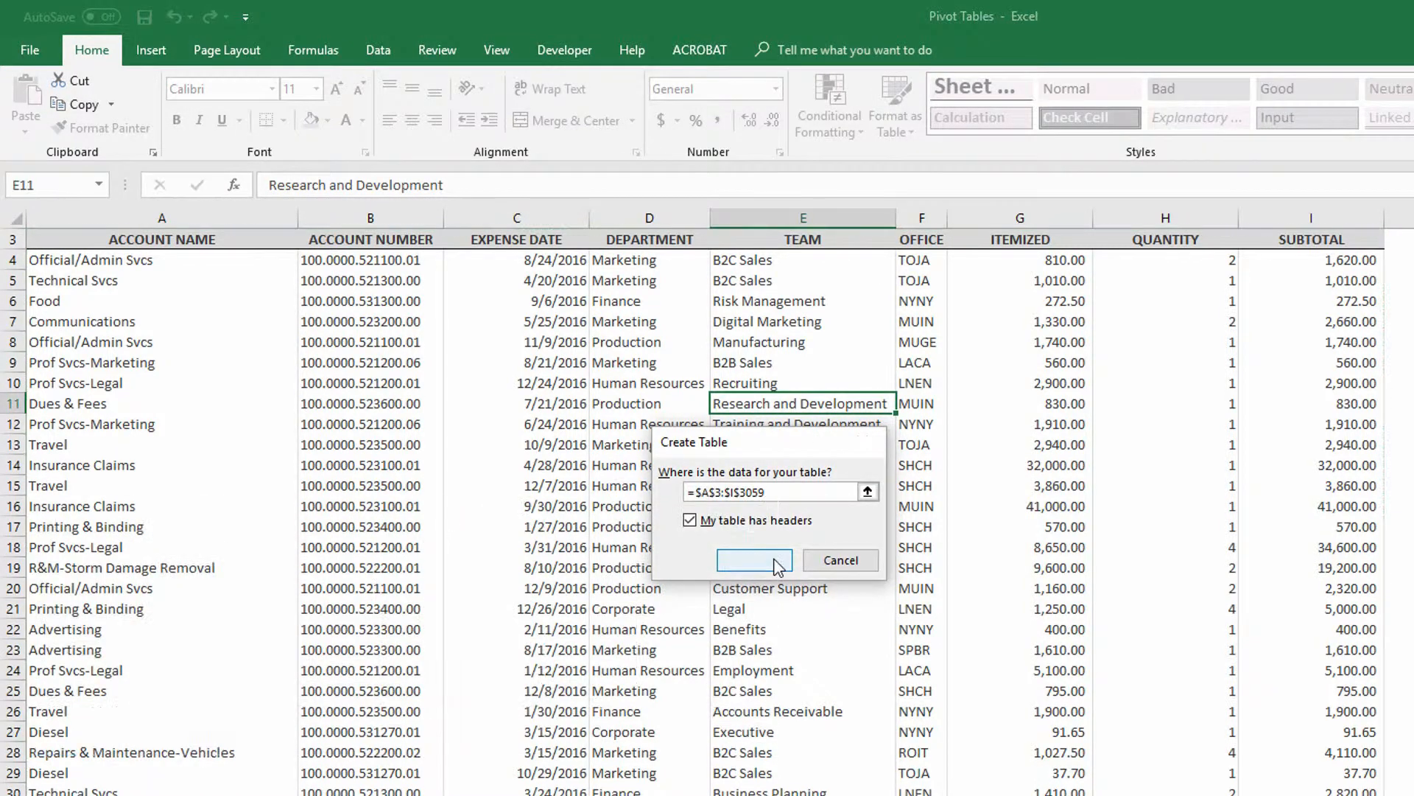
pyautogui.click(752, 560)
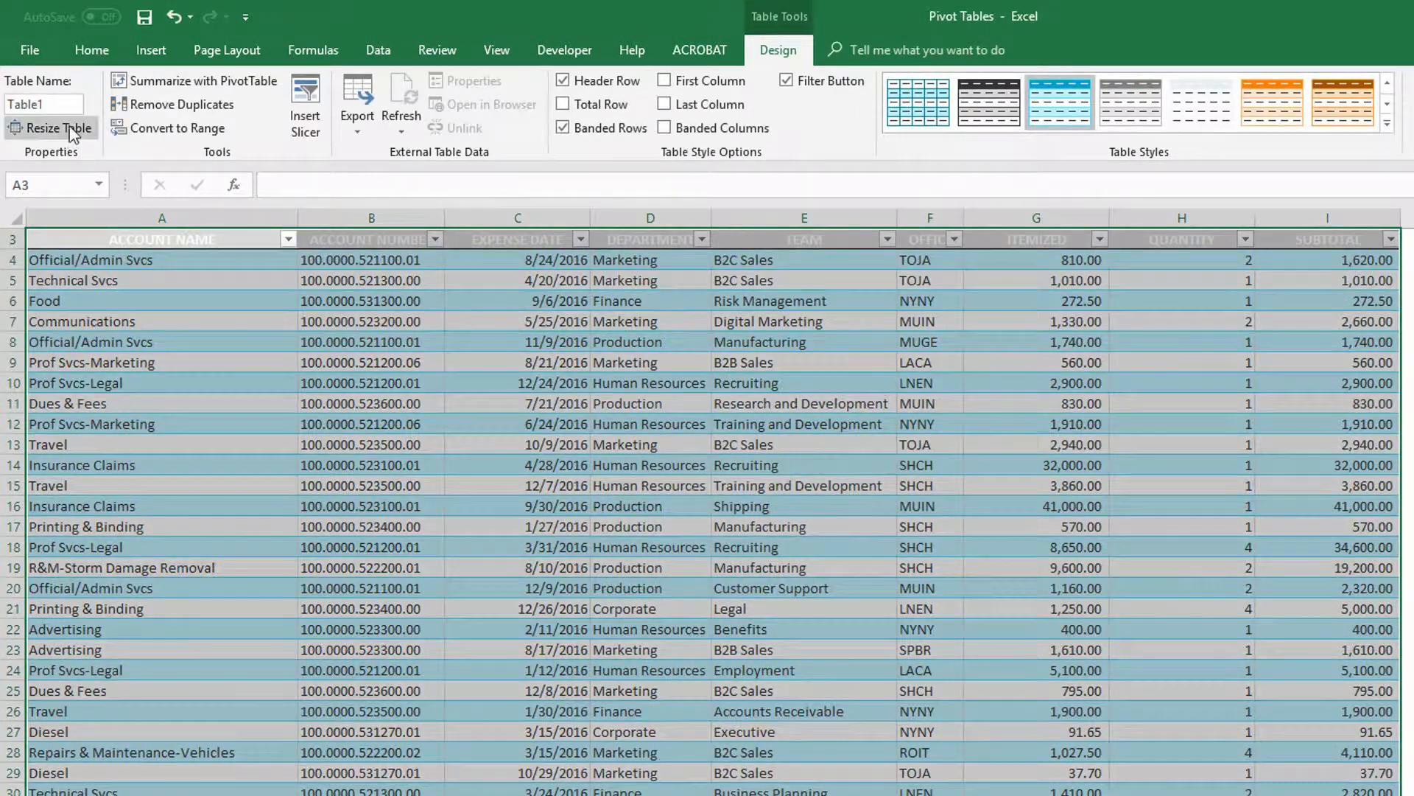
pyautogui.tripleClick(43, 103)
pyautogui.write('tblExpenses')
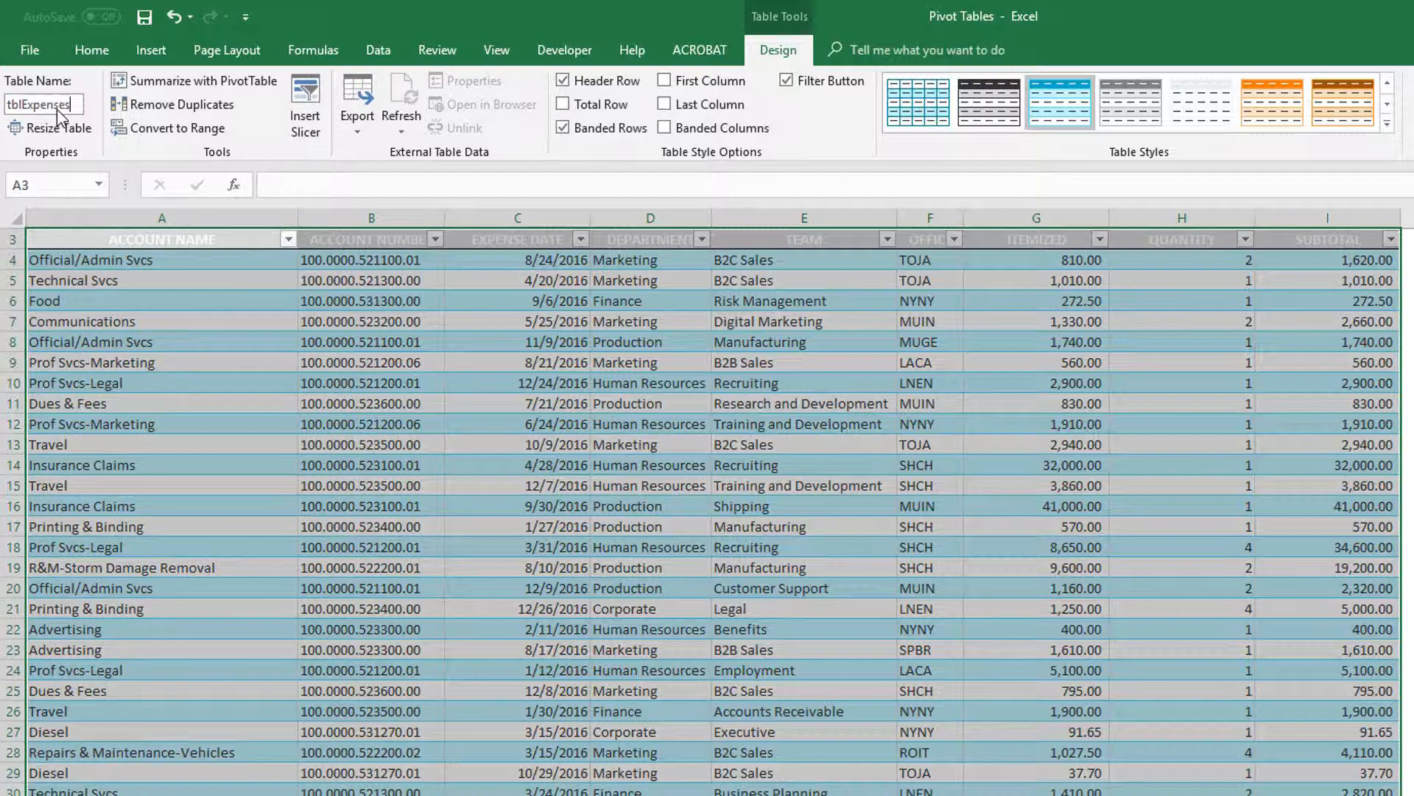
pyautogui.click(161, 239)
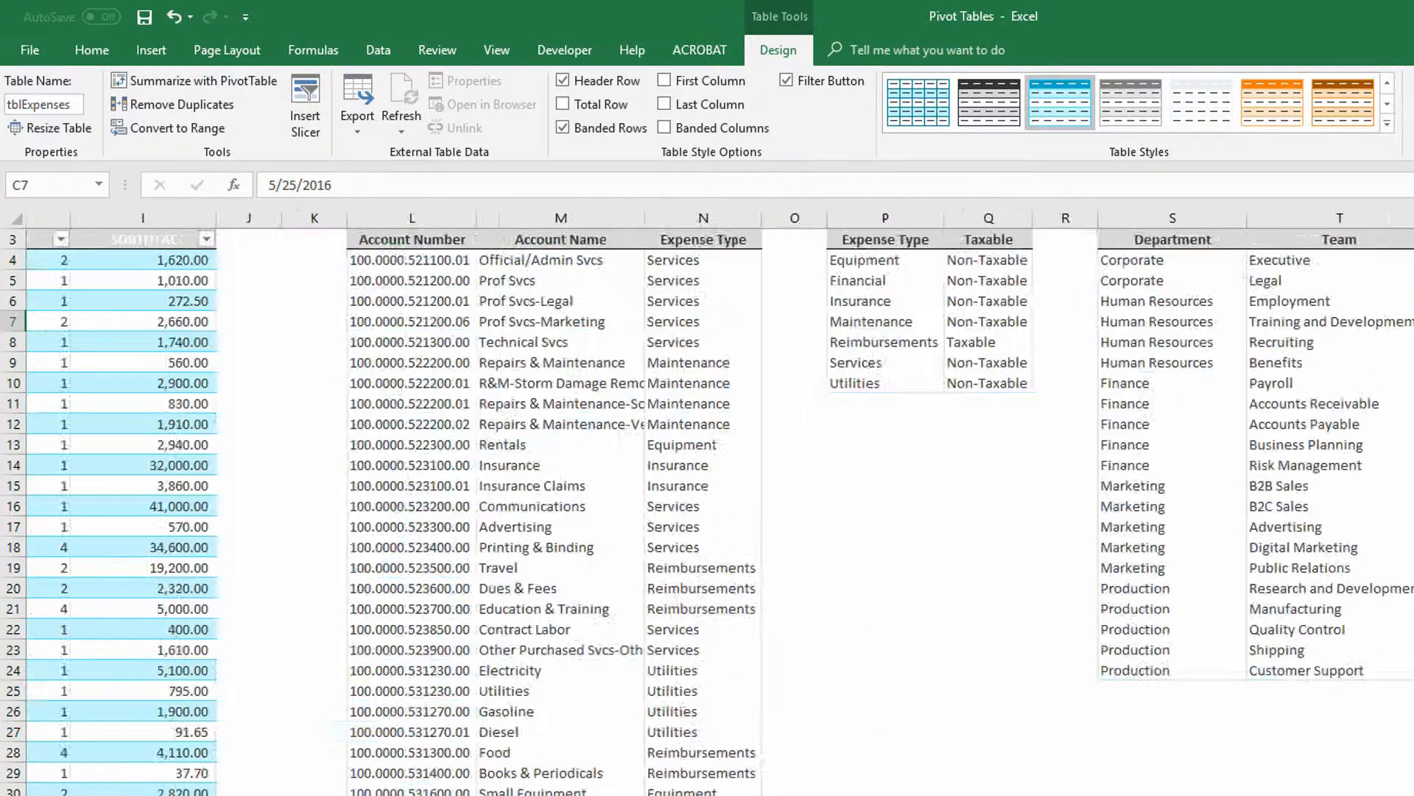
# Step: Convert the Office/Office Name/Region list into a table named tblOffices
pyautogui.click(968, 301)
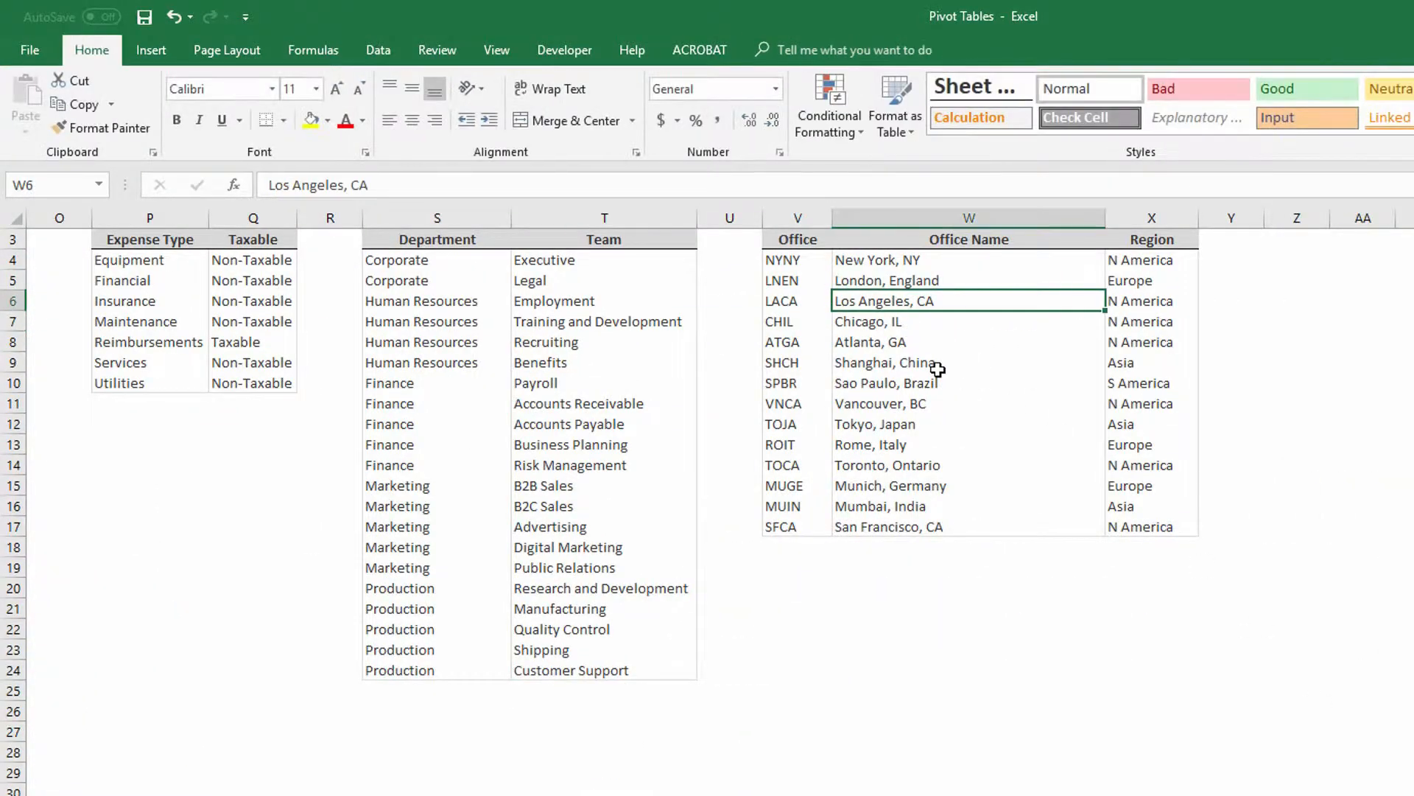
pyautogui.moveTo(977, 404)
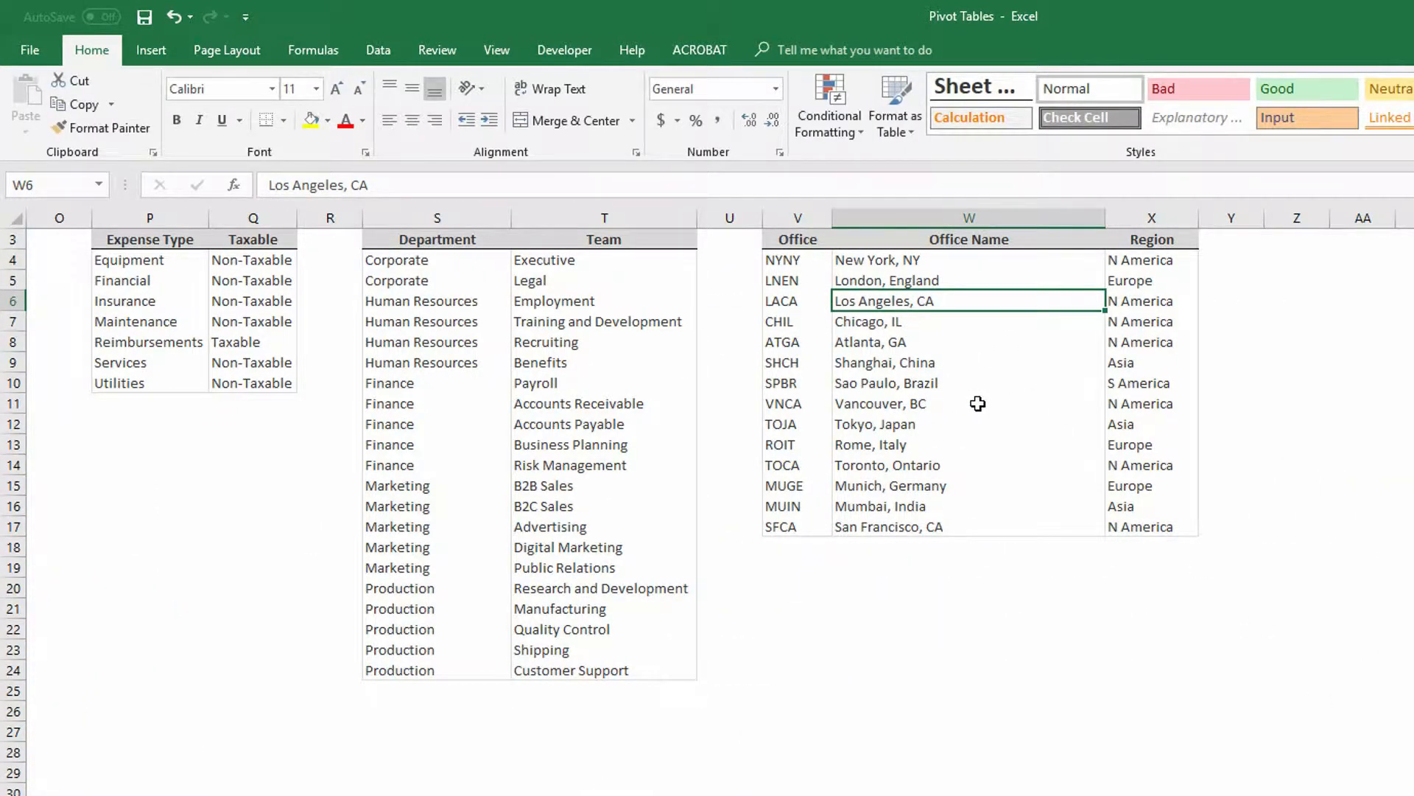
pyautogui.scroll(3)
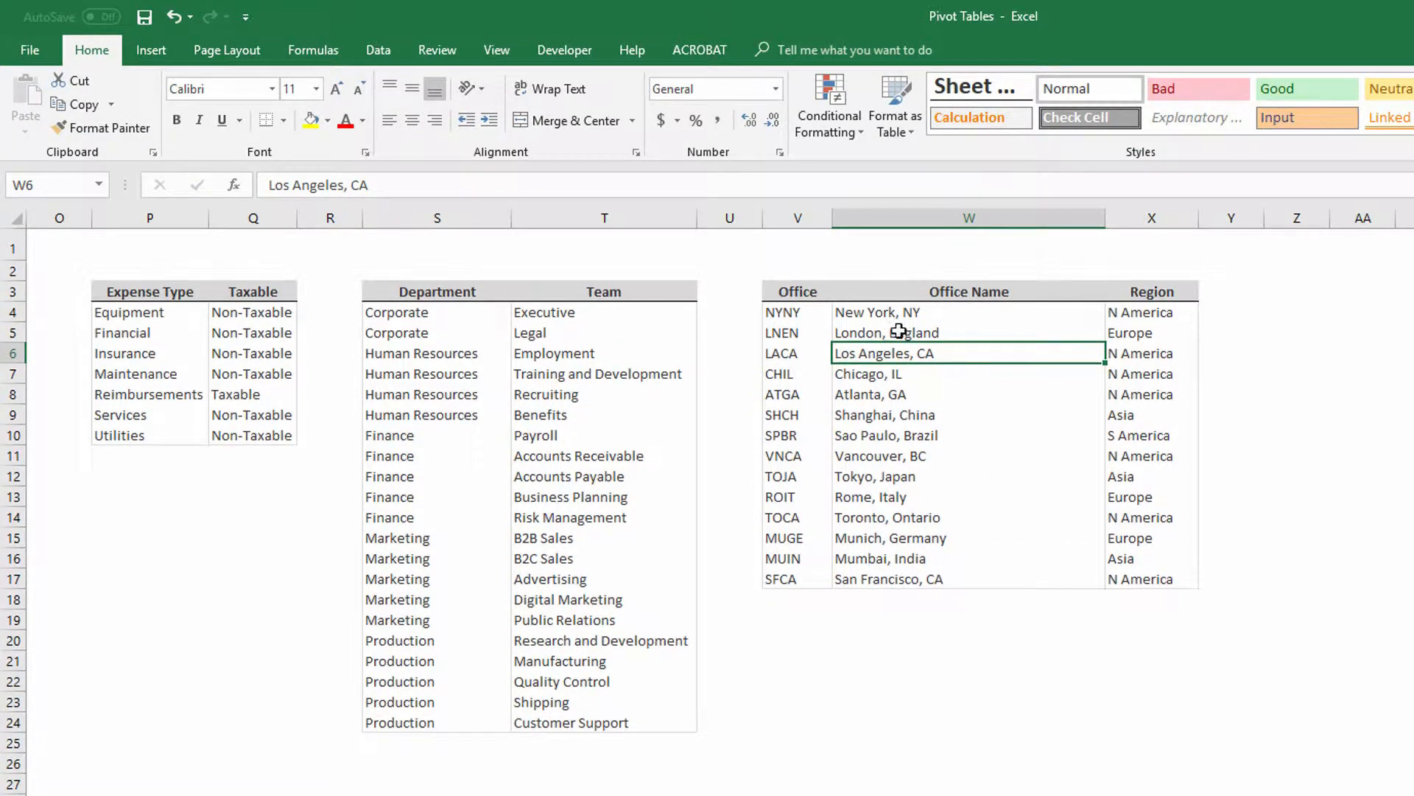
pyautogui.moveTo(820, 386)
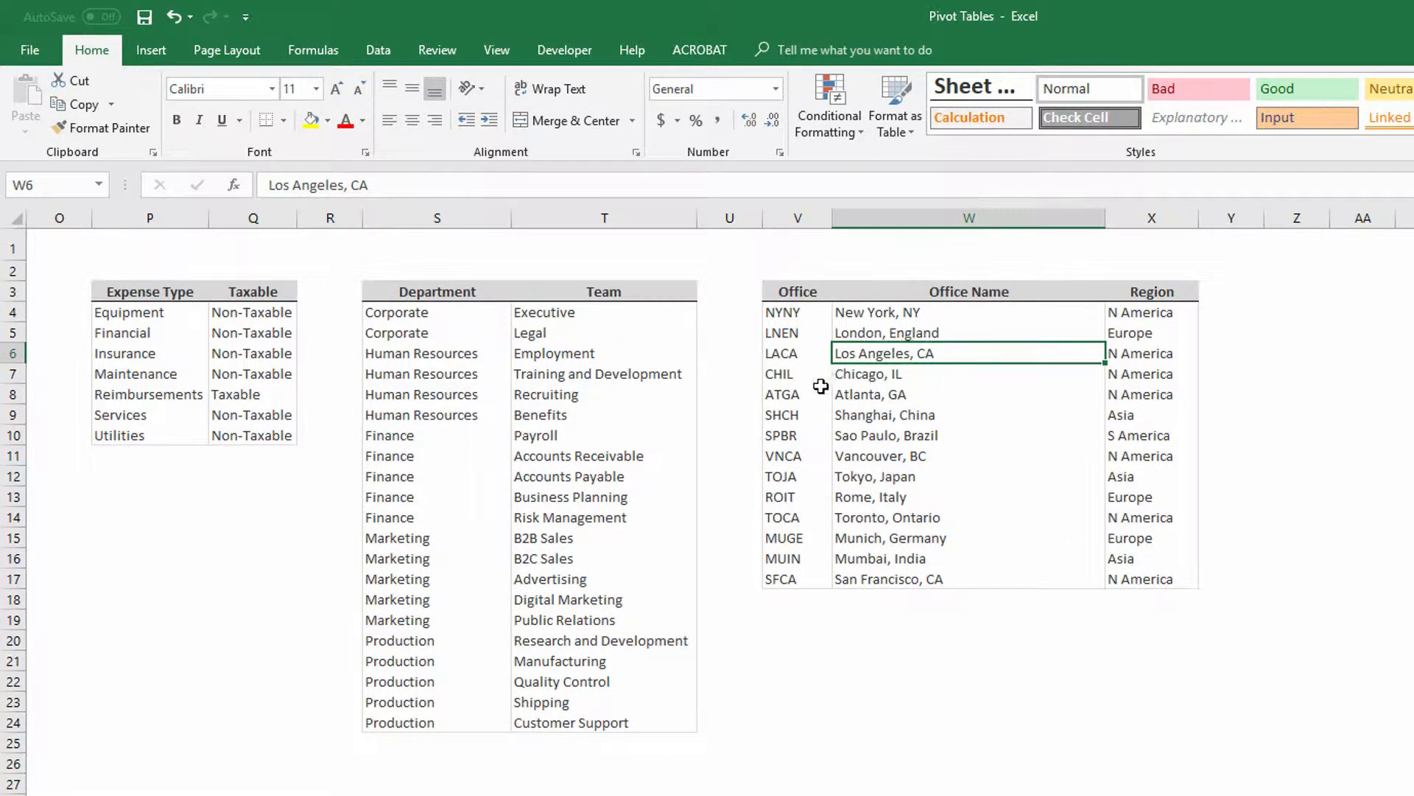
pyautogui.moveTo(859, 379)
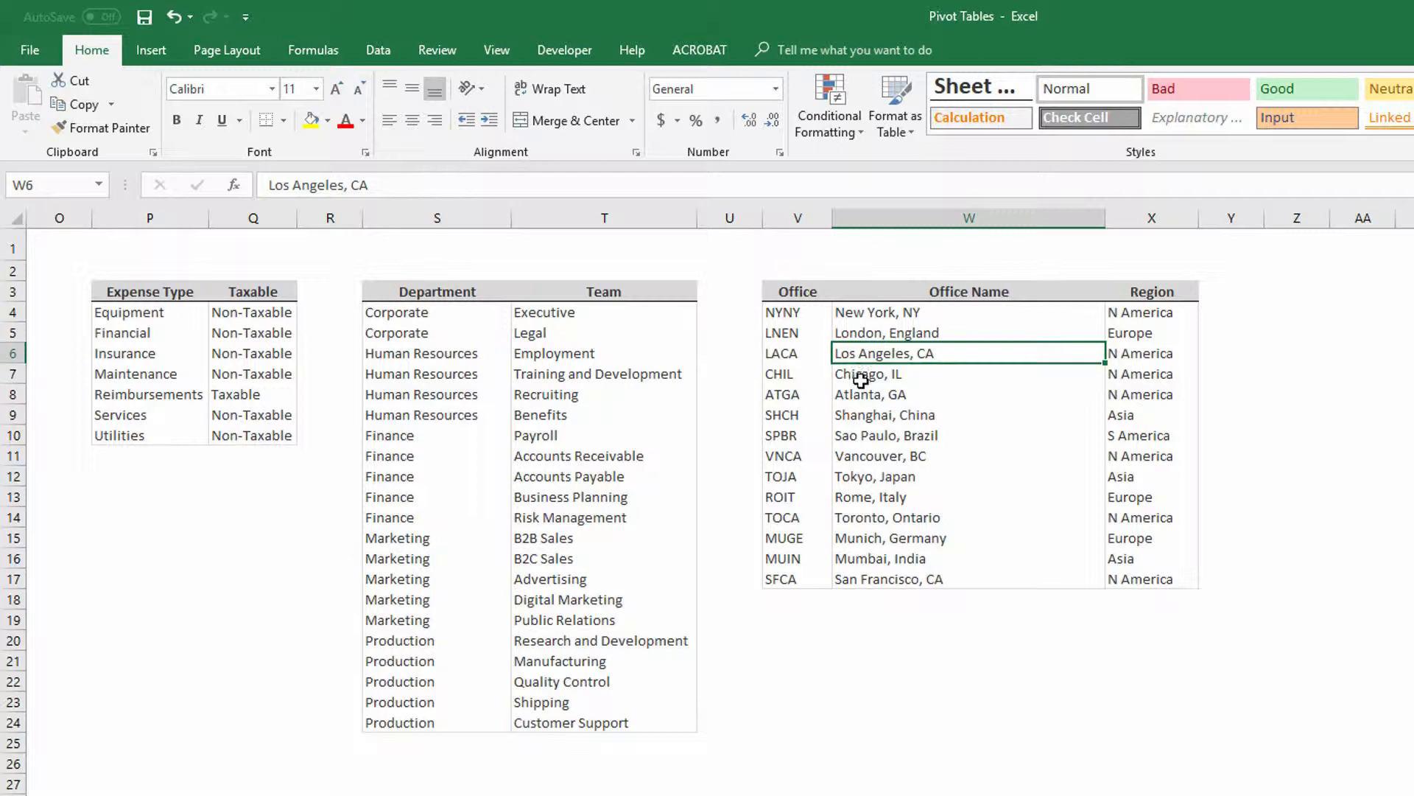
pyautogui.click(894, 102)
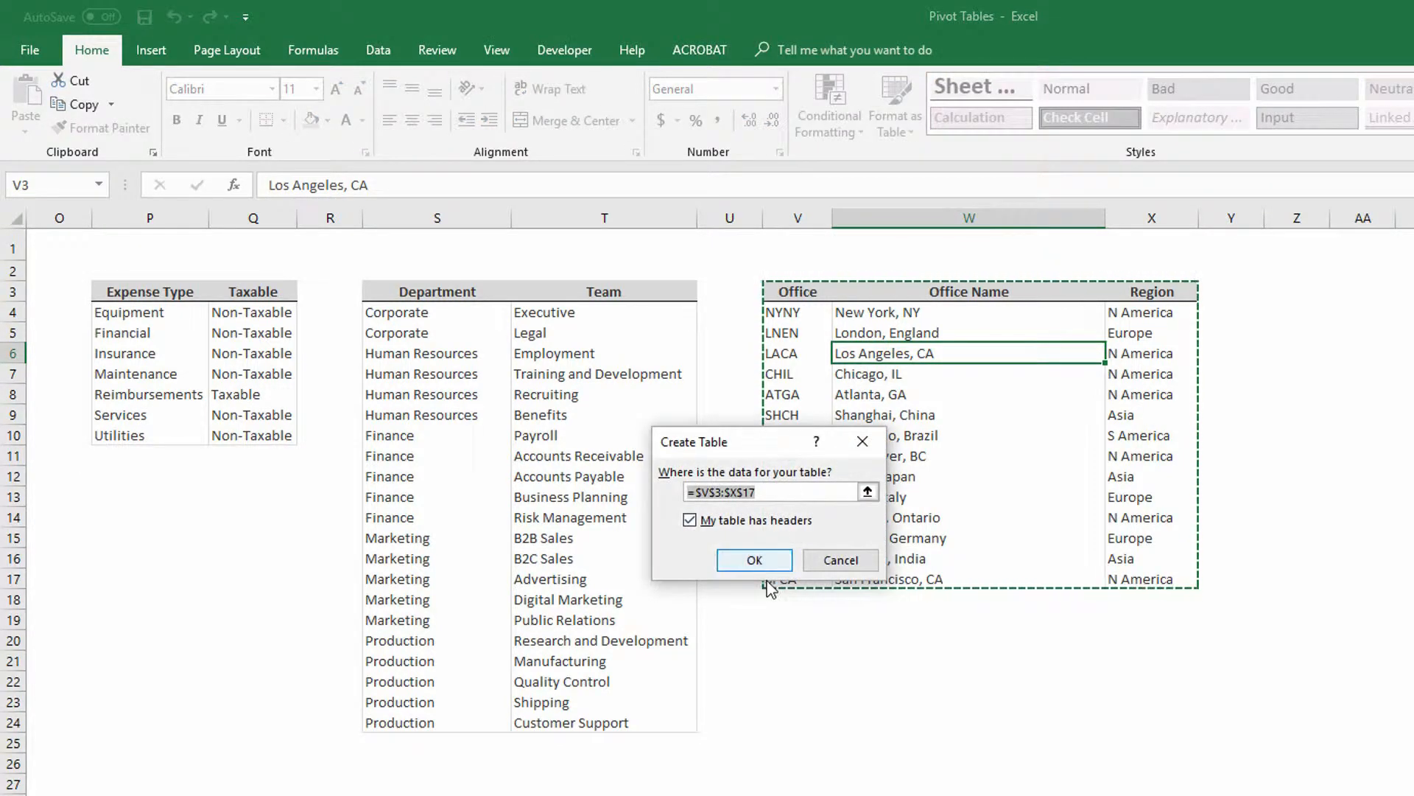
pyautogui.click(754, 560)
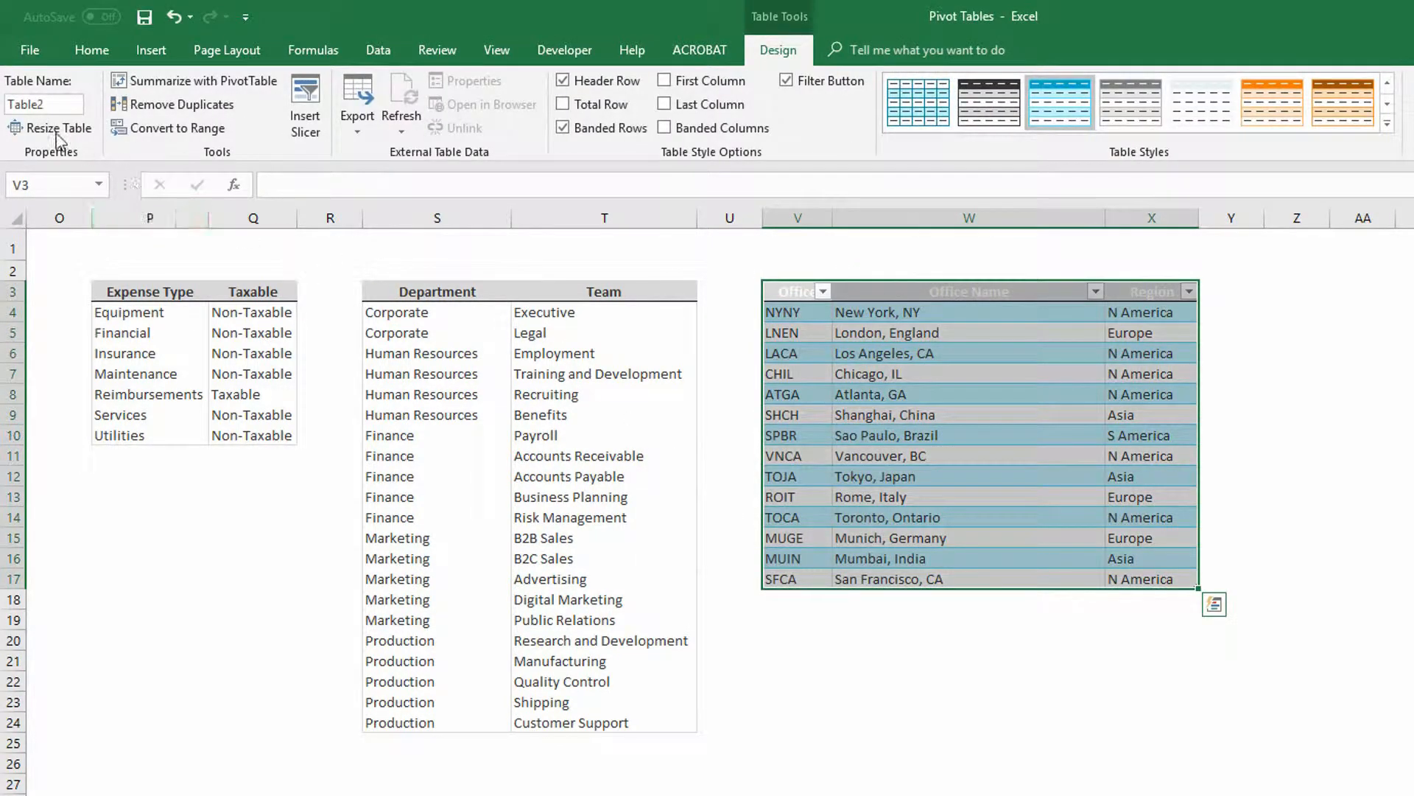
pyautogui.tripleClick(41, 104)
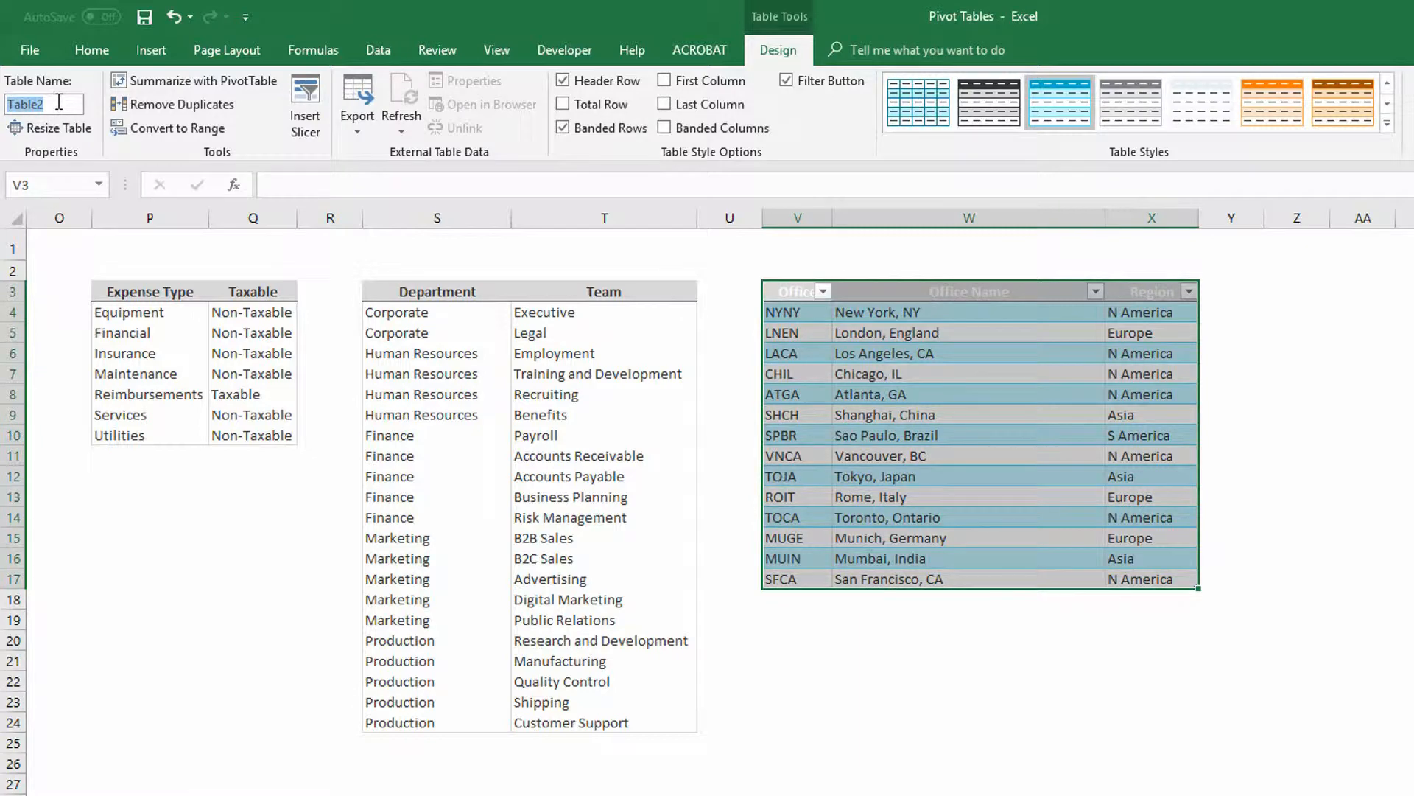
pyautogui.write('tblOffices')
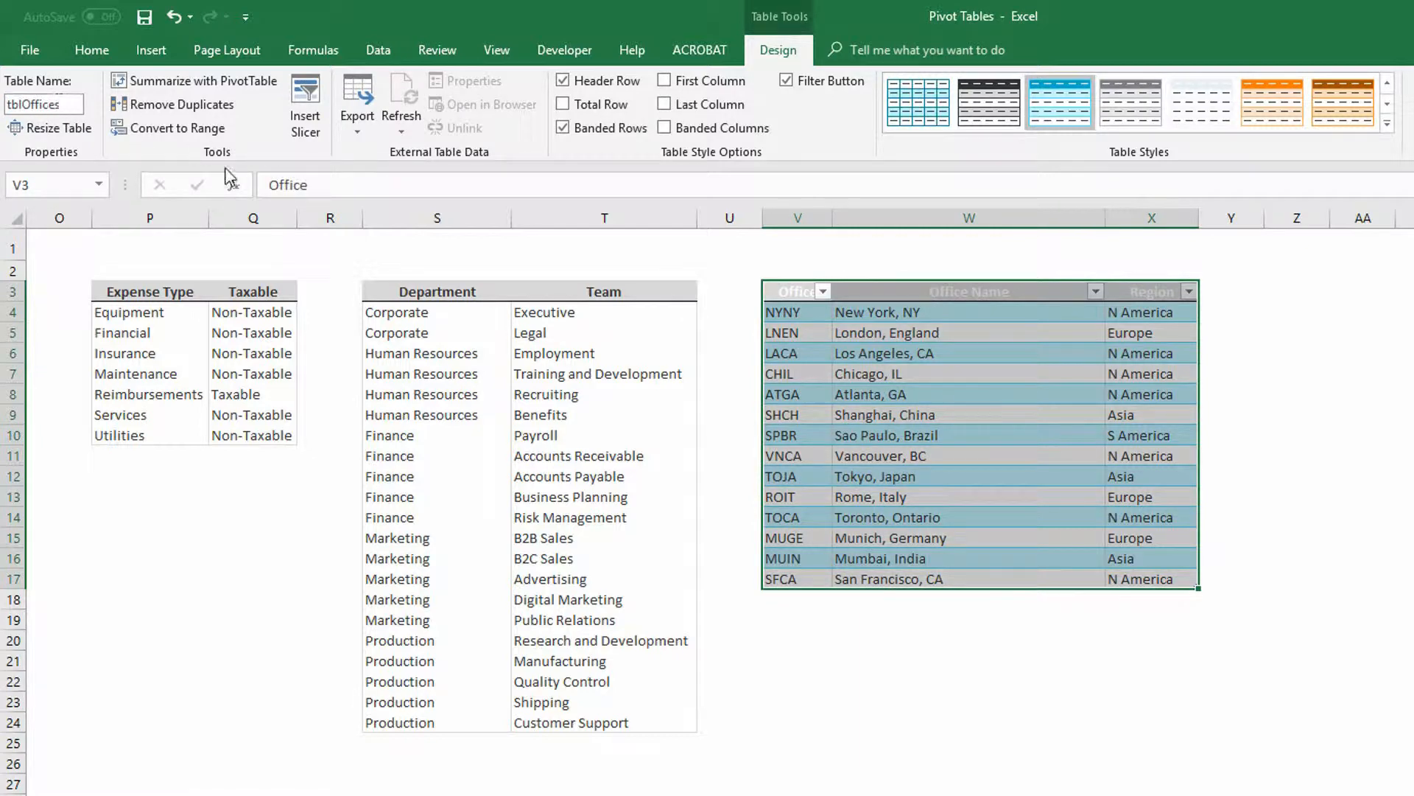
pyautogui.click(797, 331)
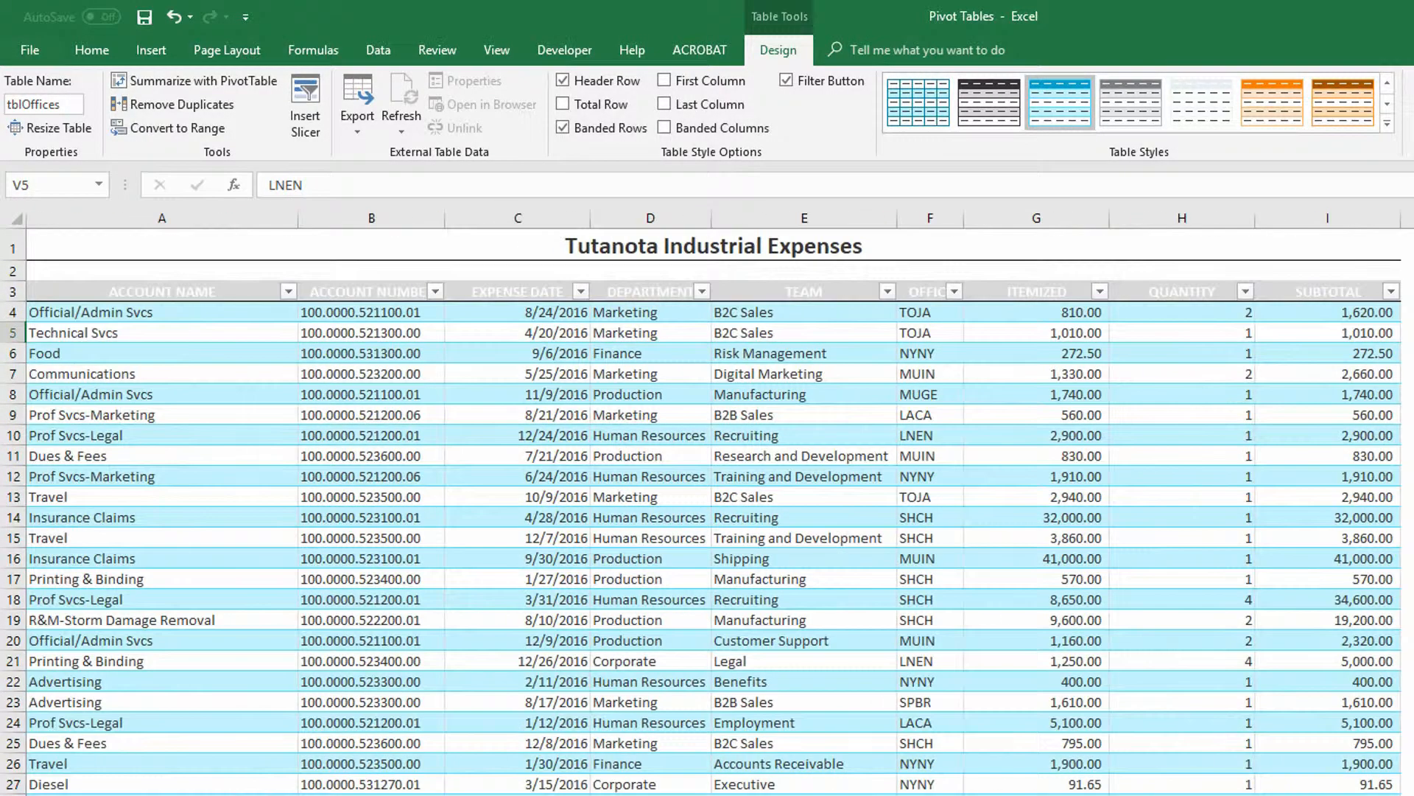
# Step: Insert a PivotTable from tblExpenses on a new worksheet, added to the Data Model
pyautogui.click(518, 395)
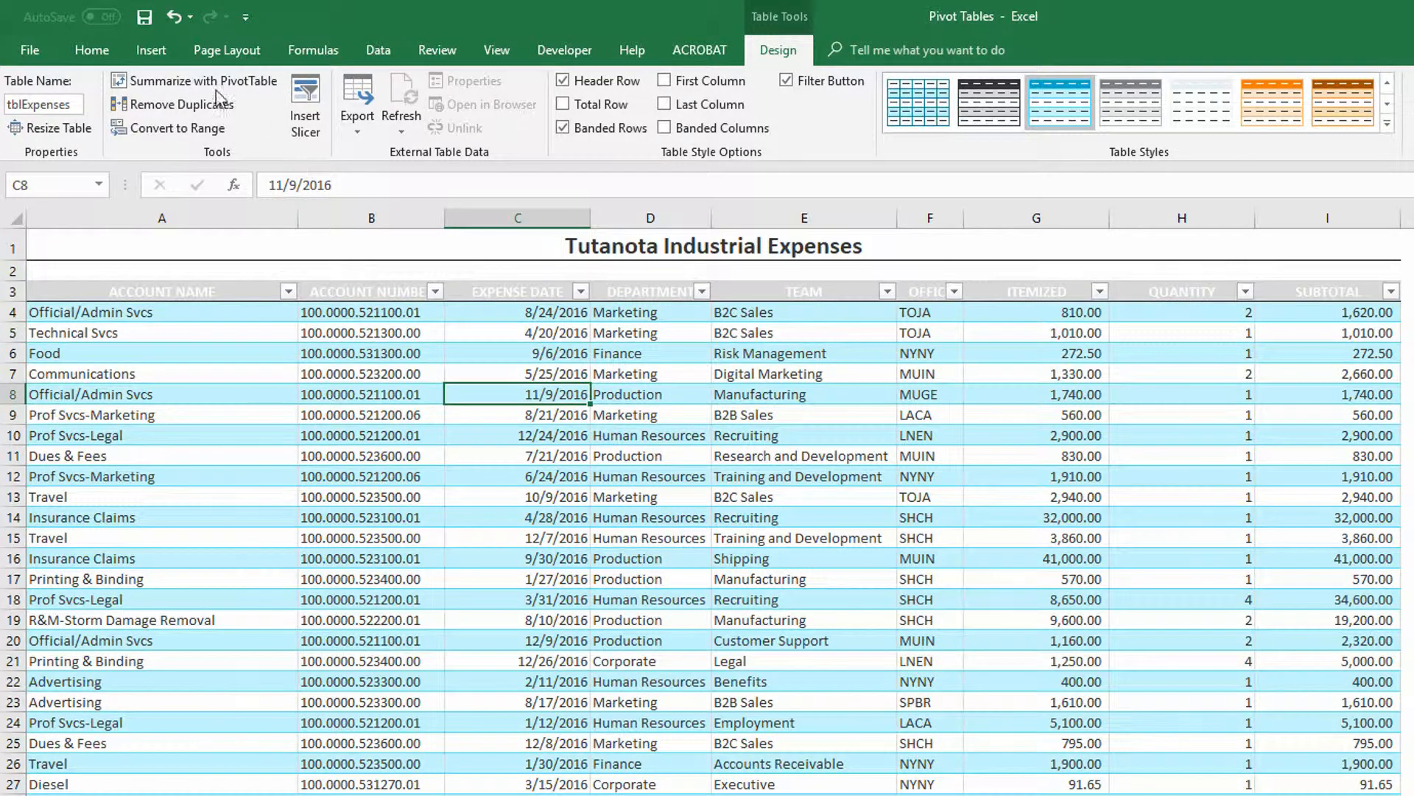
pyautogui.click(151, 50)
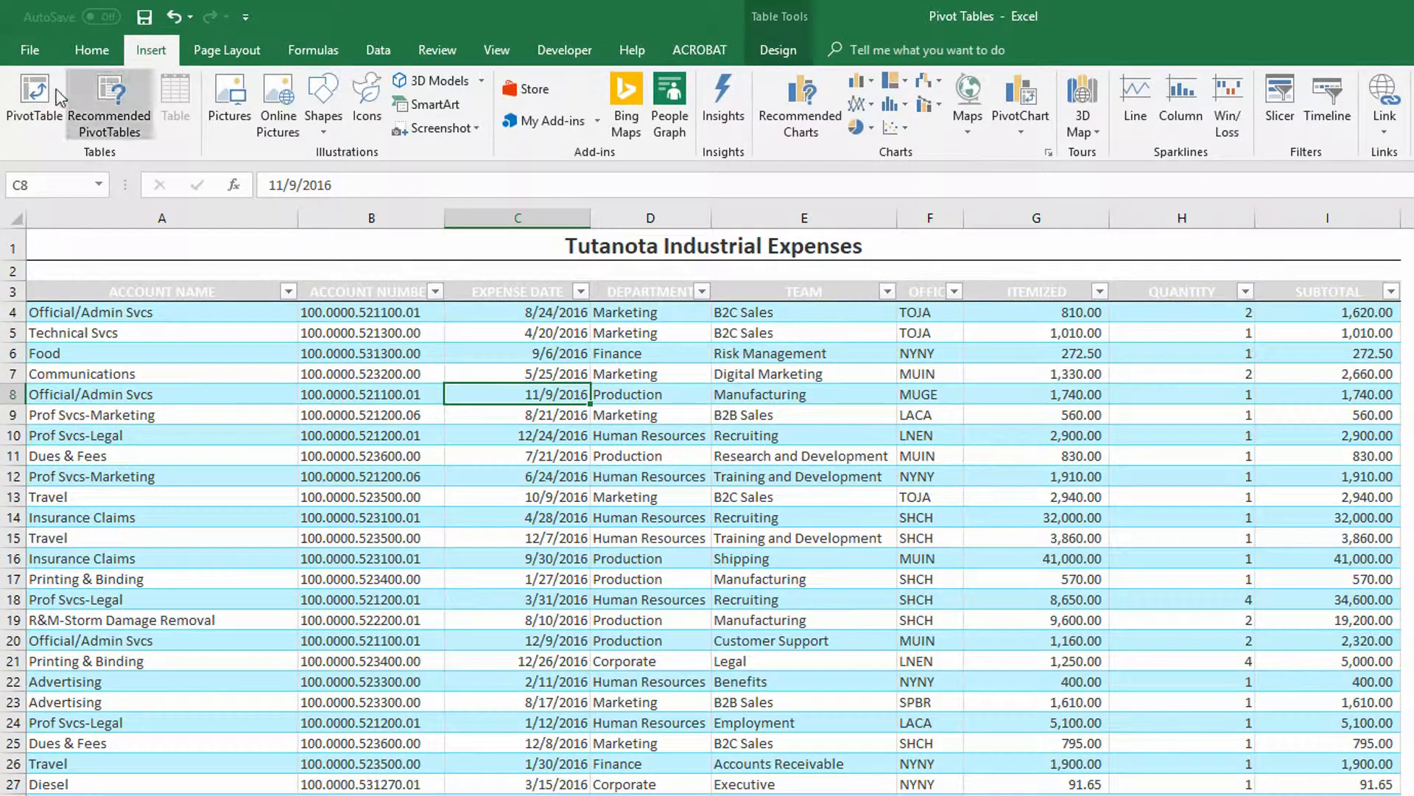
pyautogui.click(34, 102)
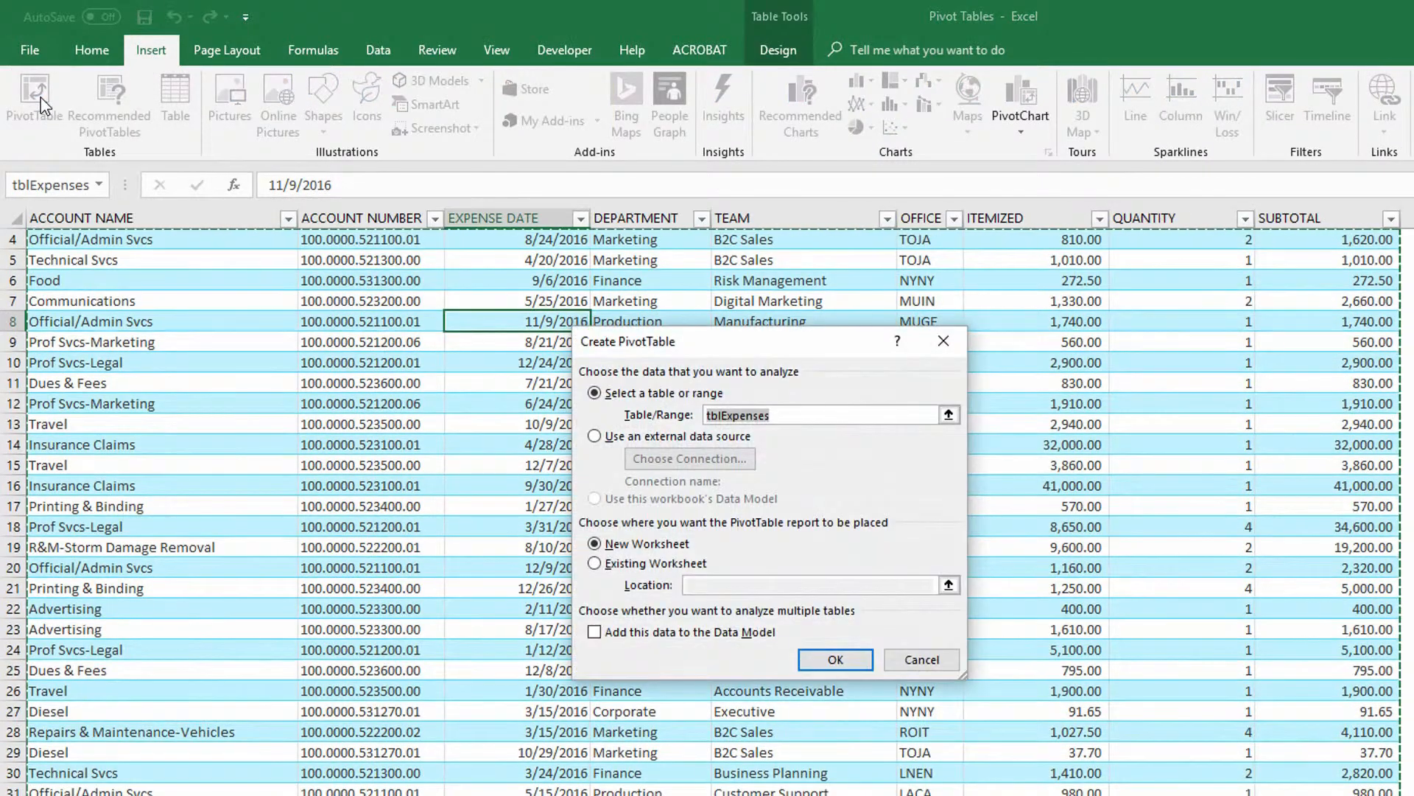
pyautogui.moveTo(629, 576)
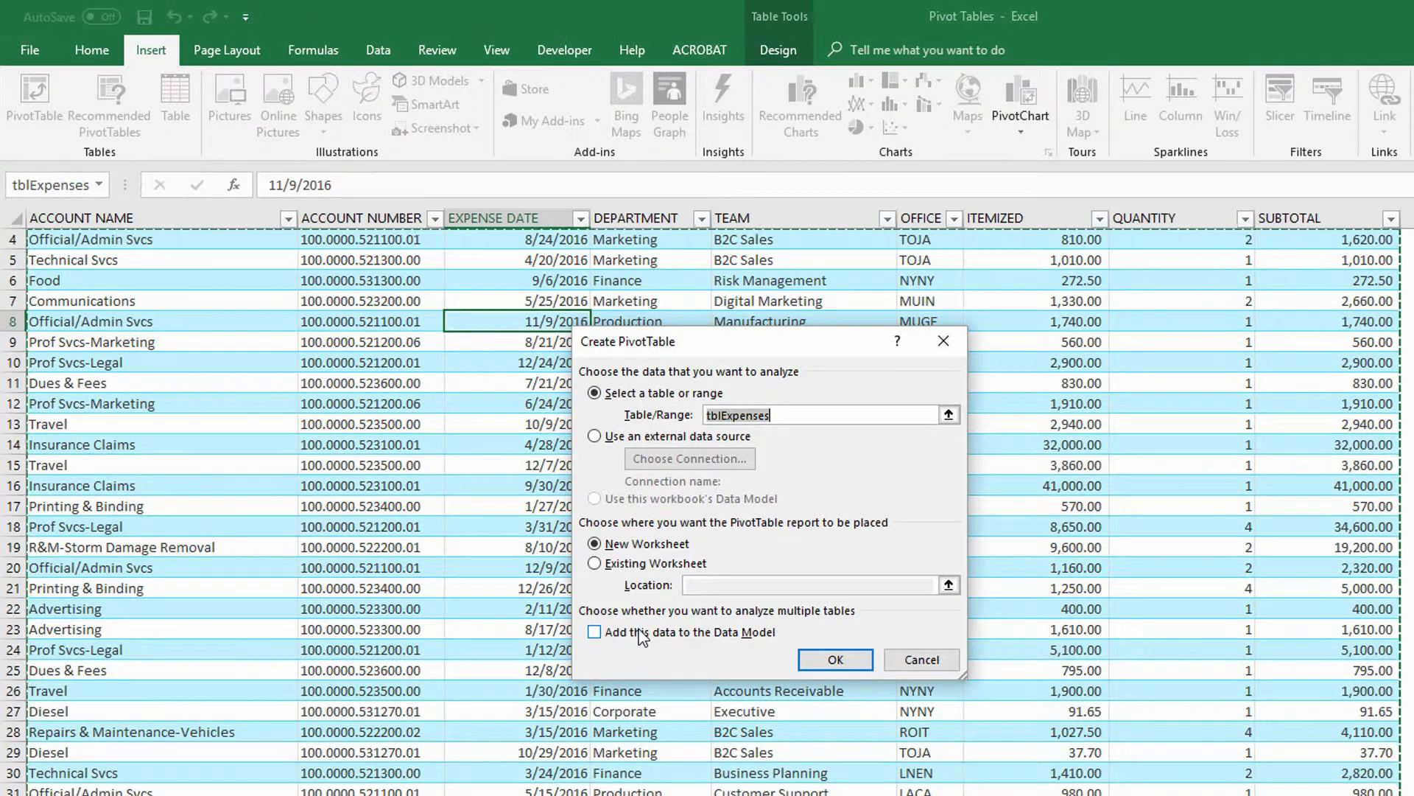
pyautogui.click(594, 632)
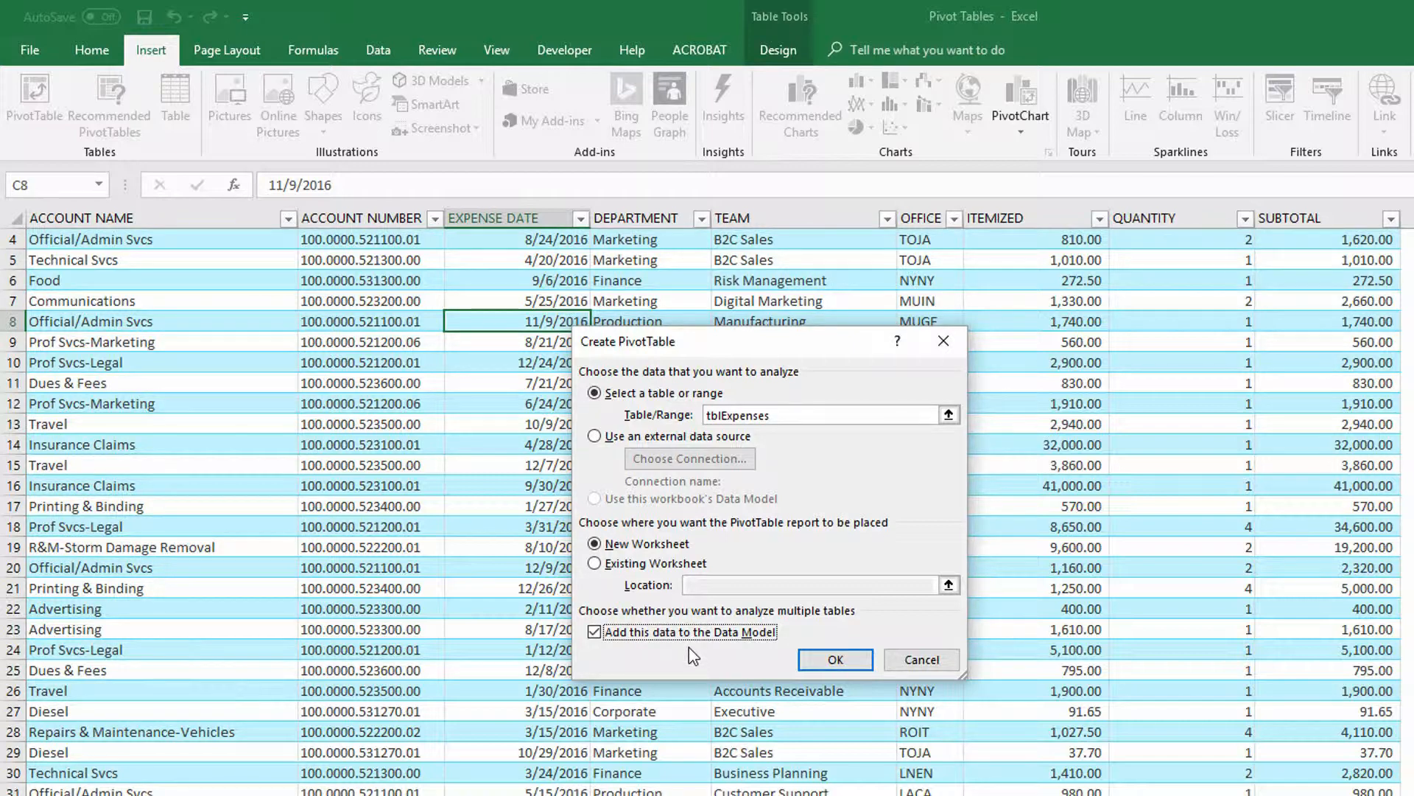
pyautogui.moveTo(777, 652)
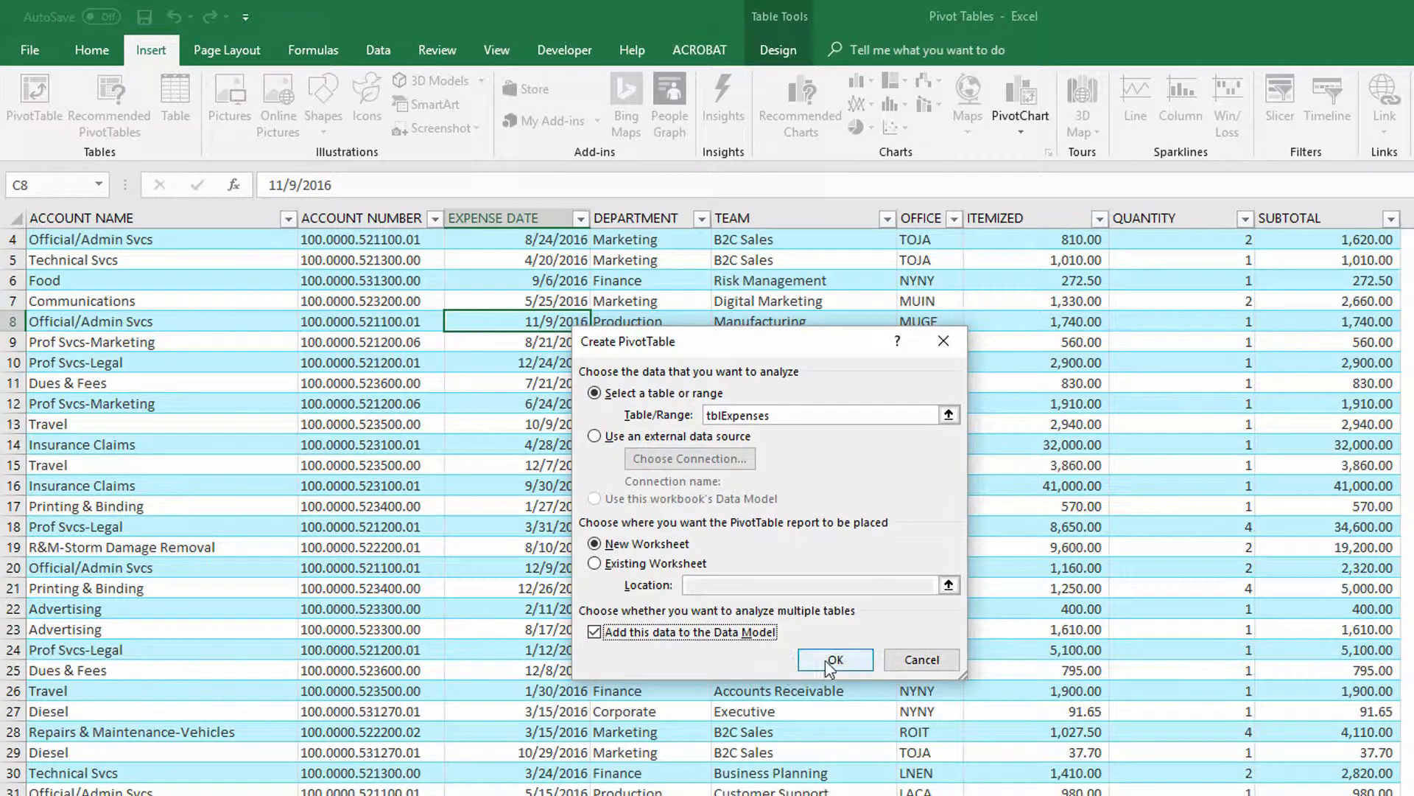
pyautogui.click(831, 660)
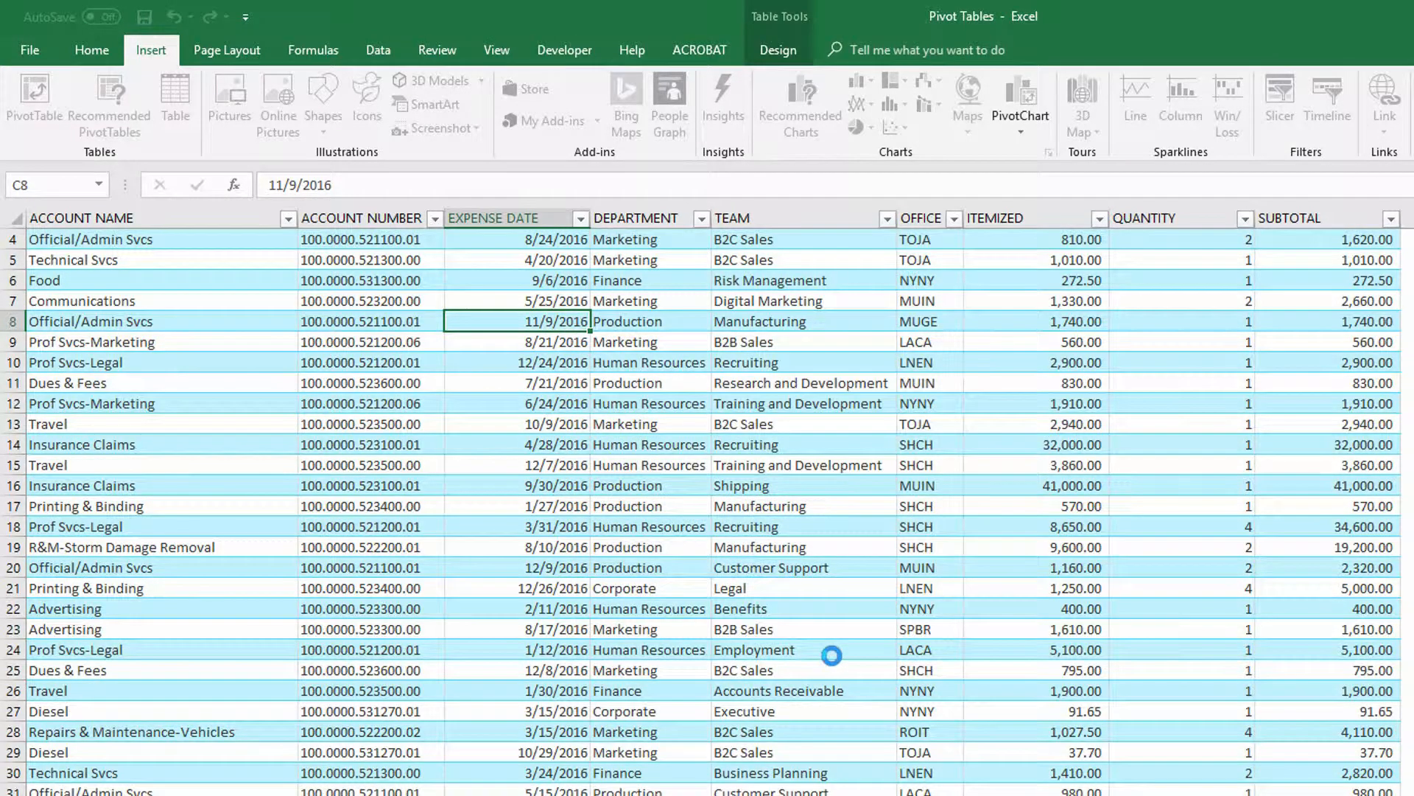
# Step: Add SUBTOTAL as the PivotTable value, summing to 8101192.65
pyautogui.click(34, 99)
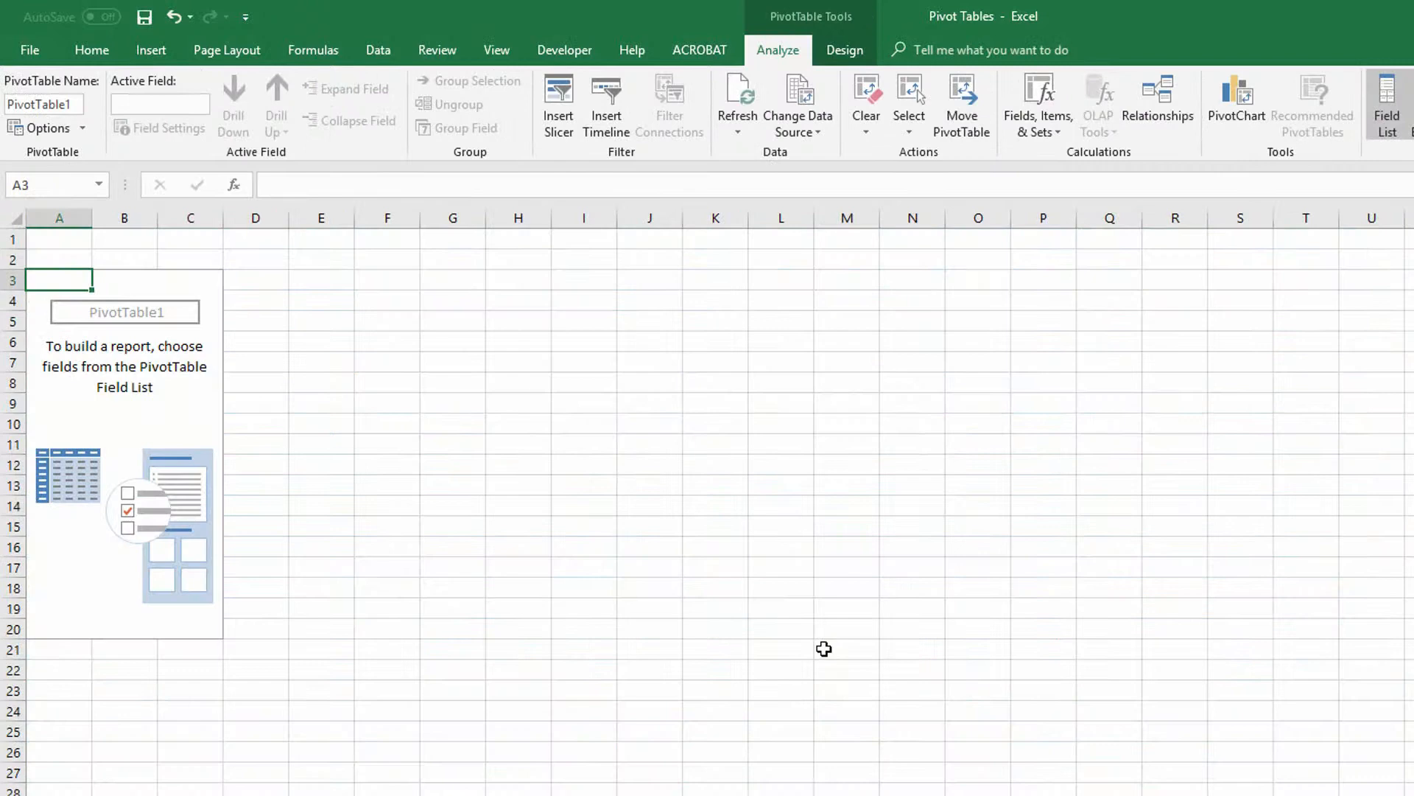
pyautogui.click(496, 50)
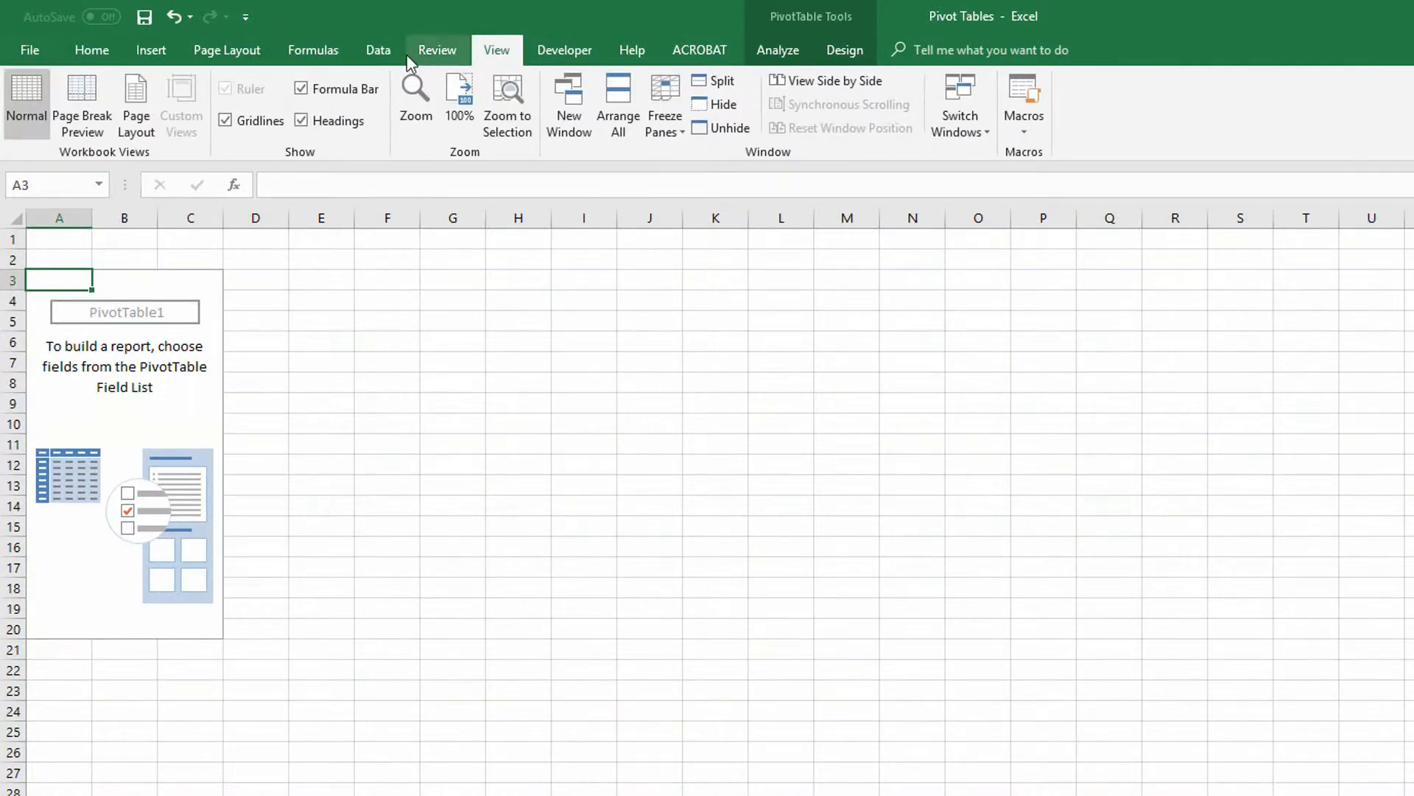
pyautogui.click(225, 120)
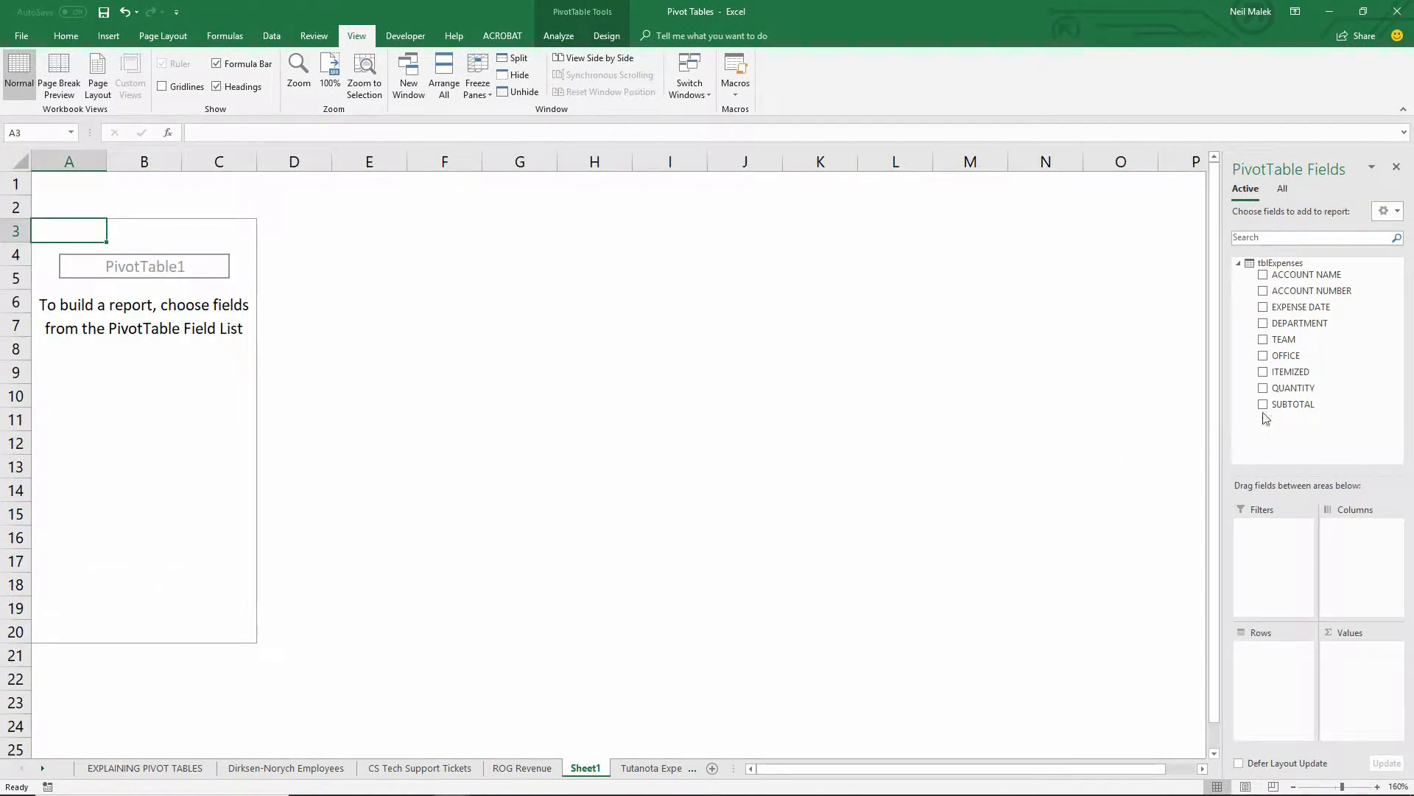
pyautogui.moveTo(1293, 404)
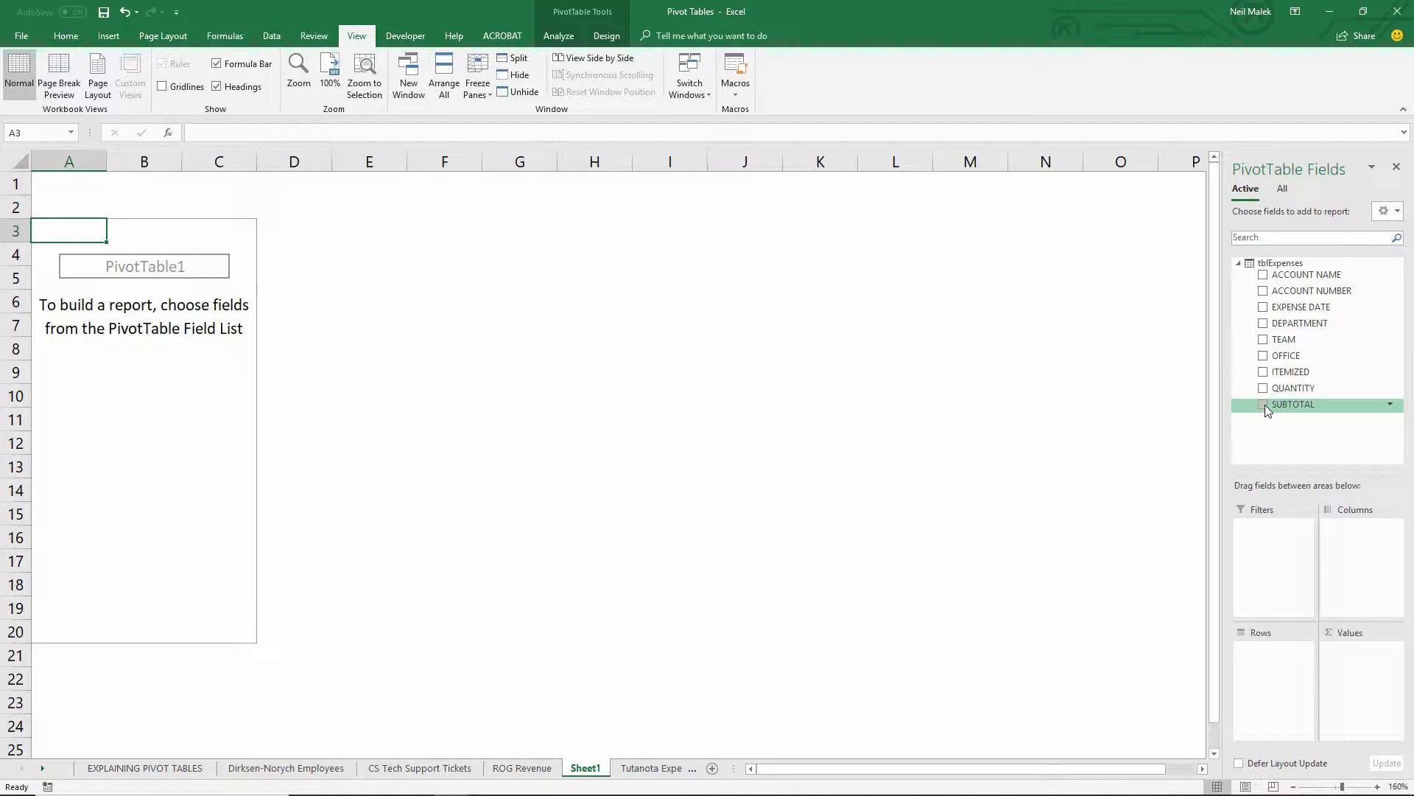
pyautogui.click(1263, 404)
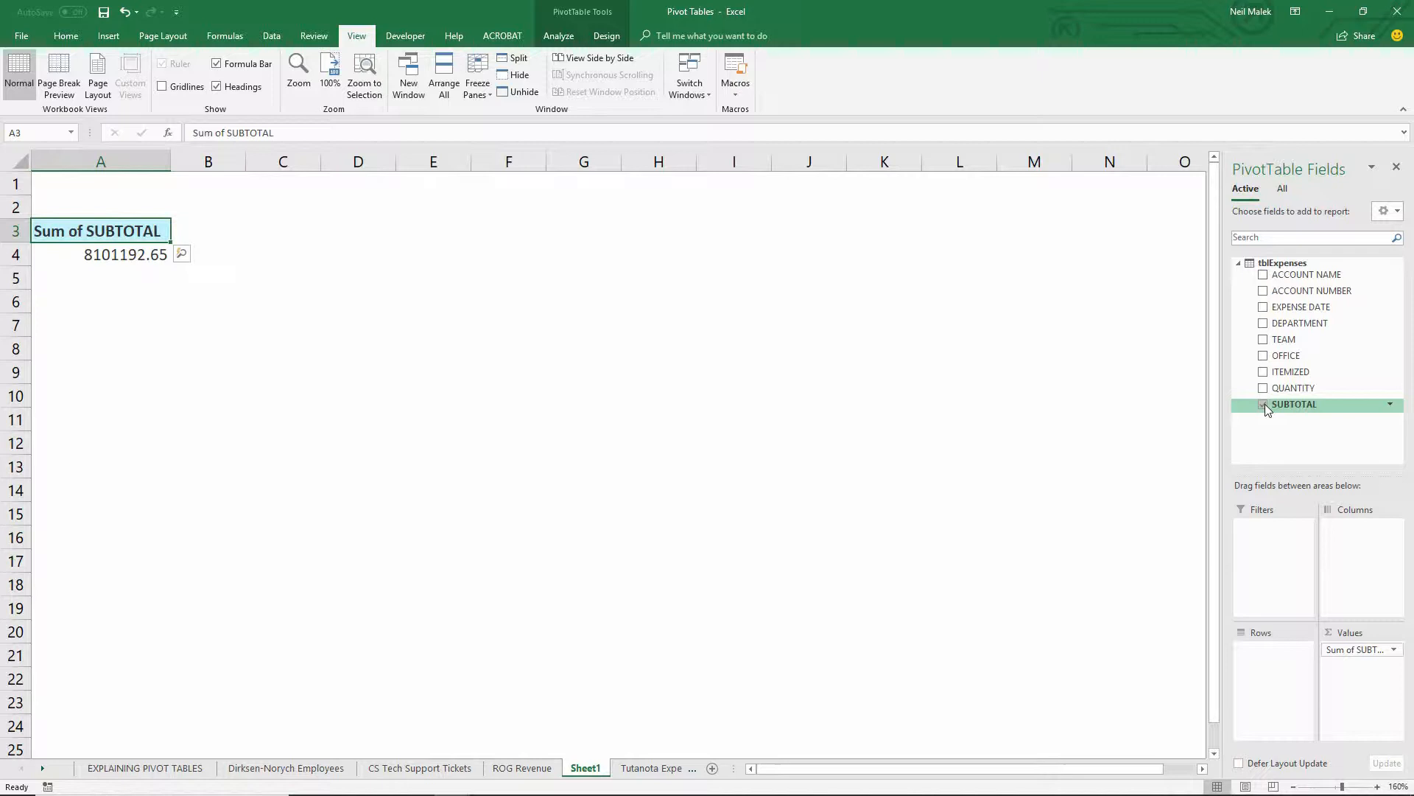
# Step: Rename the value field Total Expenses with Accounting format, showing $ 8,101,192.65
pyautogui.click(1391, 648)
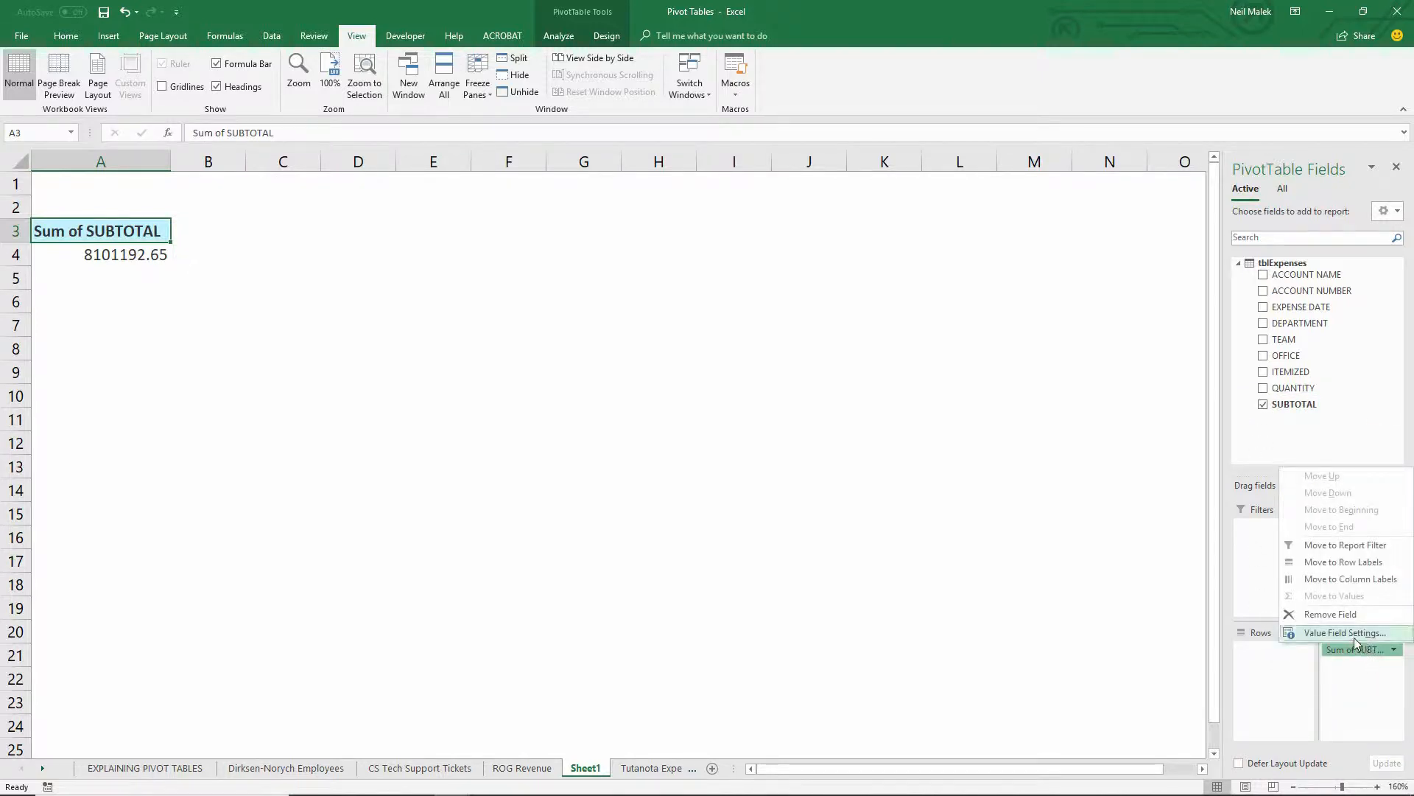
pyautogui.click(1345, 632)
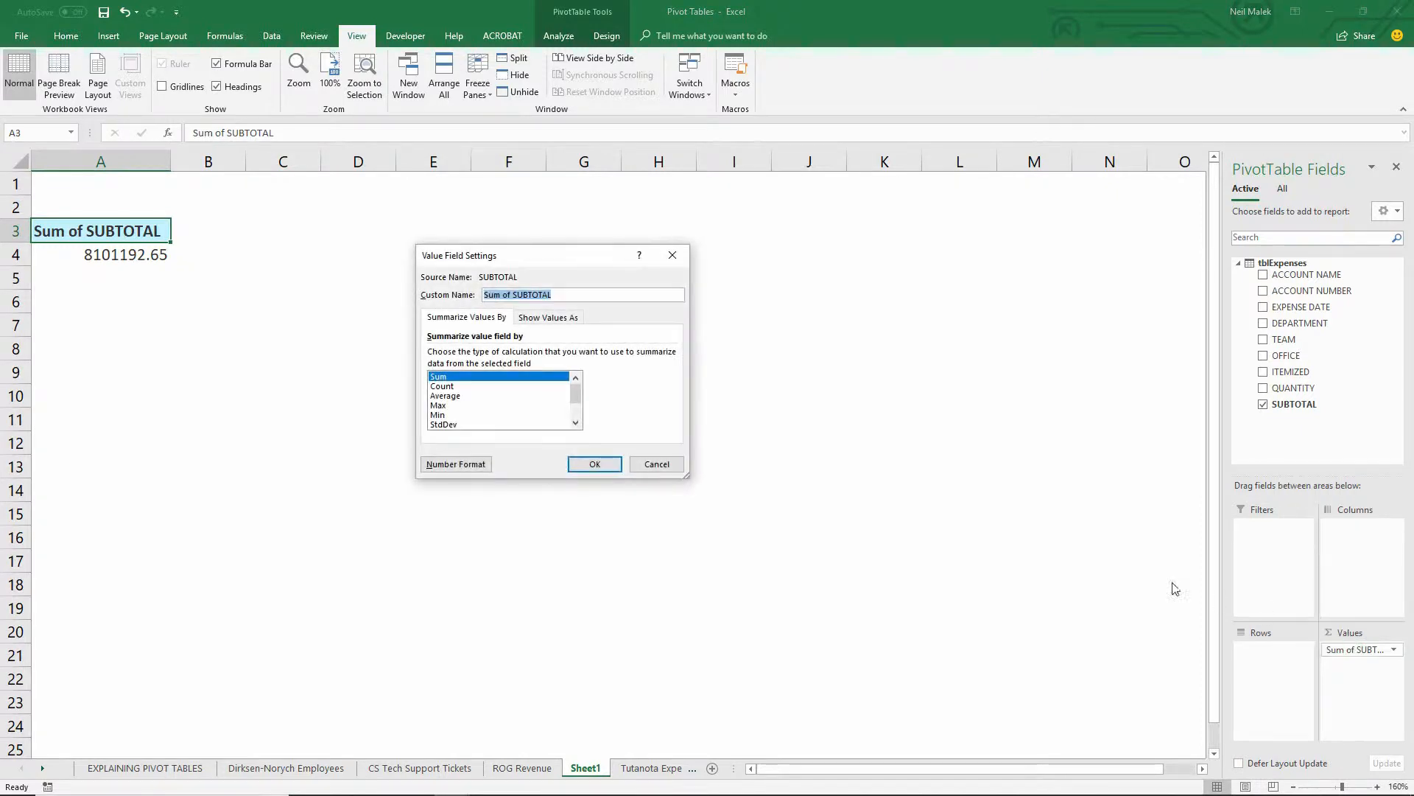
pyautogui.moveTo(632, 386)
pyautogui.write('Total Expenses')
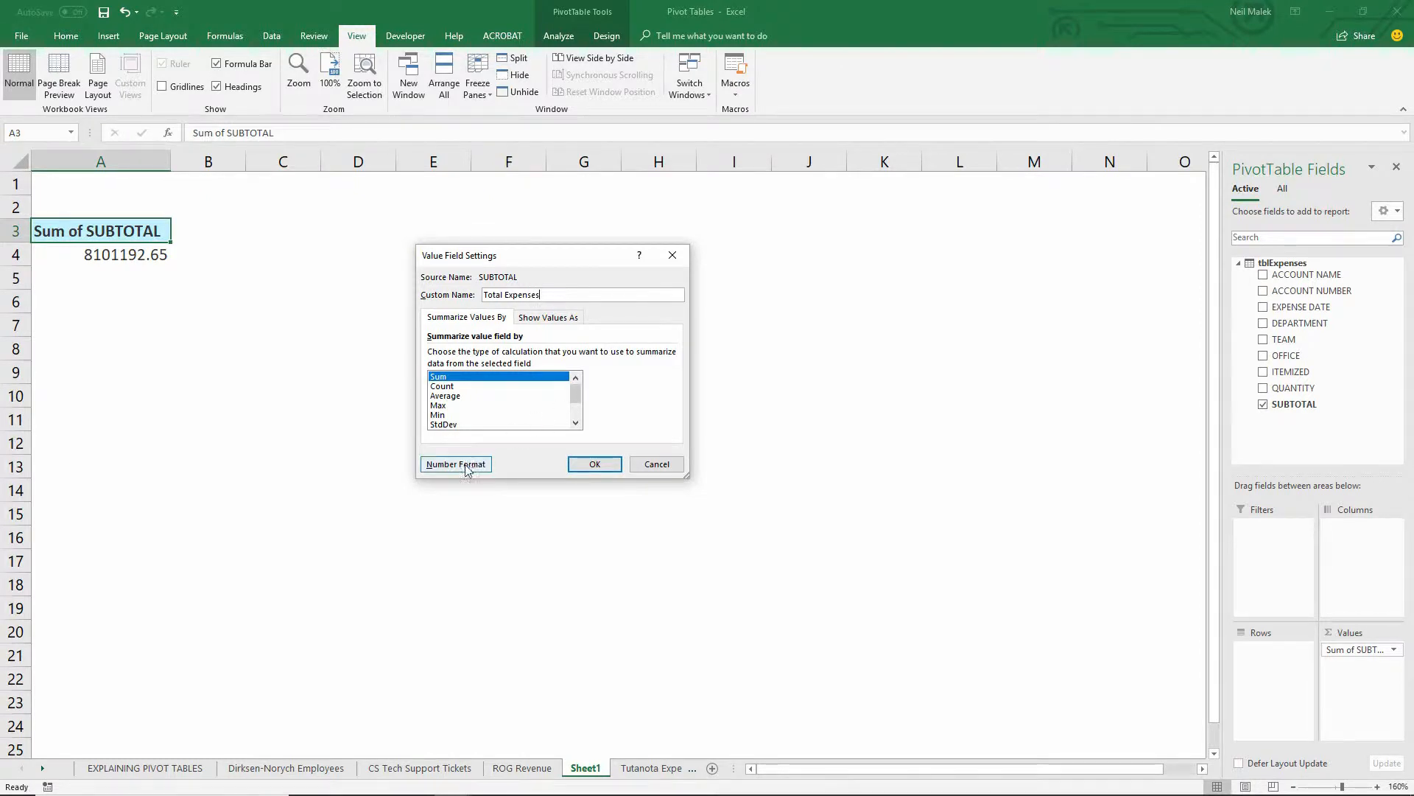
pyautogui.click(455, 465)
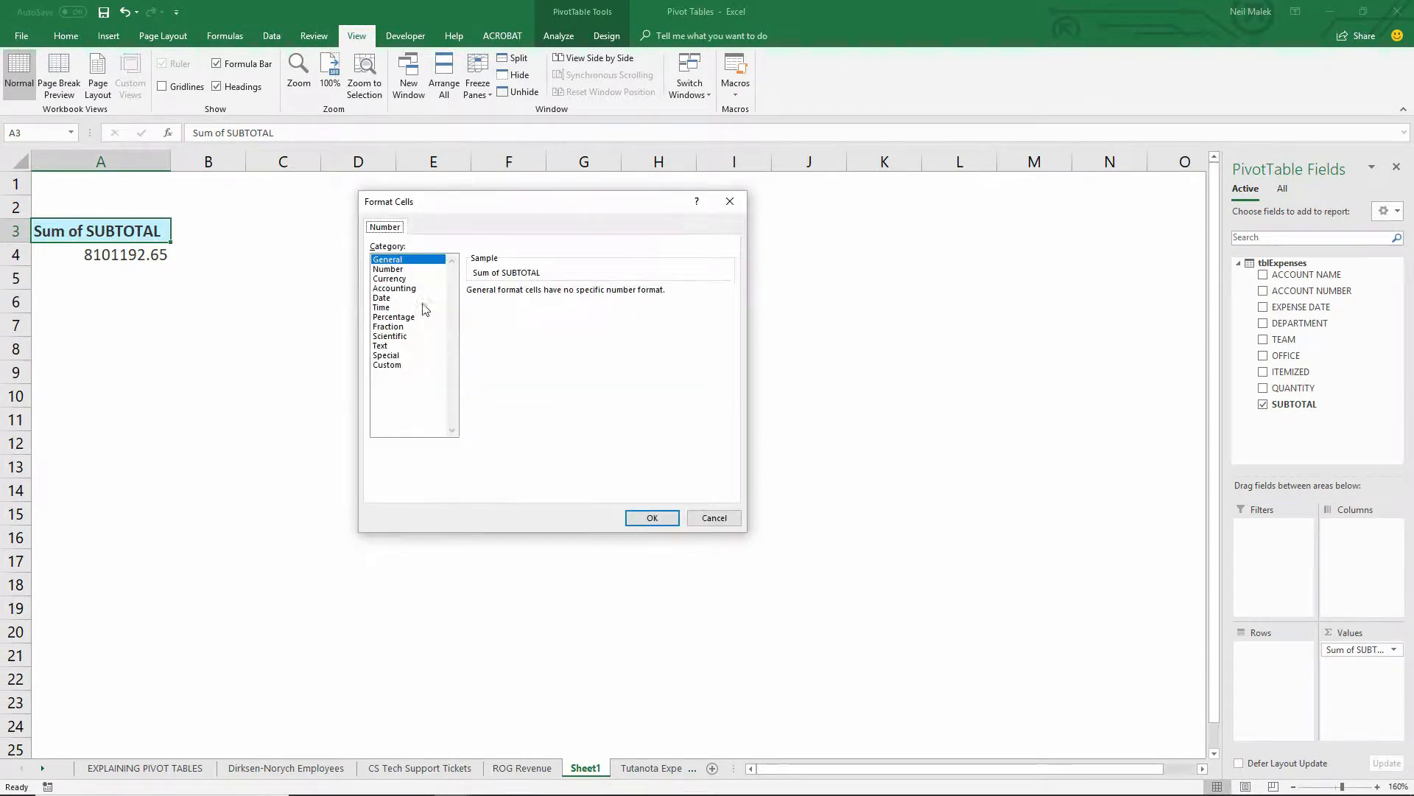
pyautogui.click(393, 288)
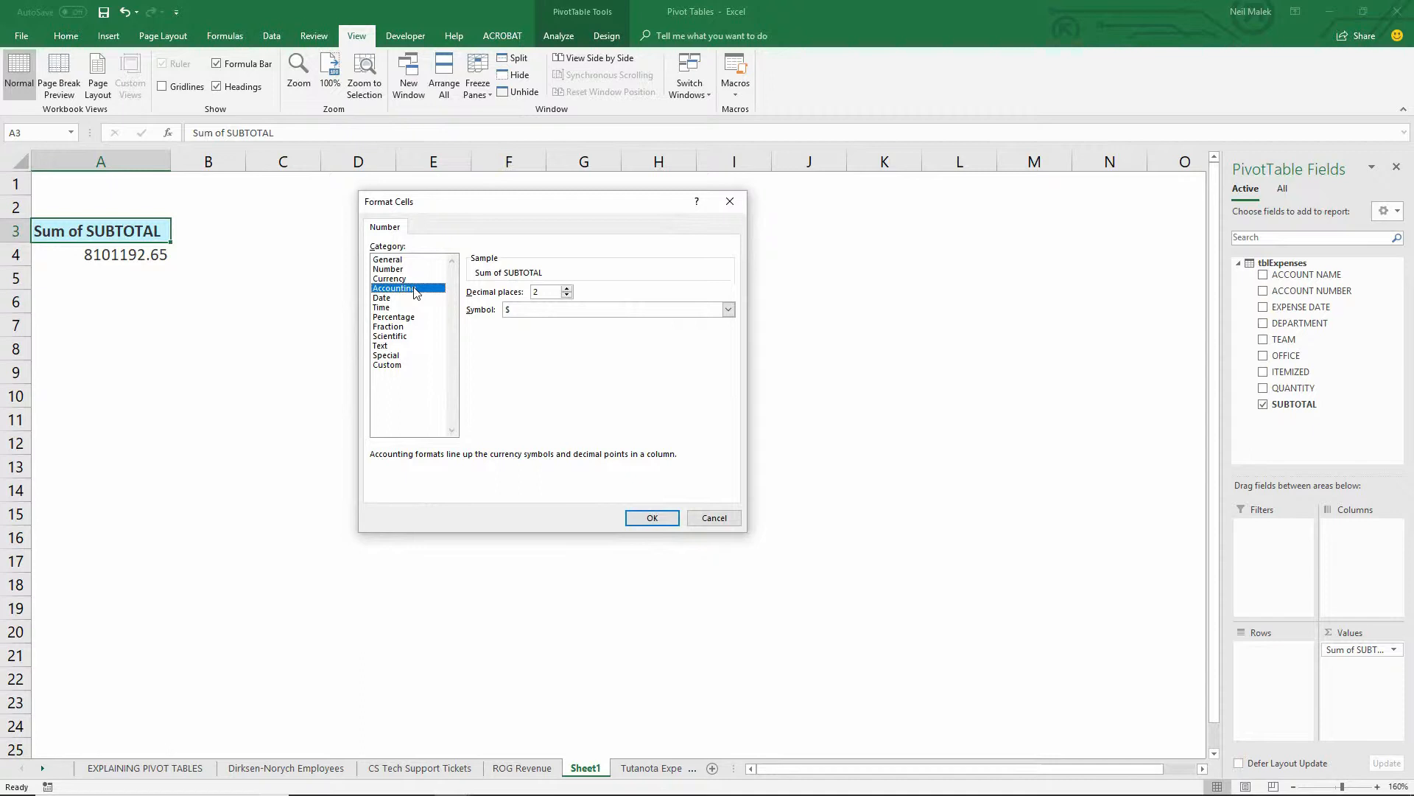
pyautogui.click(653, 517)
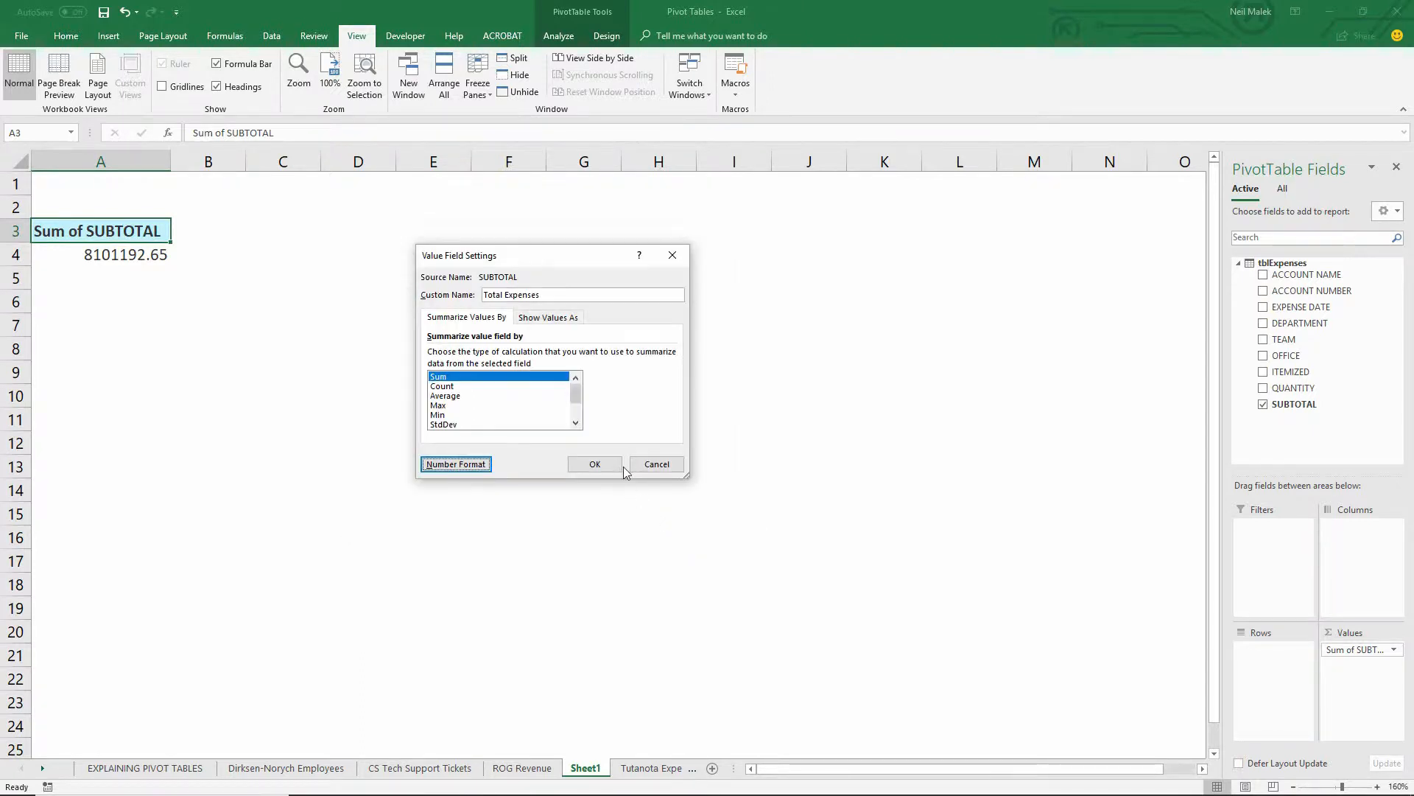
pyautogui.click(594, 465)
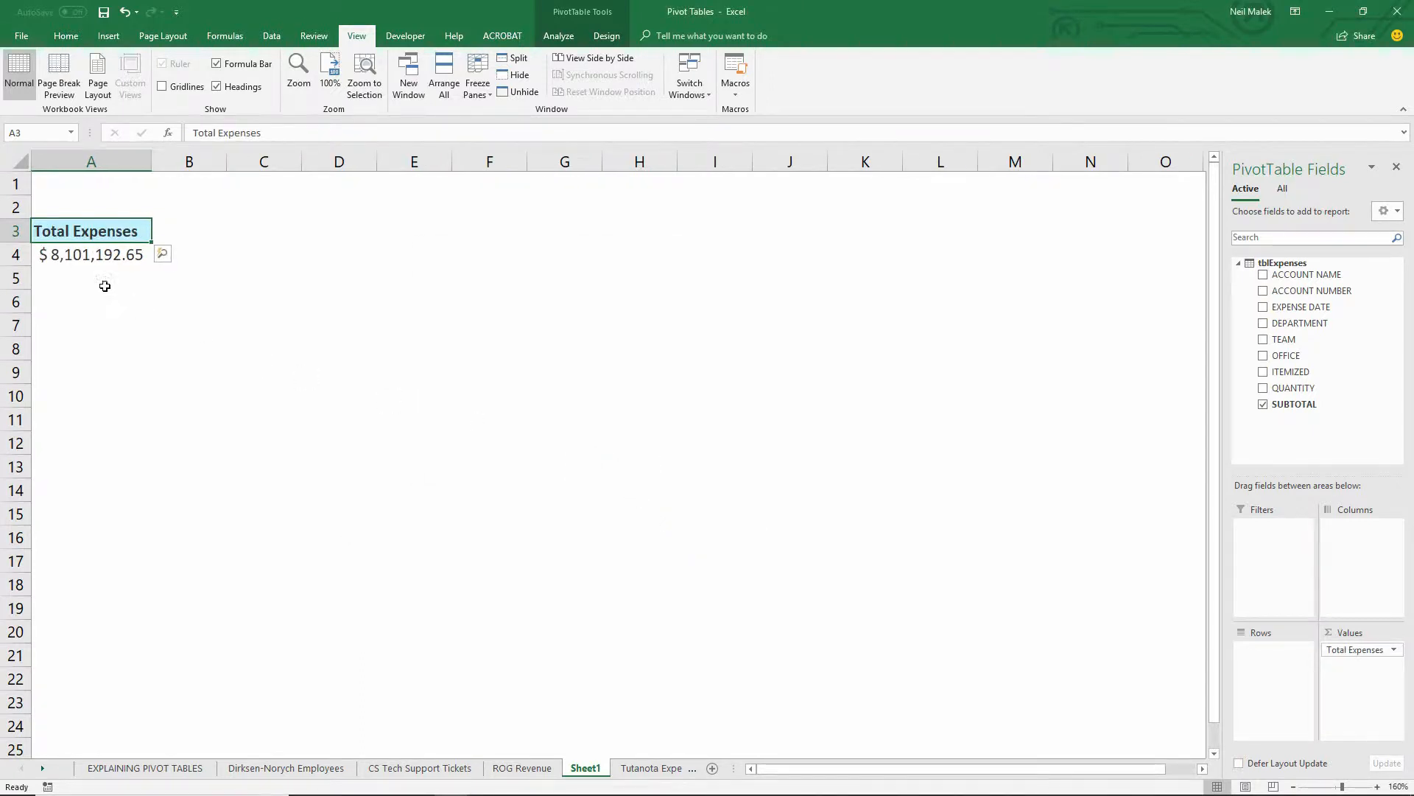
pyautogui.moveTo(140, 262)
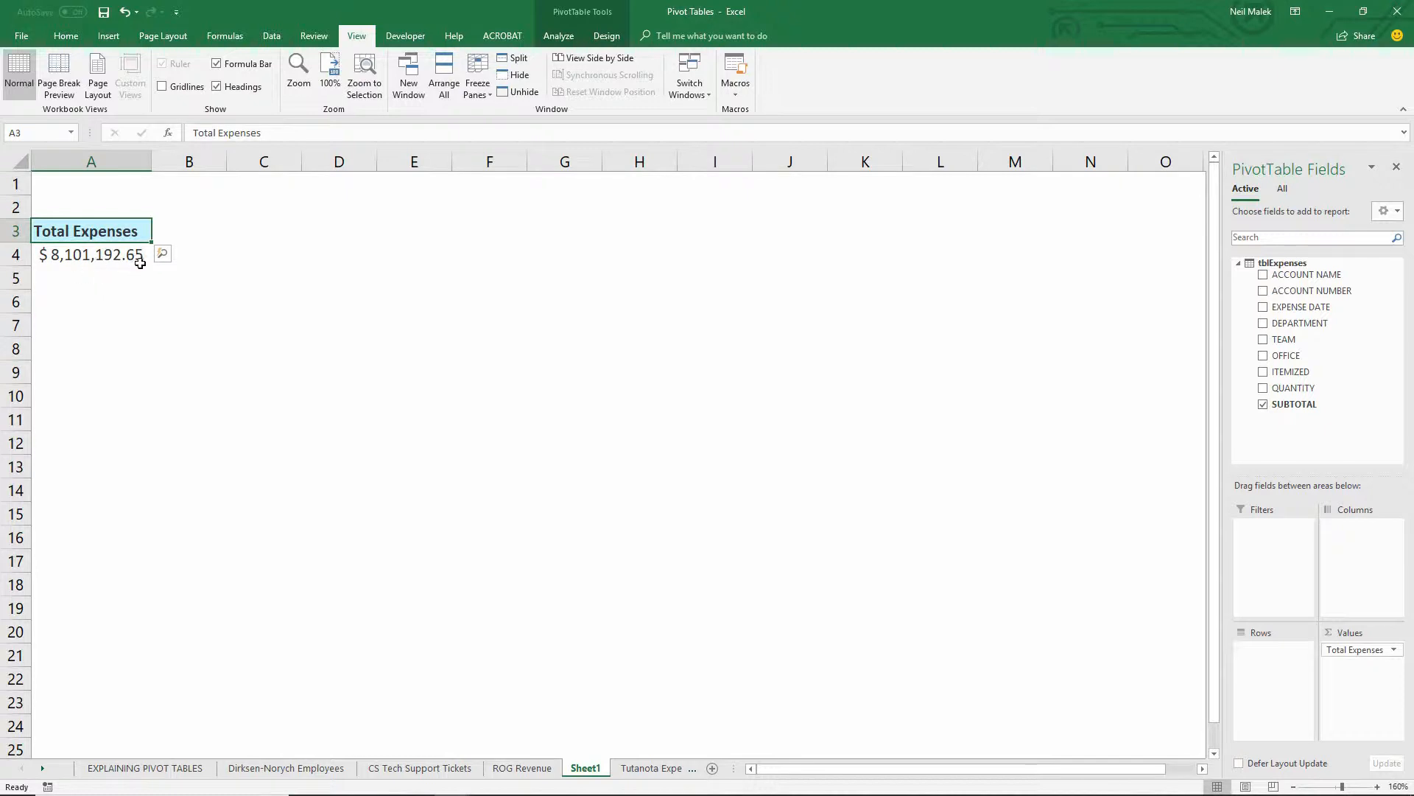
pyautogui.moveTo(134, 288)
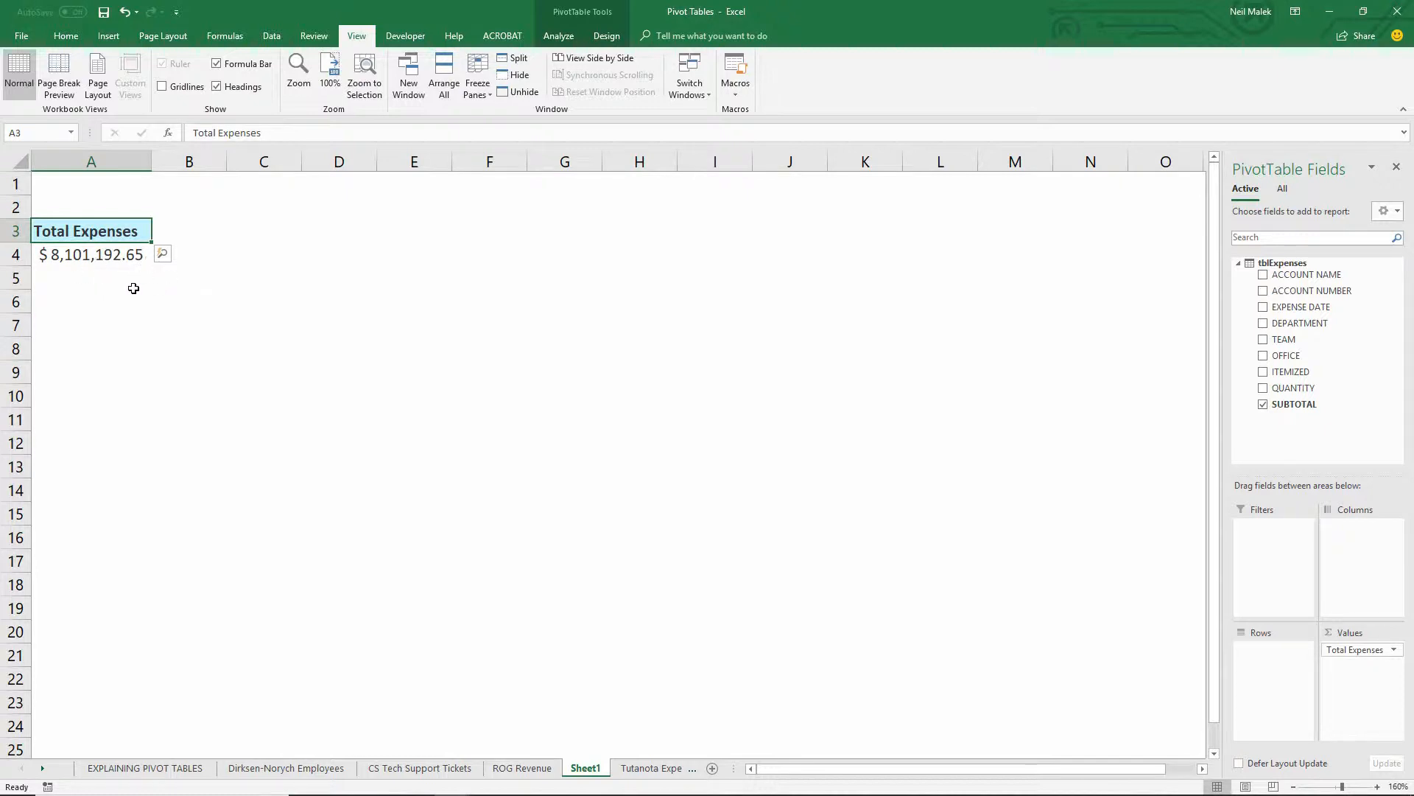
pyautogui.moveTo(142, 288)
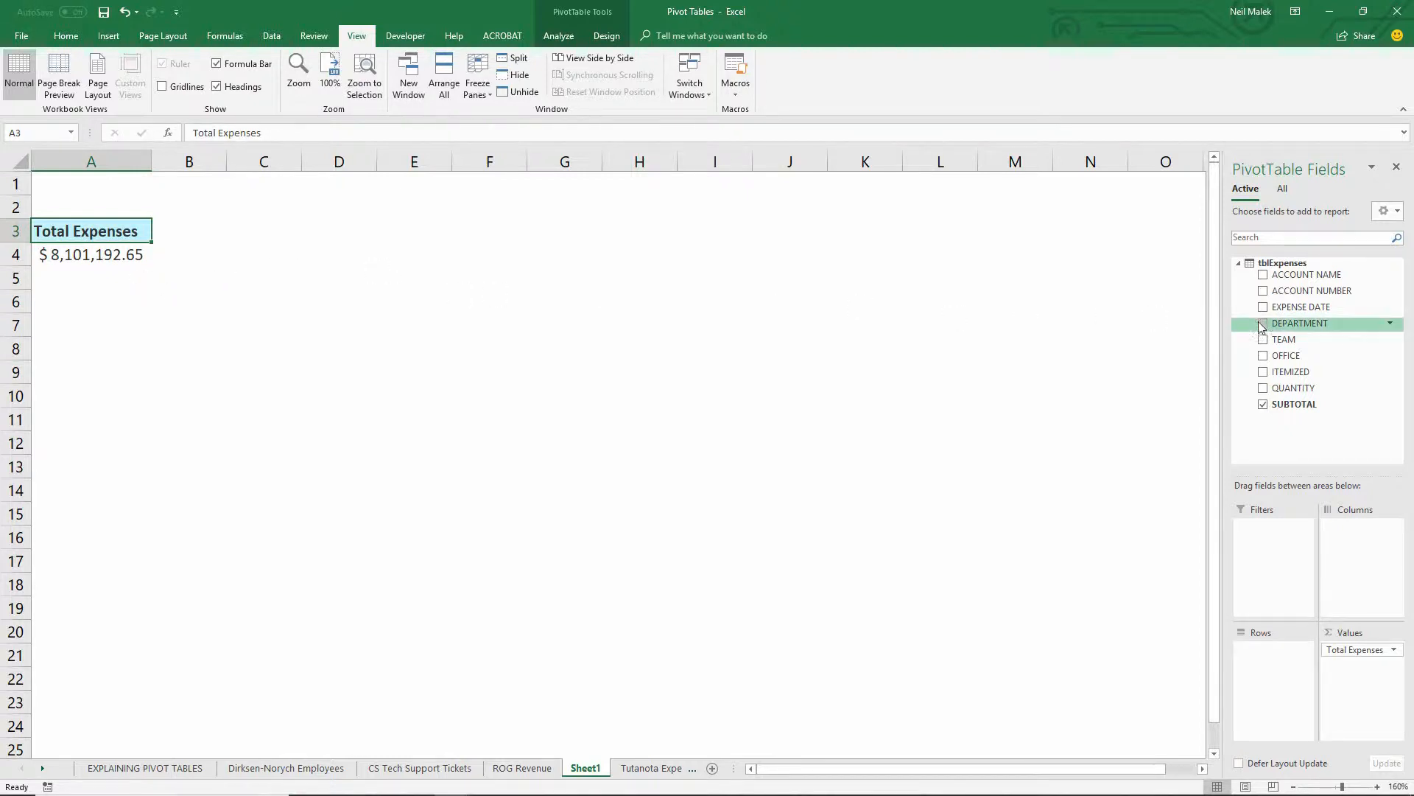
pyautogui.moveTo(1283, 339)
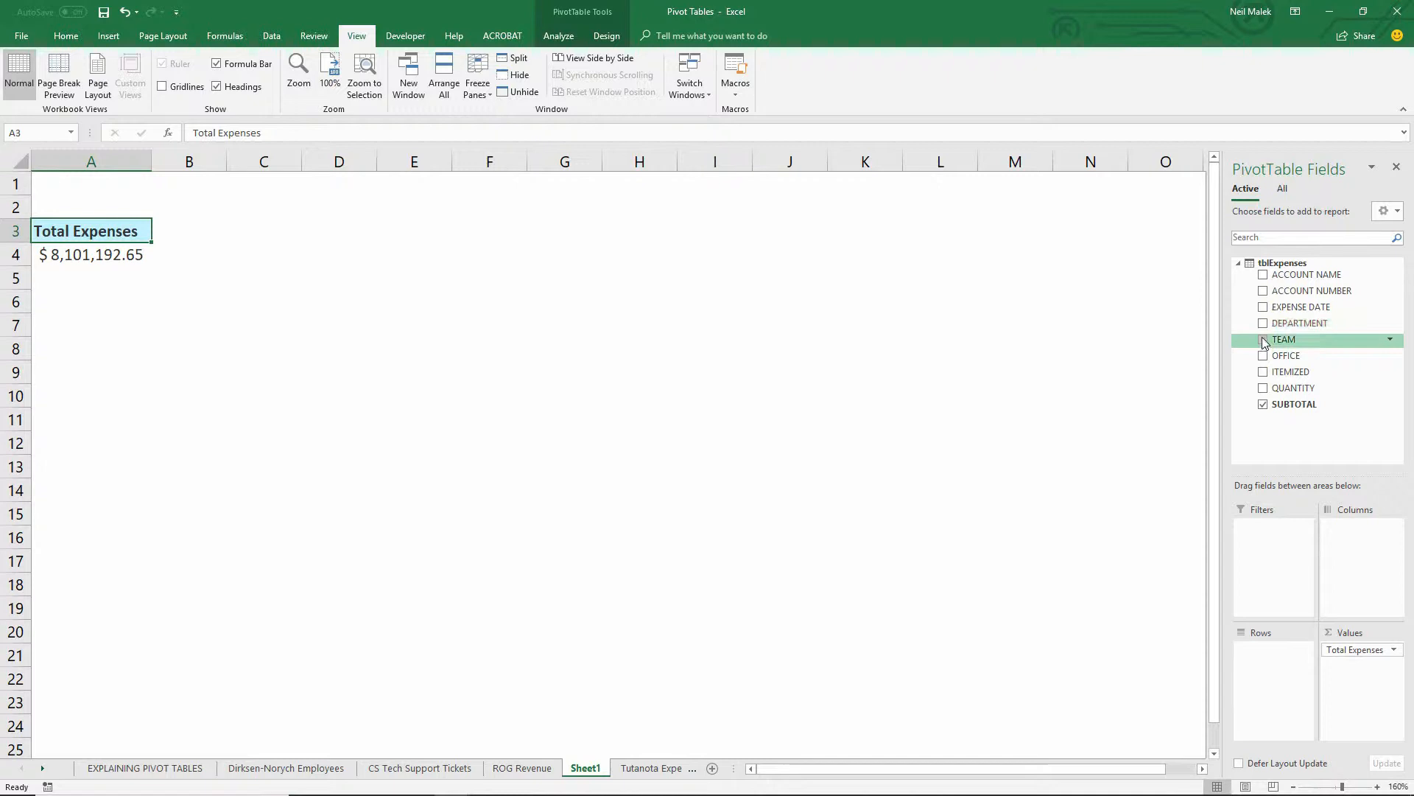
pyautogui.moveTo(1285, 355)
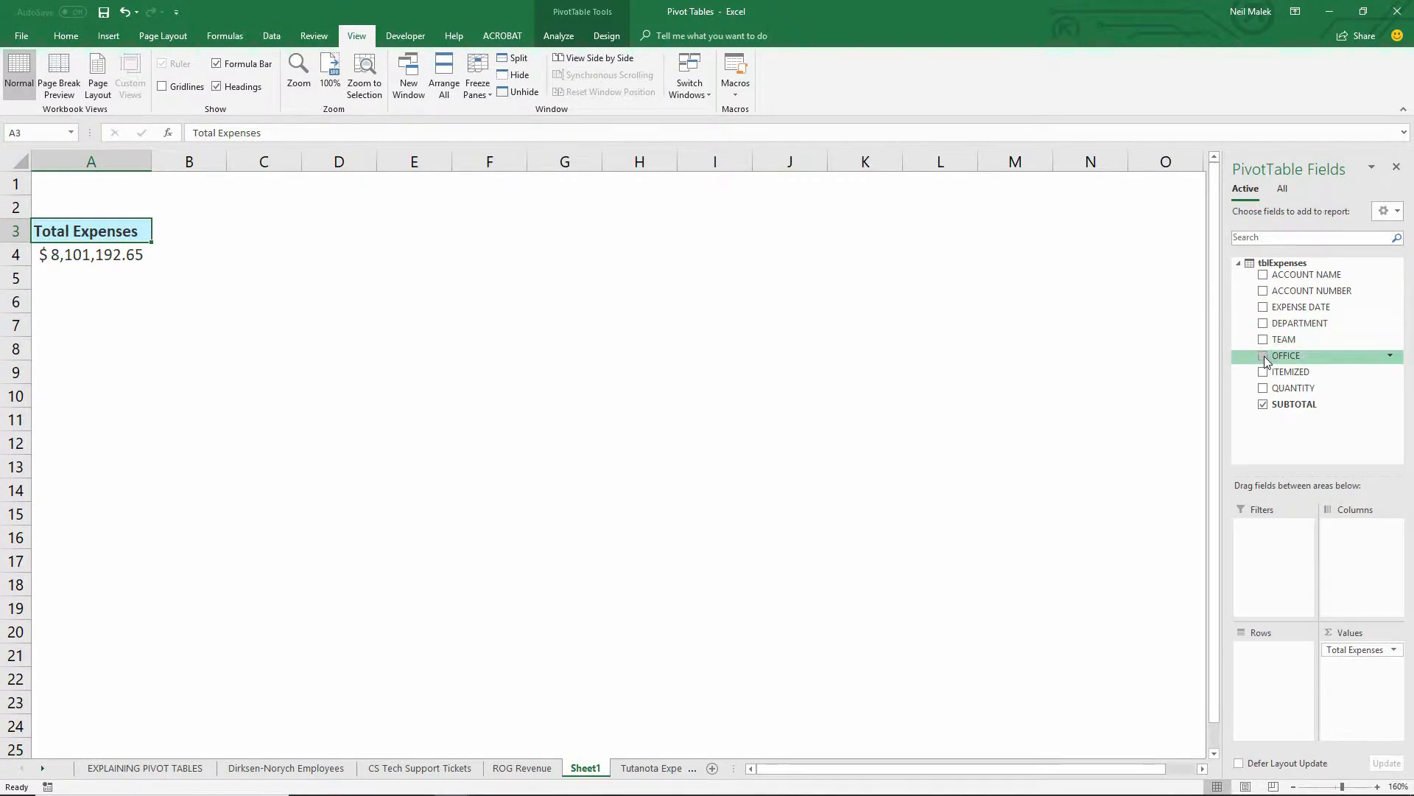
pyautogui.click(1263, 355)
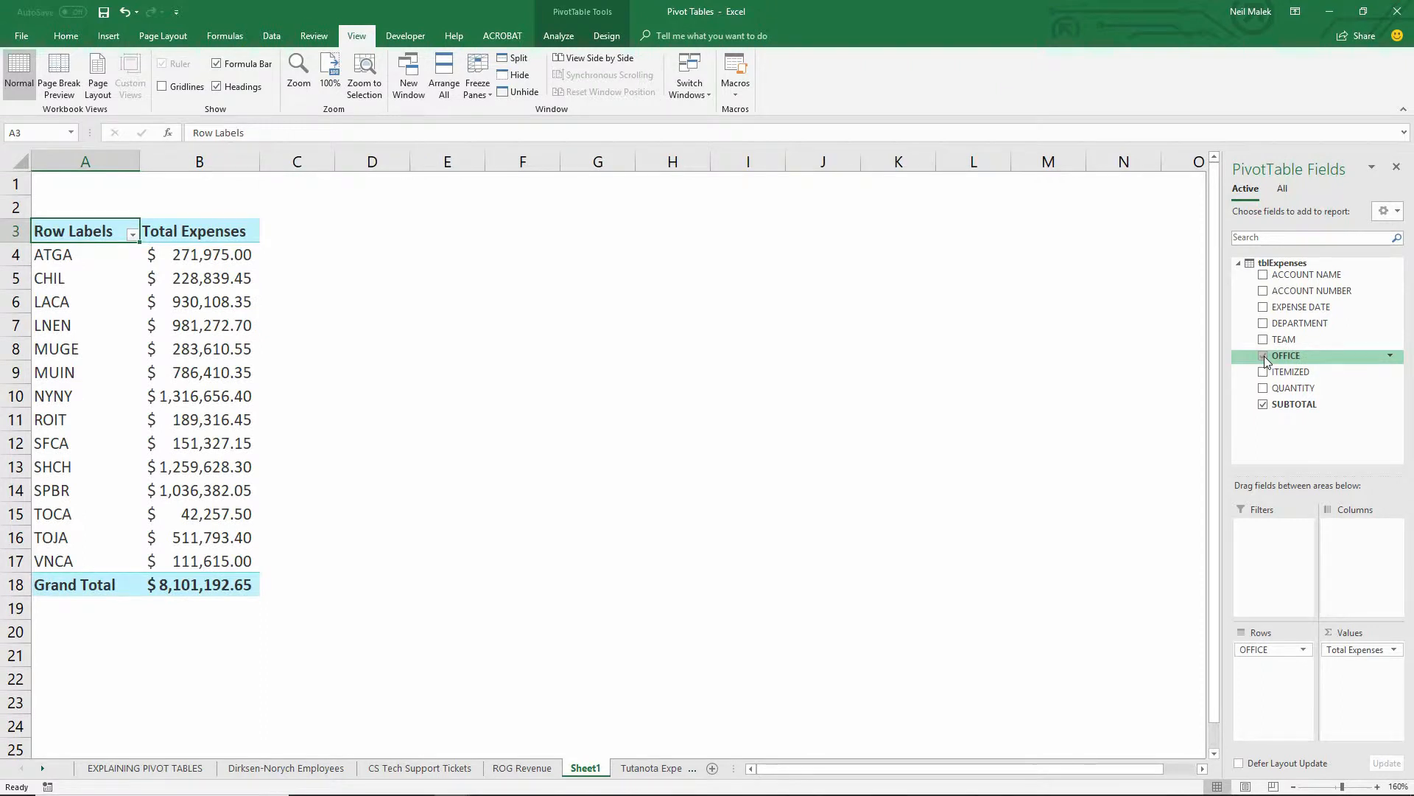
pyautogui.click(1264, 355)
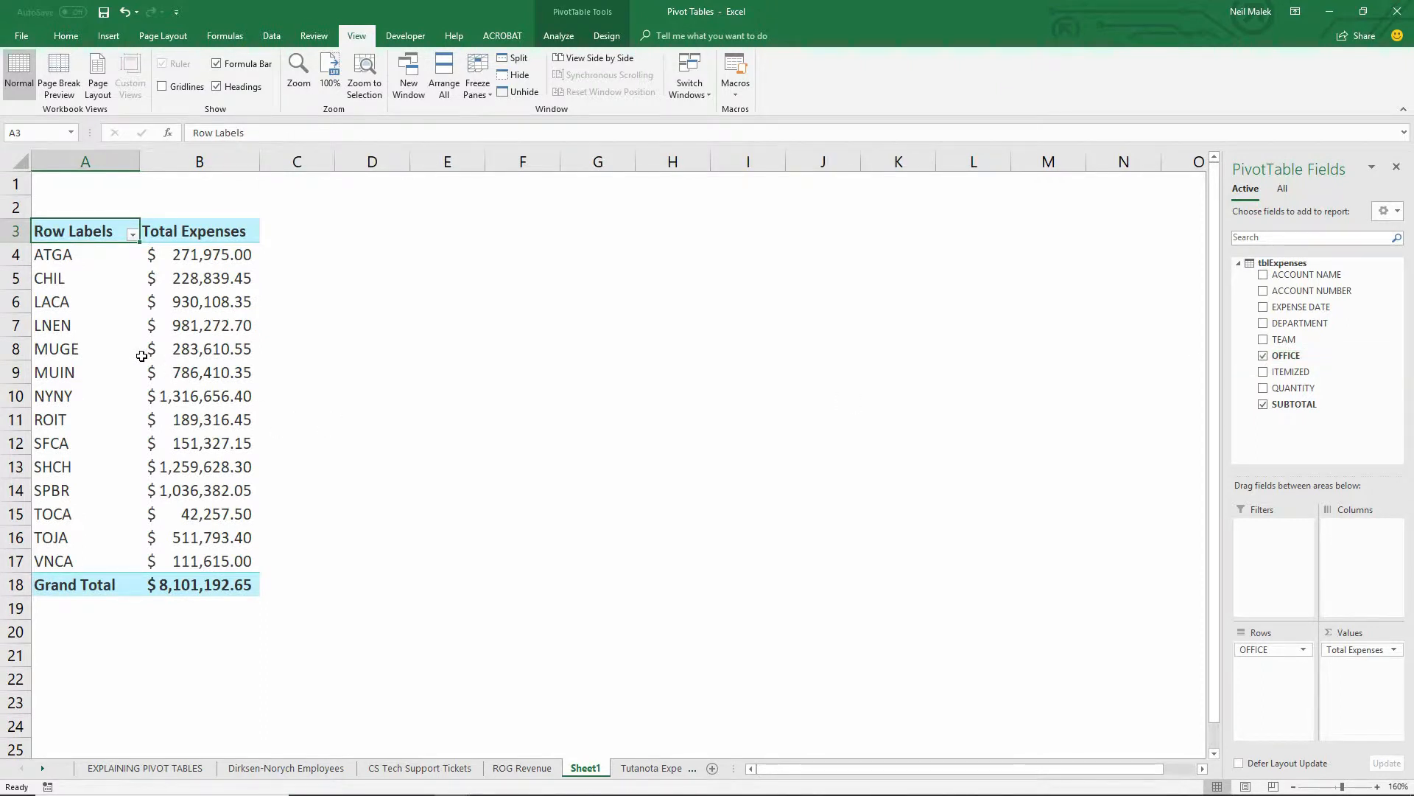
pyautogui.moveTo(140, 545)
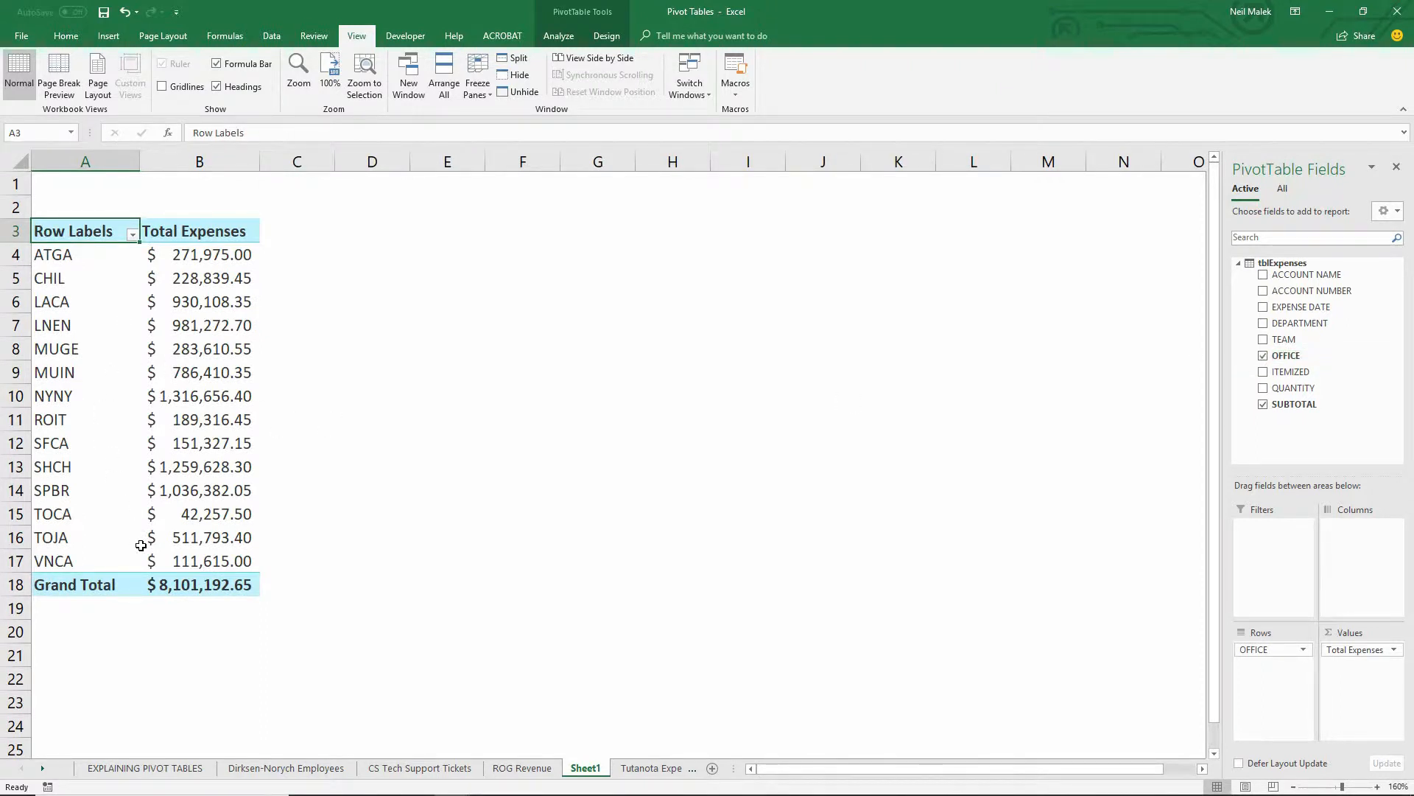
pyautogui.moveTo(122, 424)
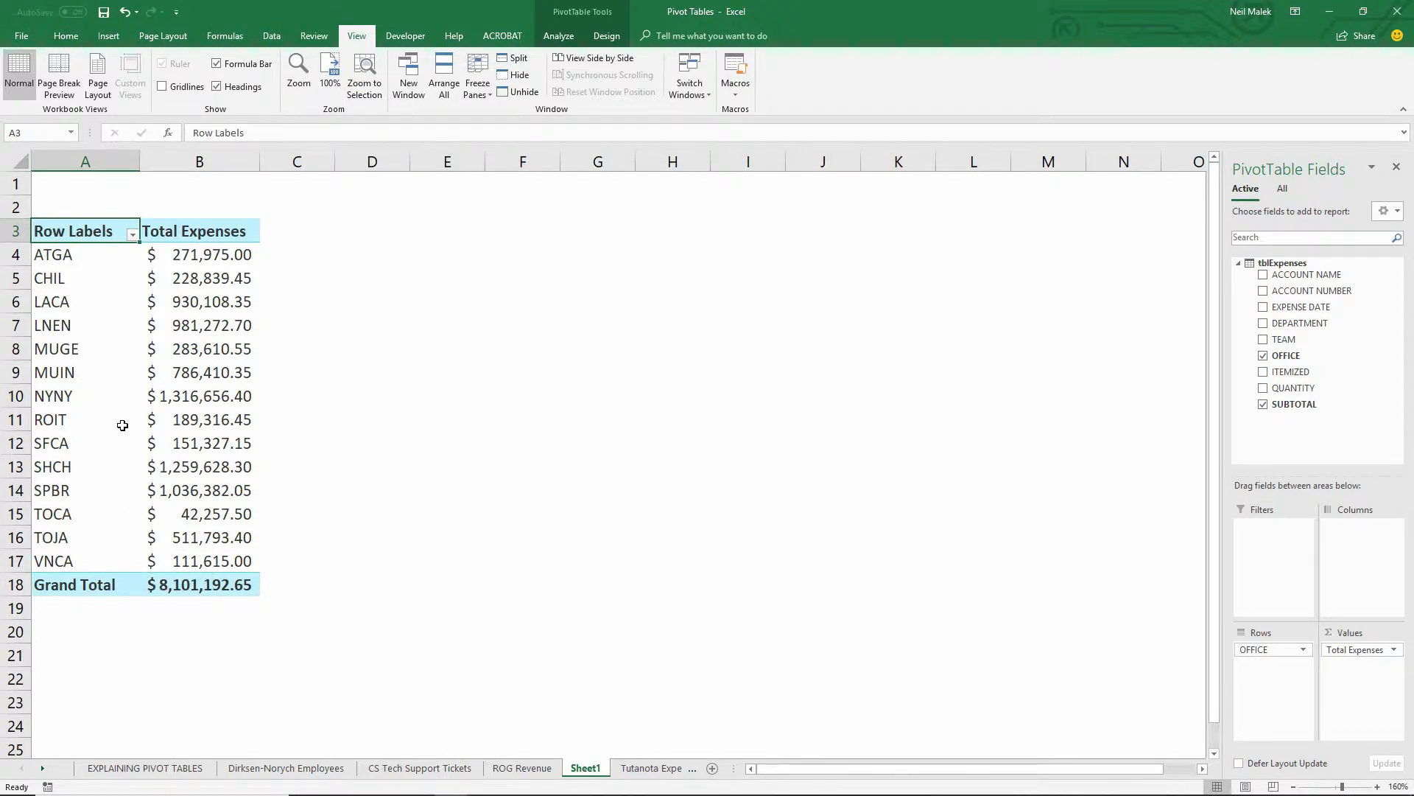
pyautogui.moveTo(121, 411)
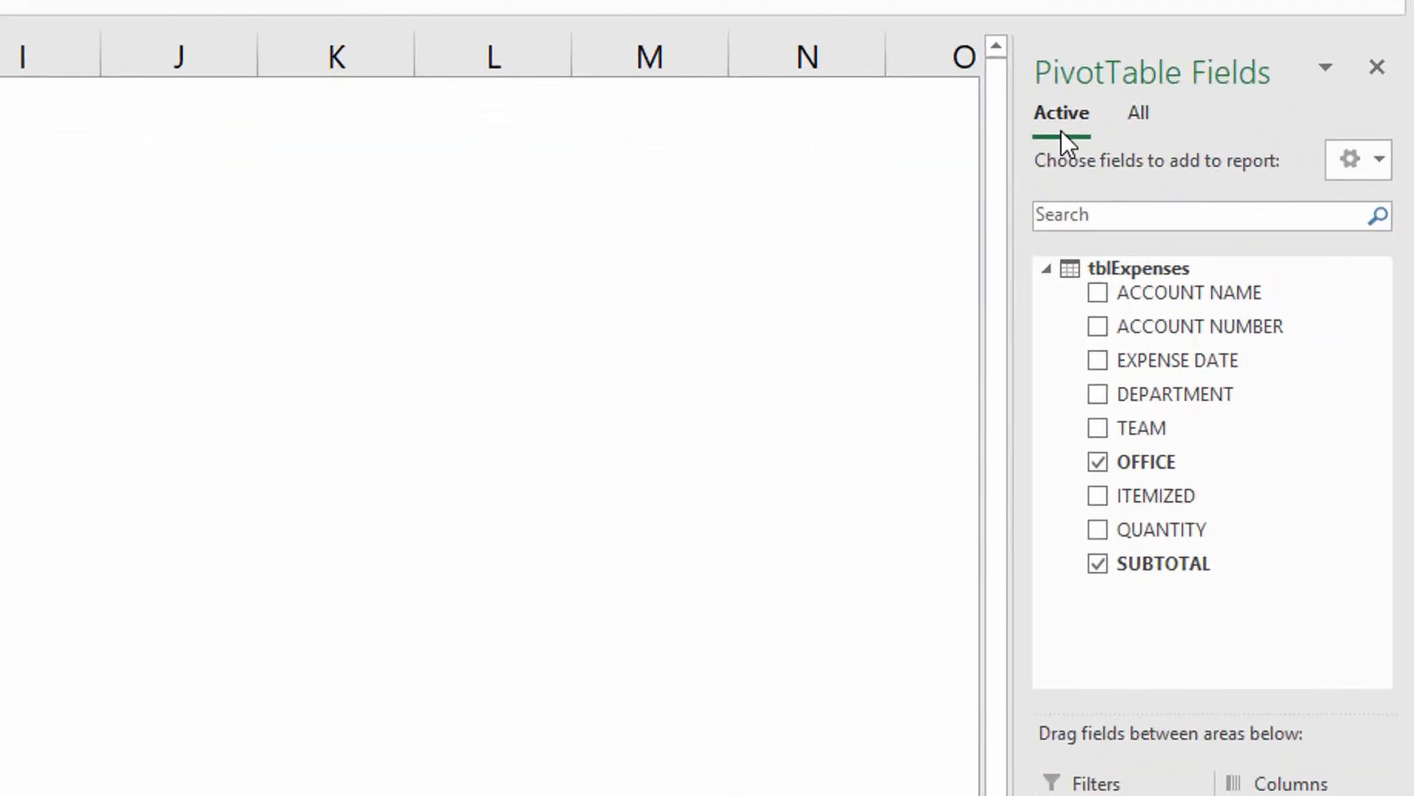
pyautogui.moveTo(1227, 90)
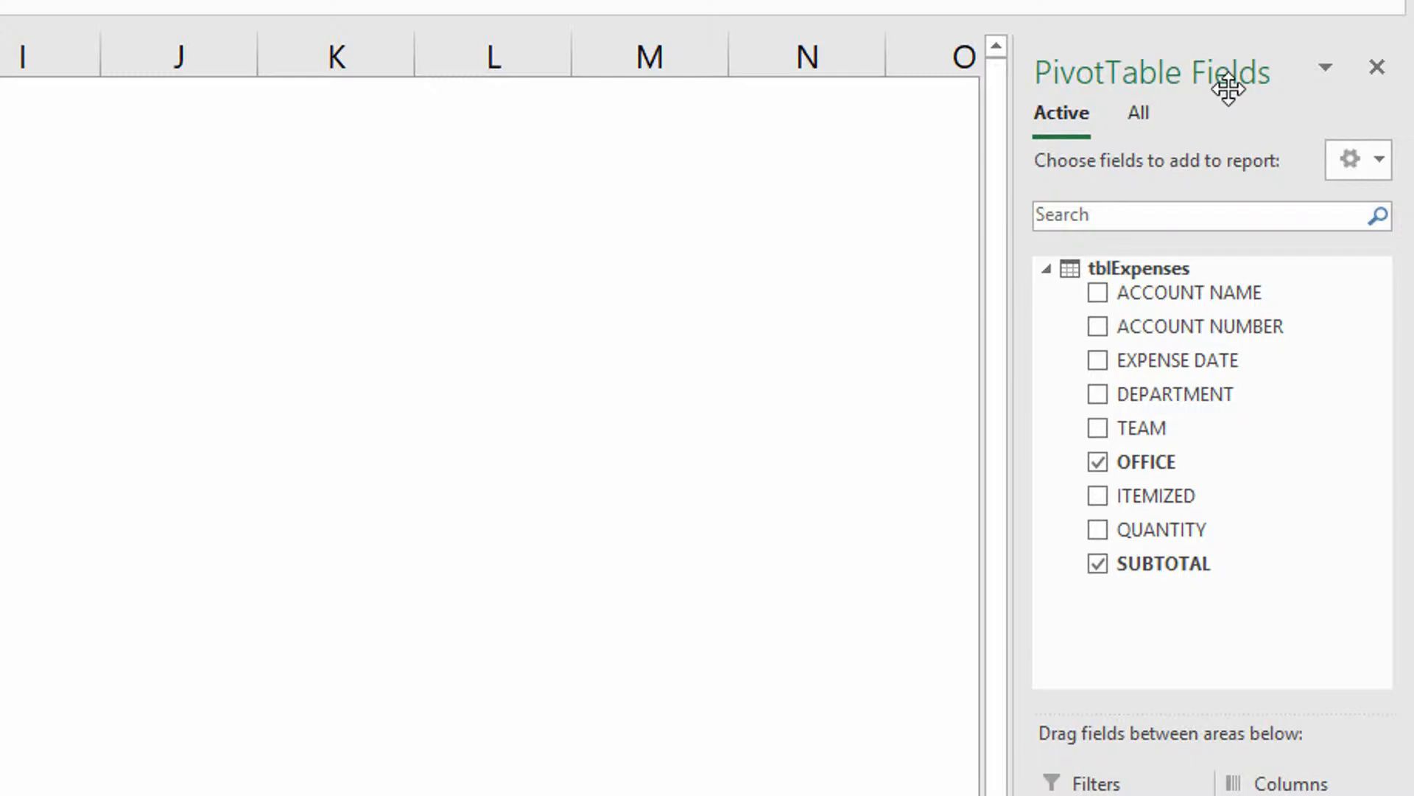
pyautogui.moveTo(1131, 131)
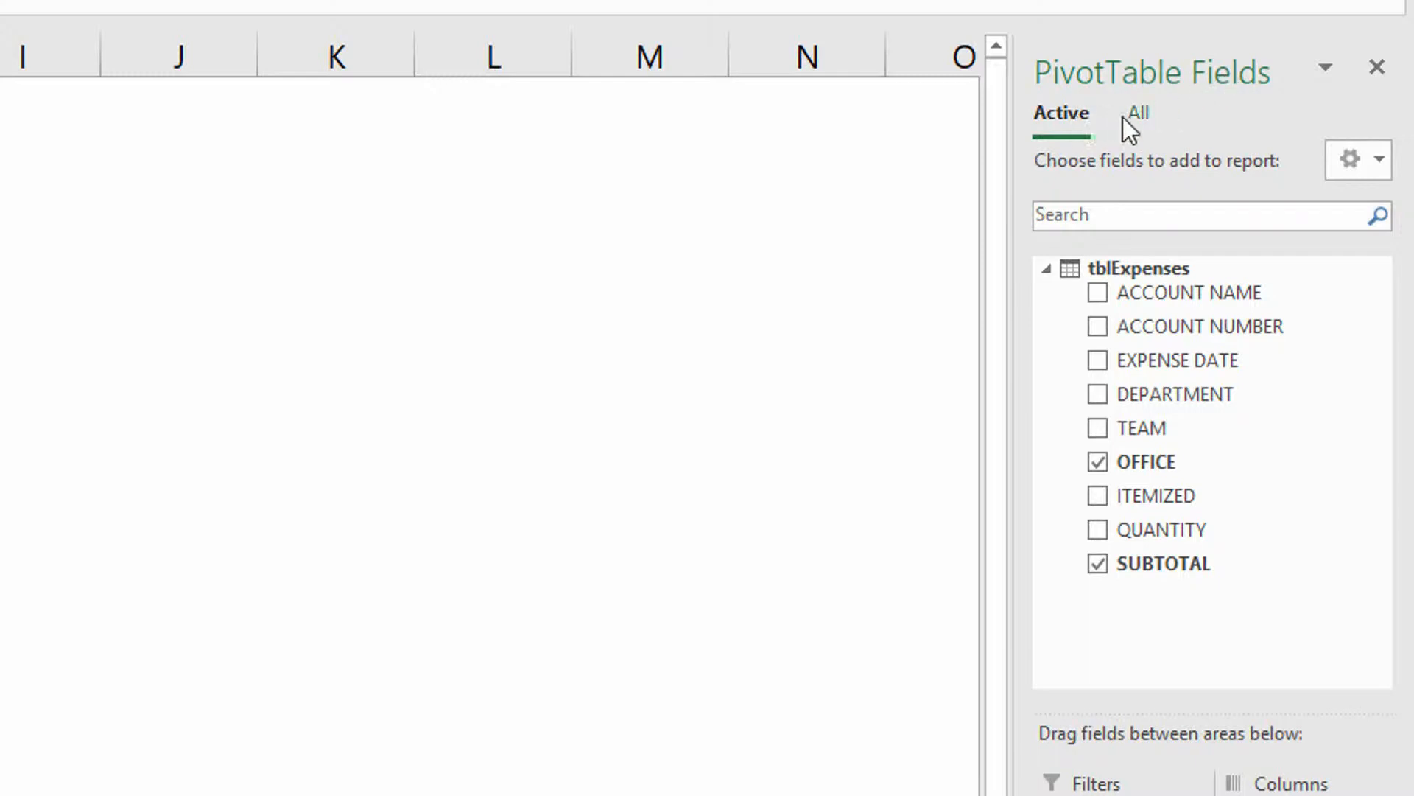
pyautogui.moveTo(1144, 131)
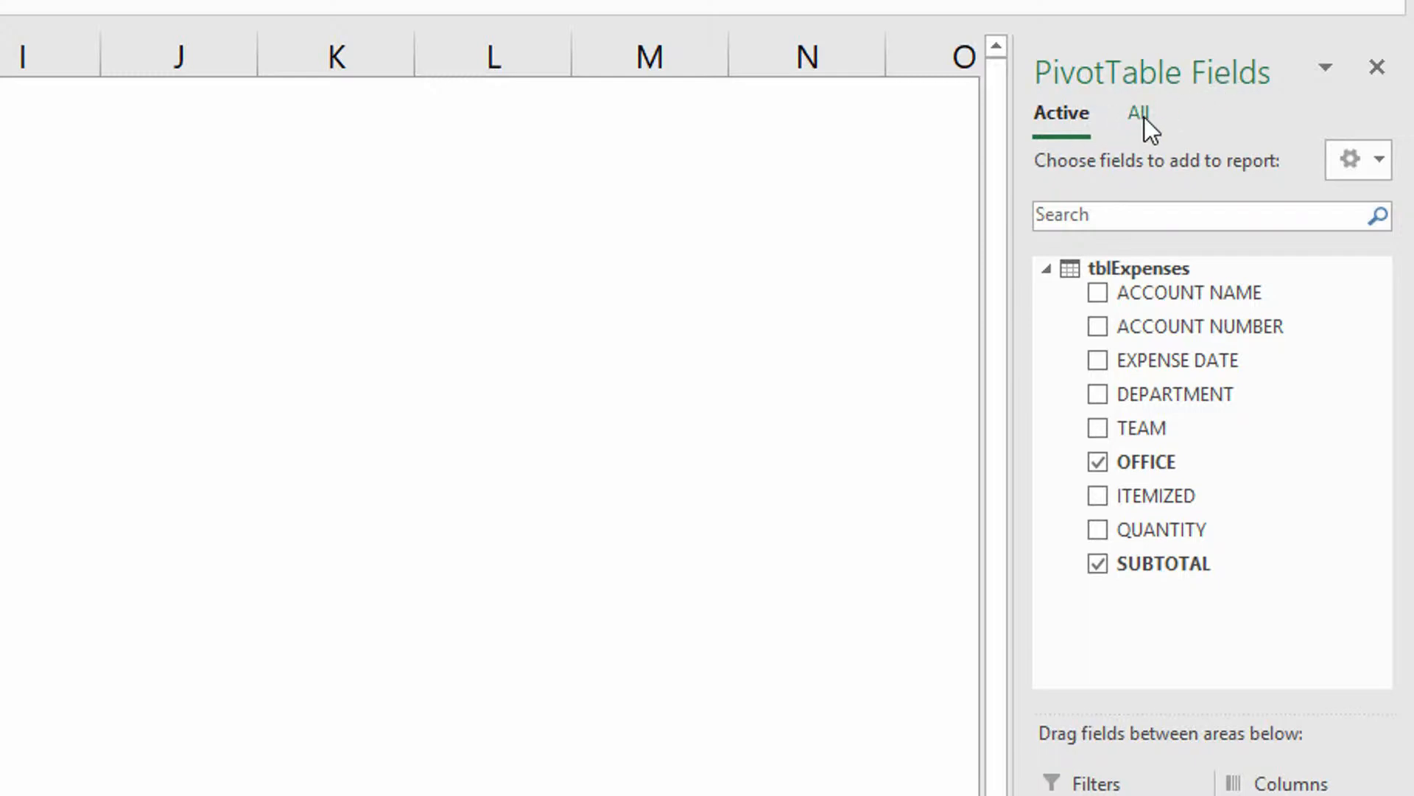
# Step: Show all workbook tables in the field list and expand tblOffices' fields
pyautogui.click(1138, 113)
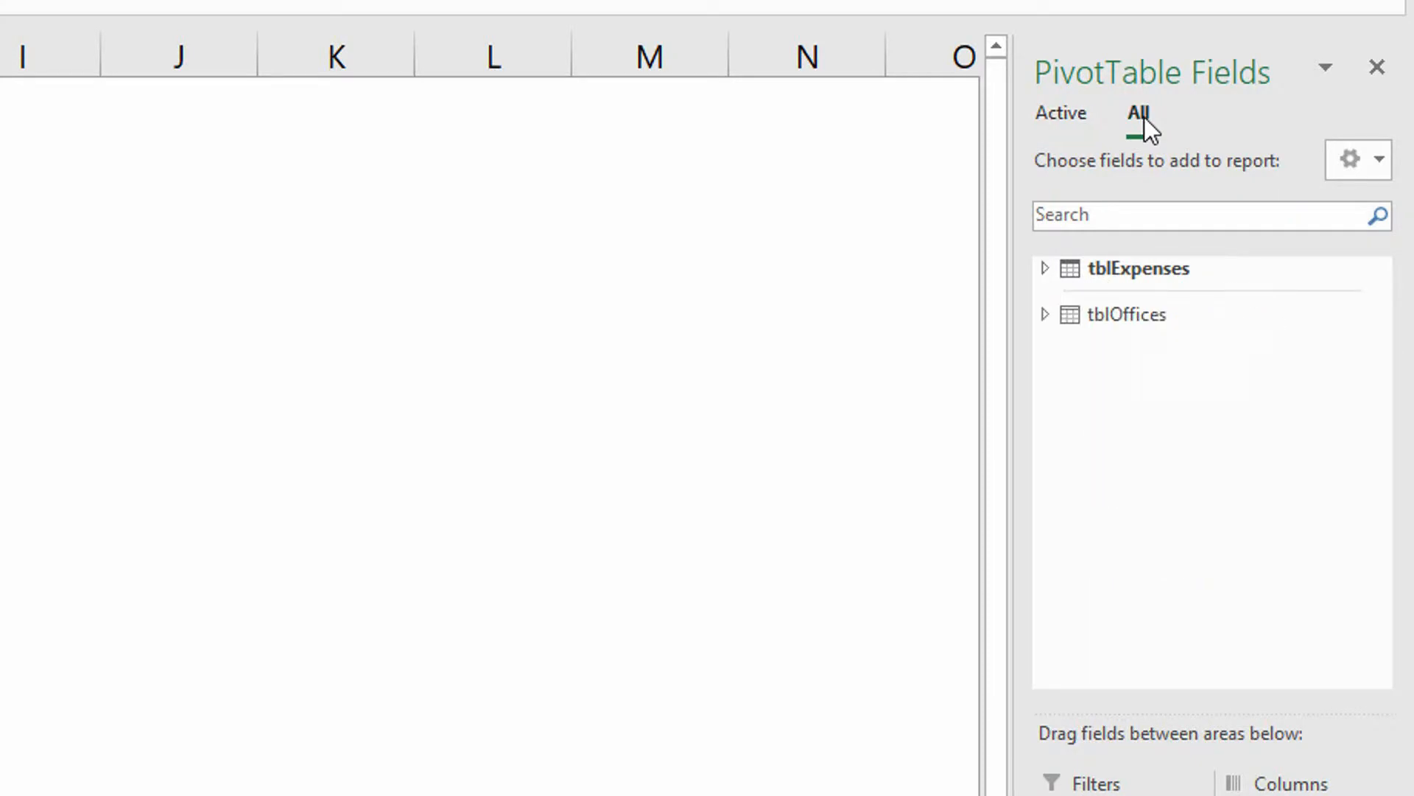
pyautogui.moveTo(1285, 284)
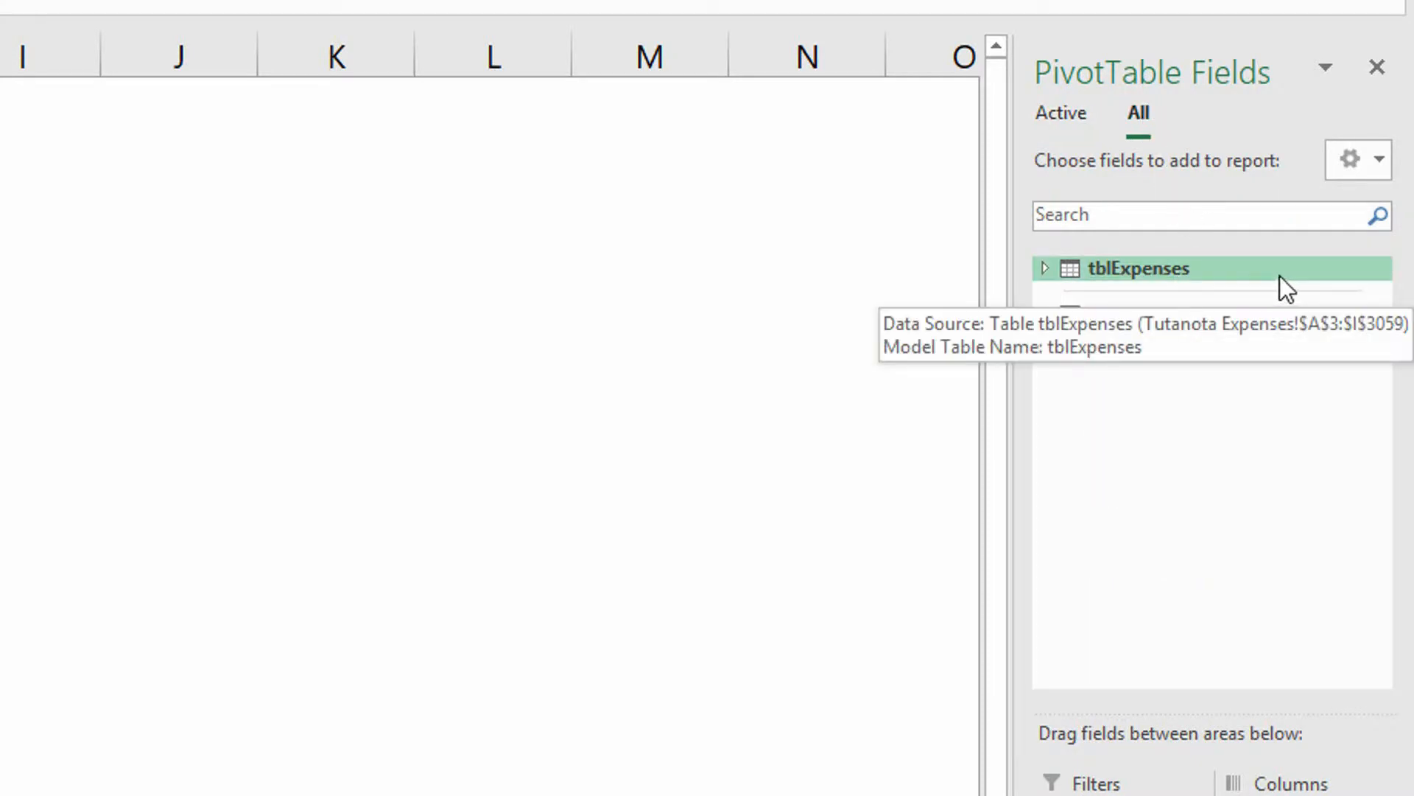
pyautogui.moveTo(1046, 332)
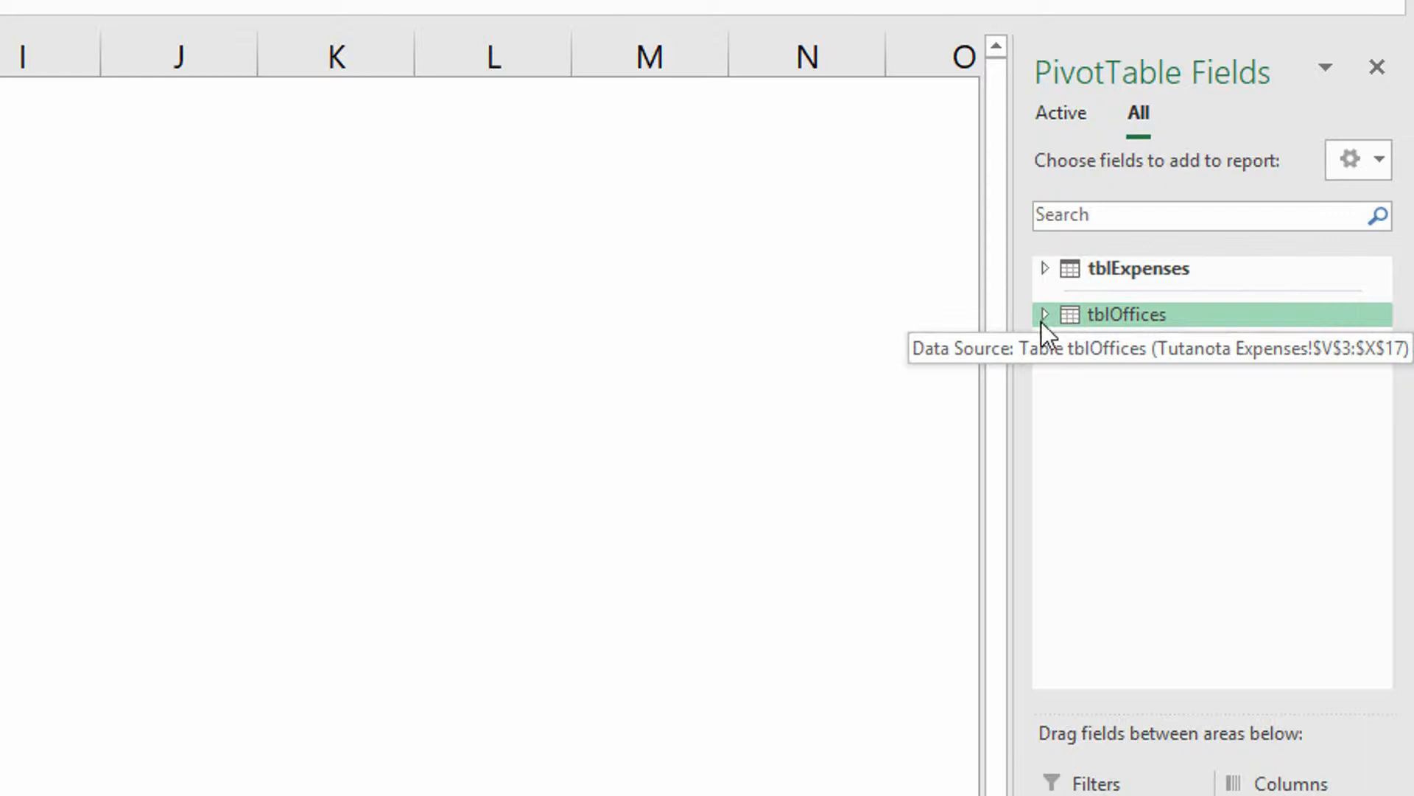
pyautogui.click(1044, 314)
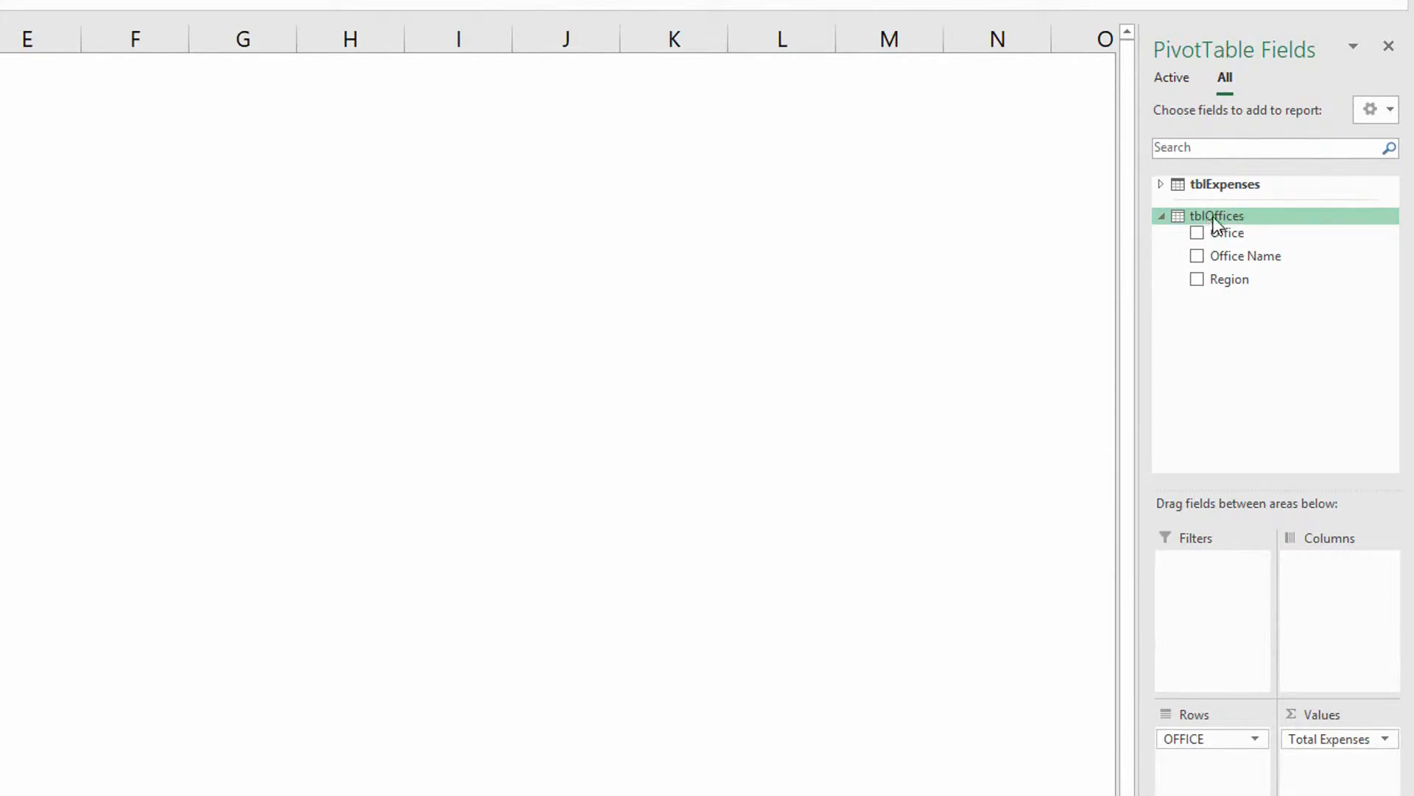
pyautogui.moveTo(1245, 257)
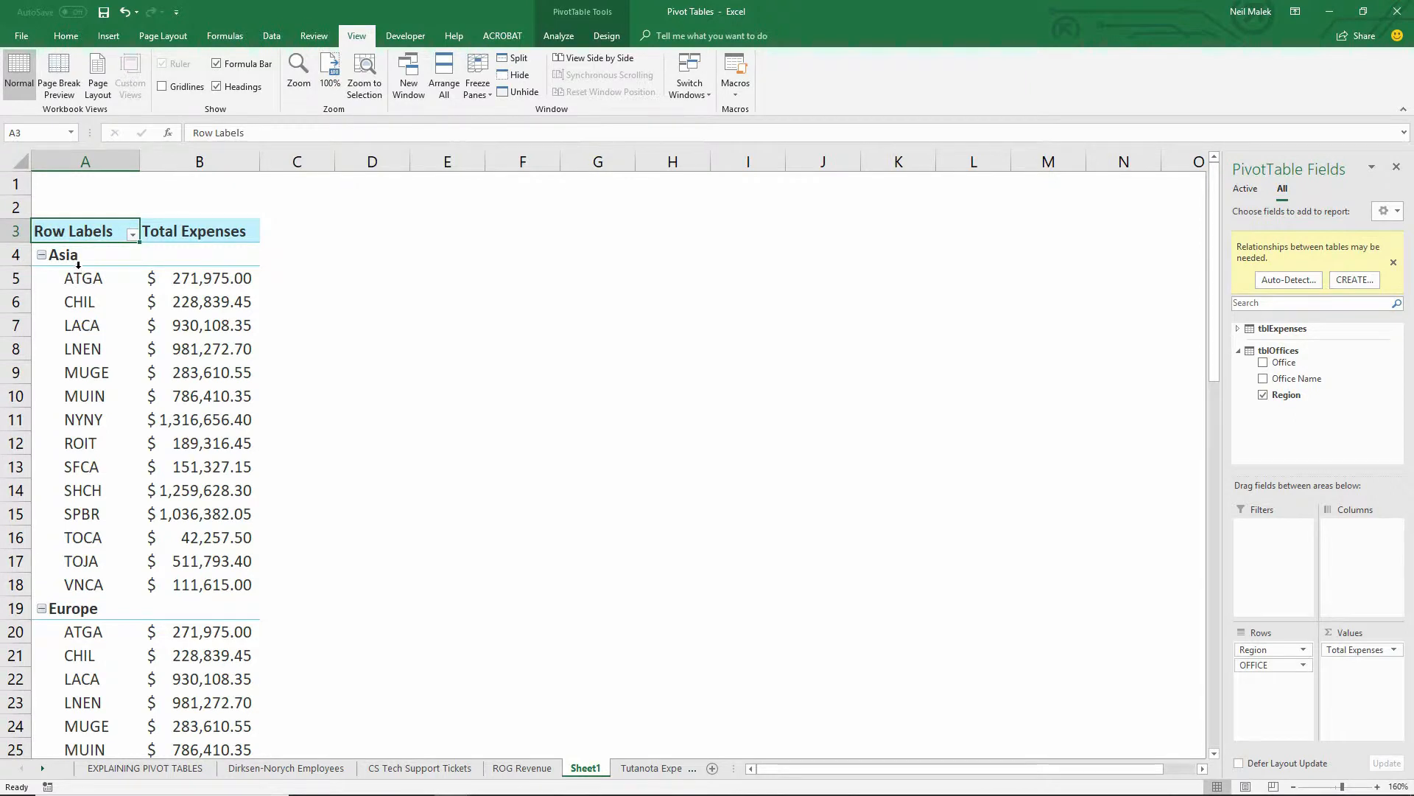
pyautogui.moveTo(83, 279)
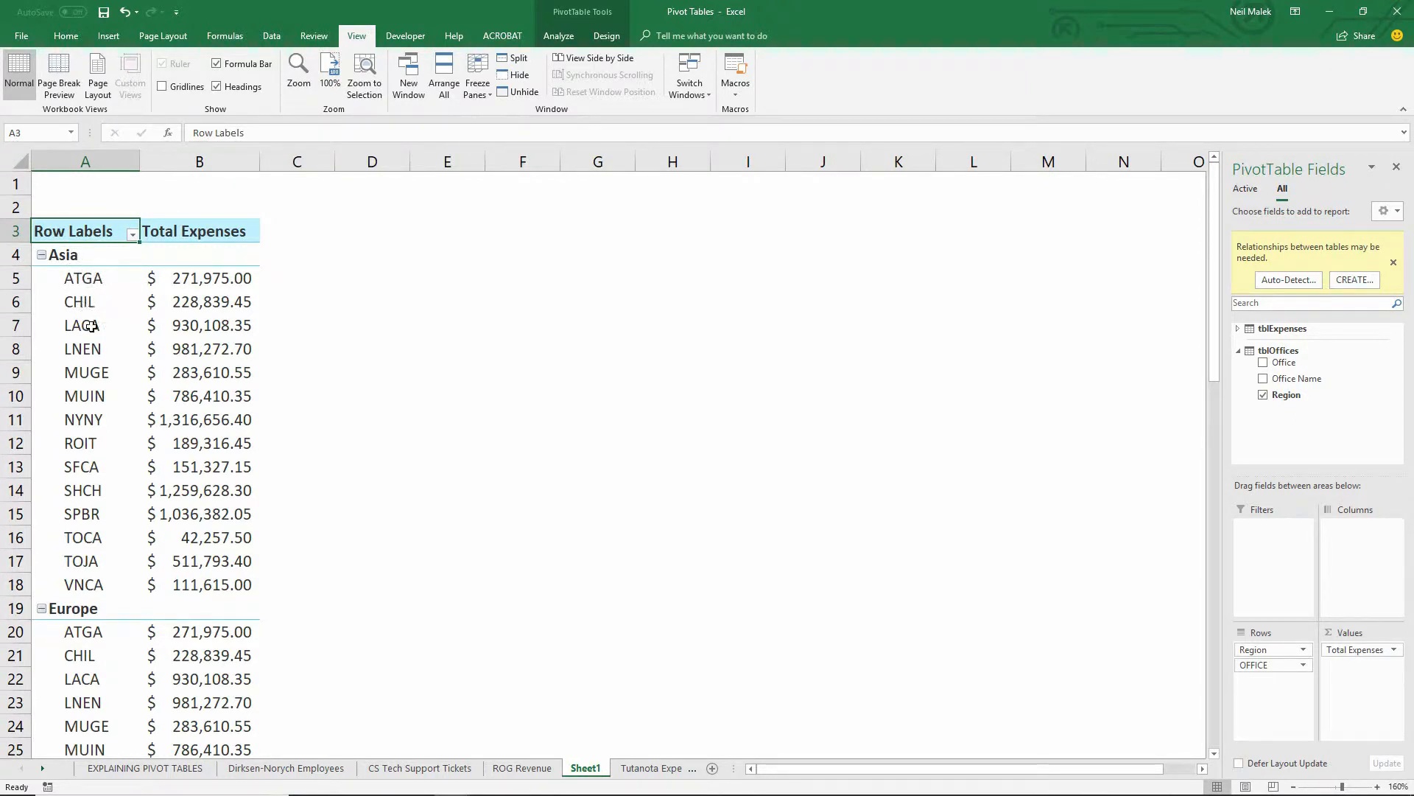
pyautogui.moveTo(82, 324)
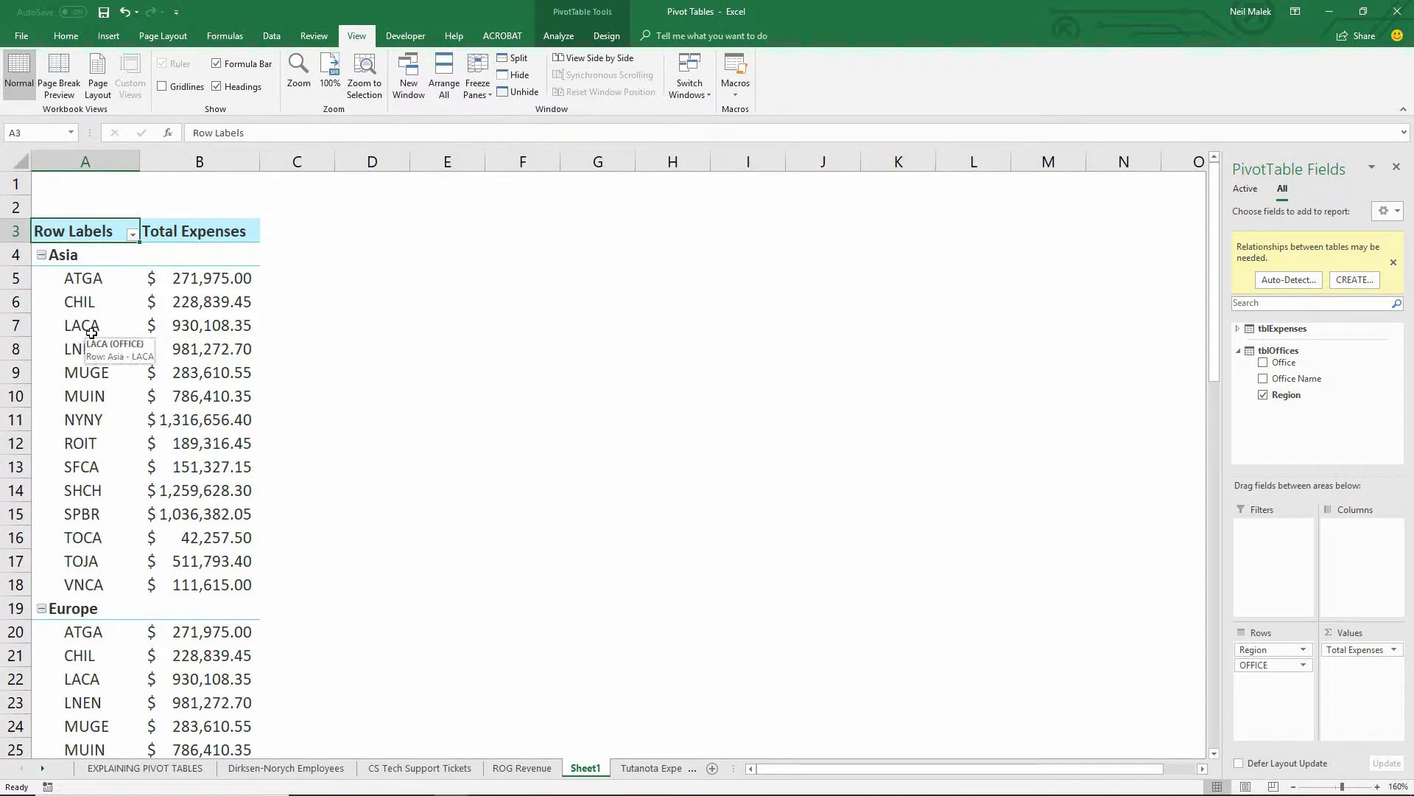
pyautogui.moveTo(167, 264)
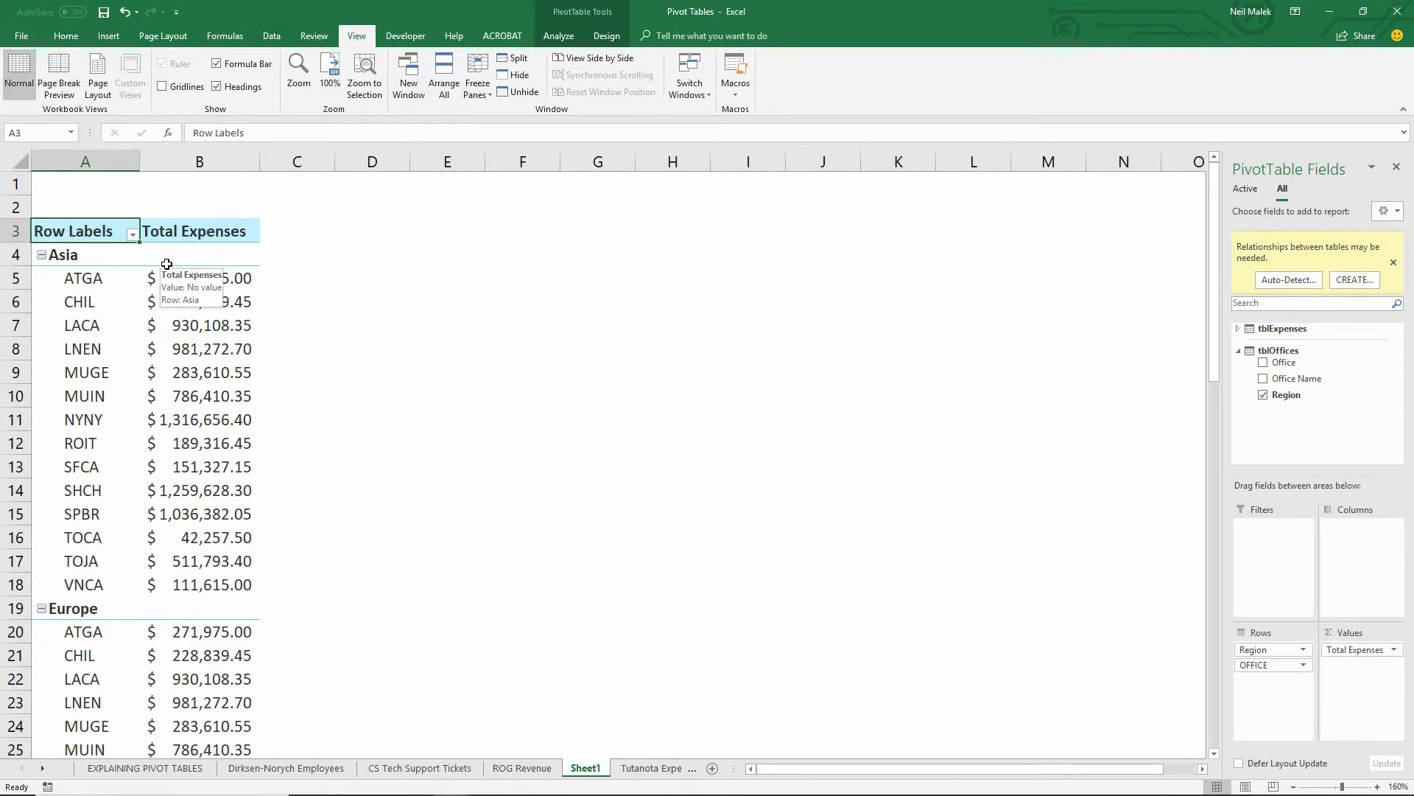
pyautogui.moveTo(115, 278)
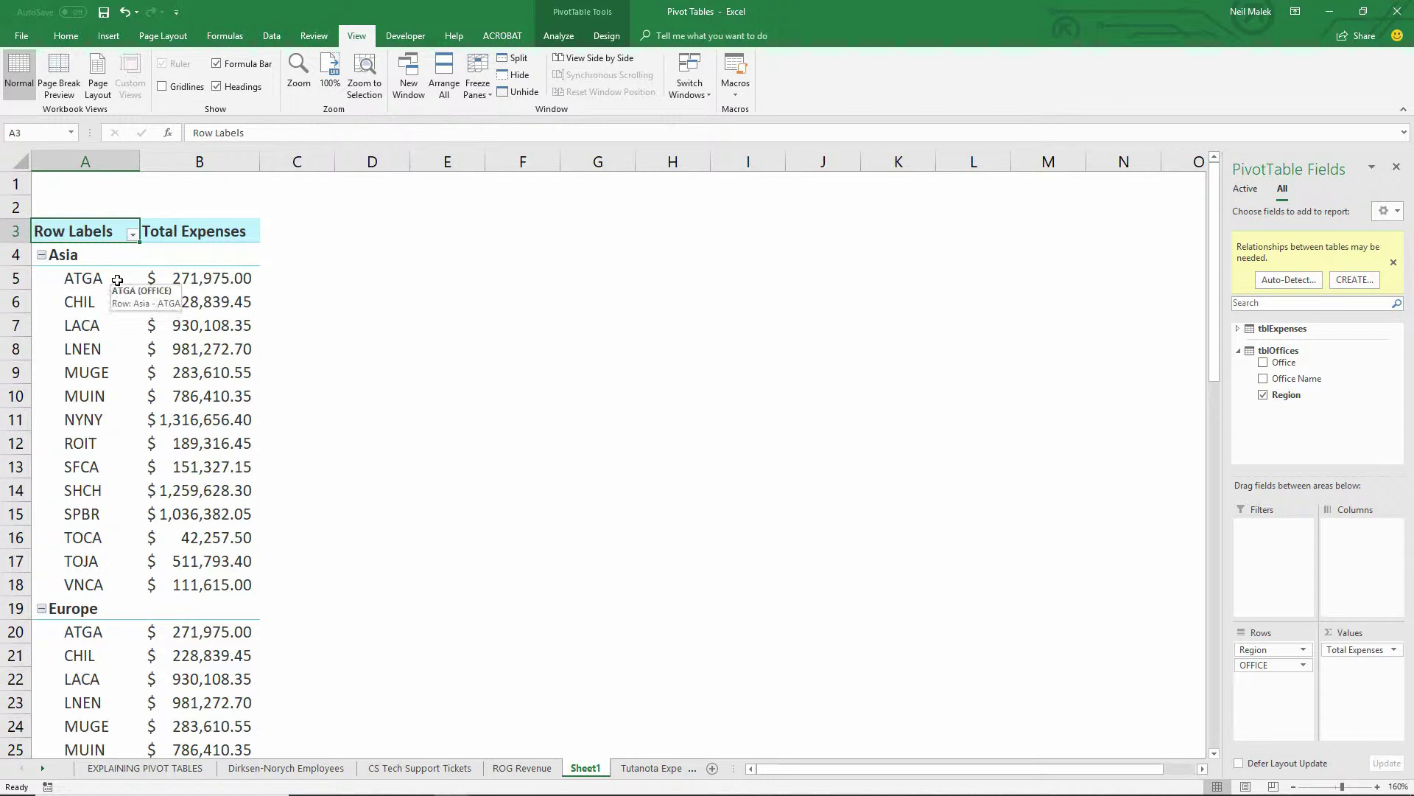
pyautogui.moveTo(1284, 264)
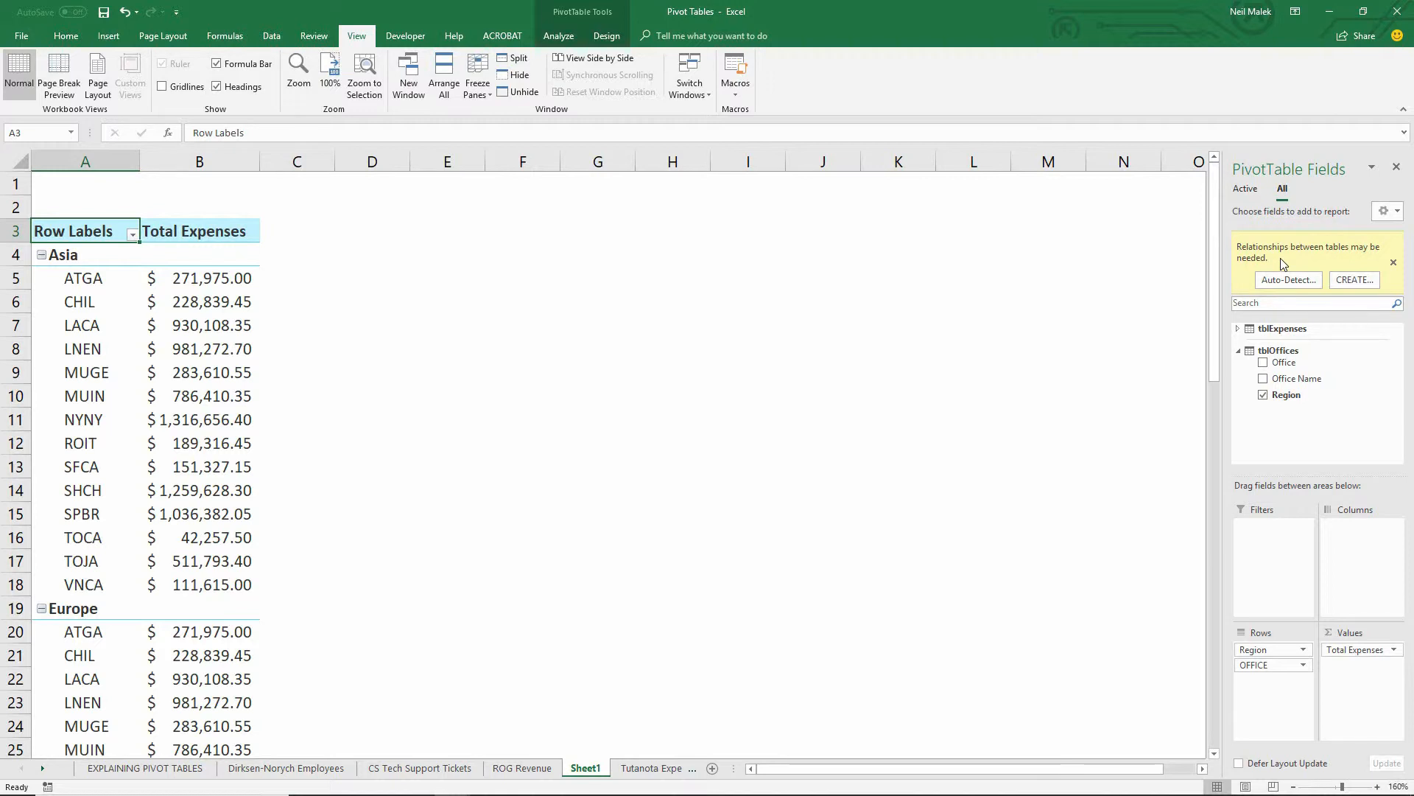
pyautogui.moveTo(1328, 252)
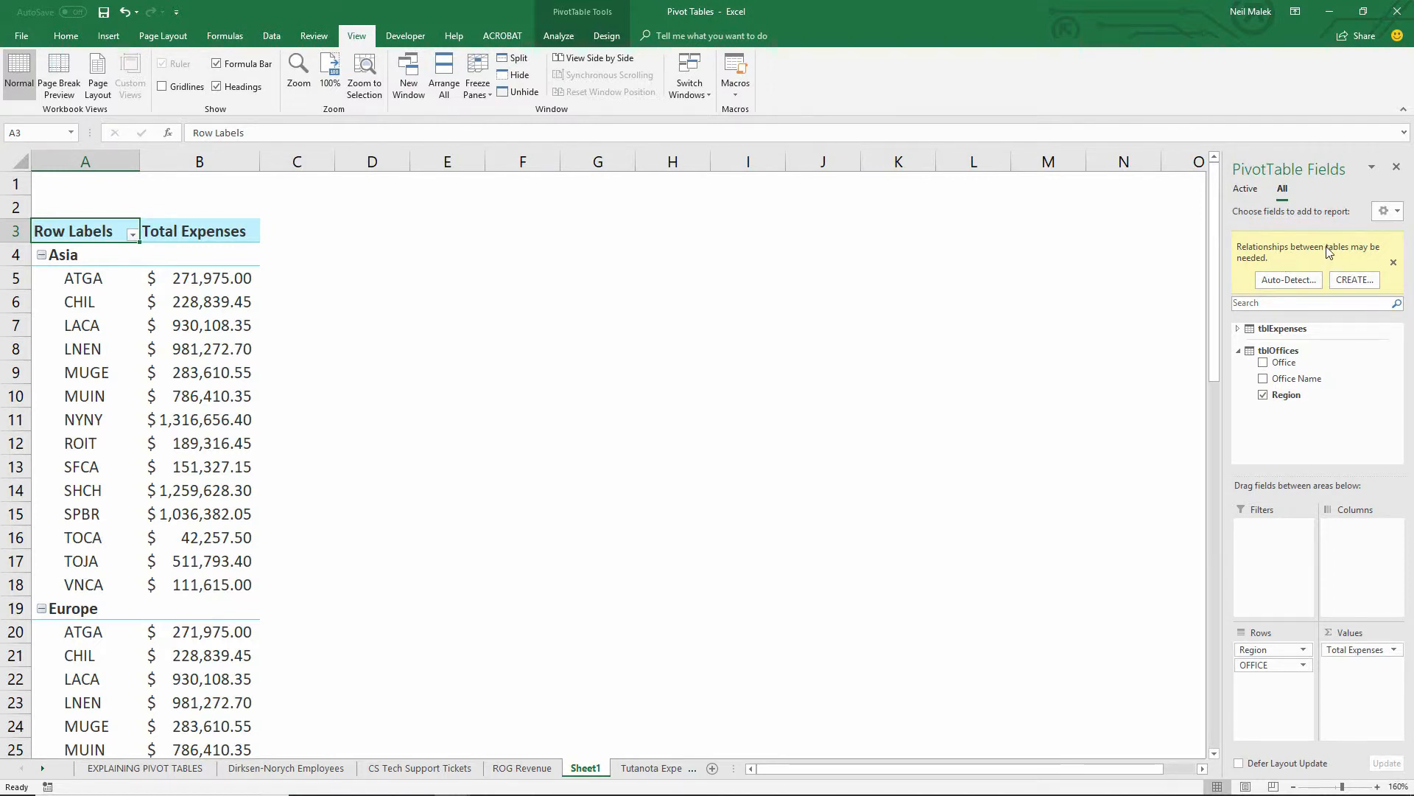
# Step: Draft a relationship from tblOffices Office to tblExpenses OFFICE
pyautogui.click(1353, 280)
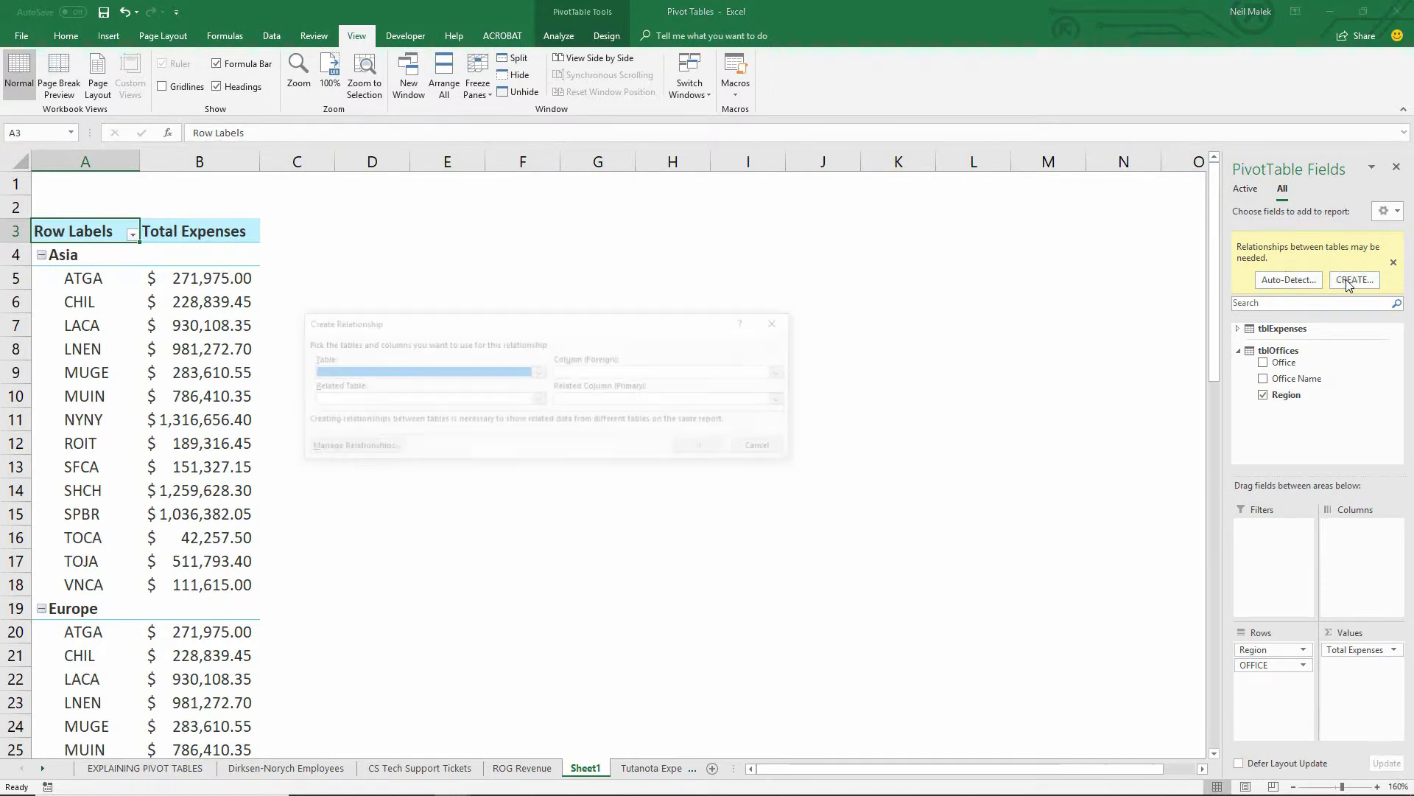
pyautogui.click(1353, 280)
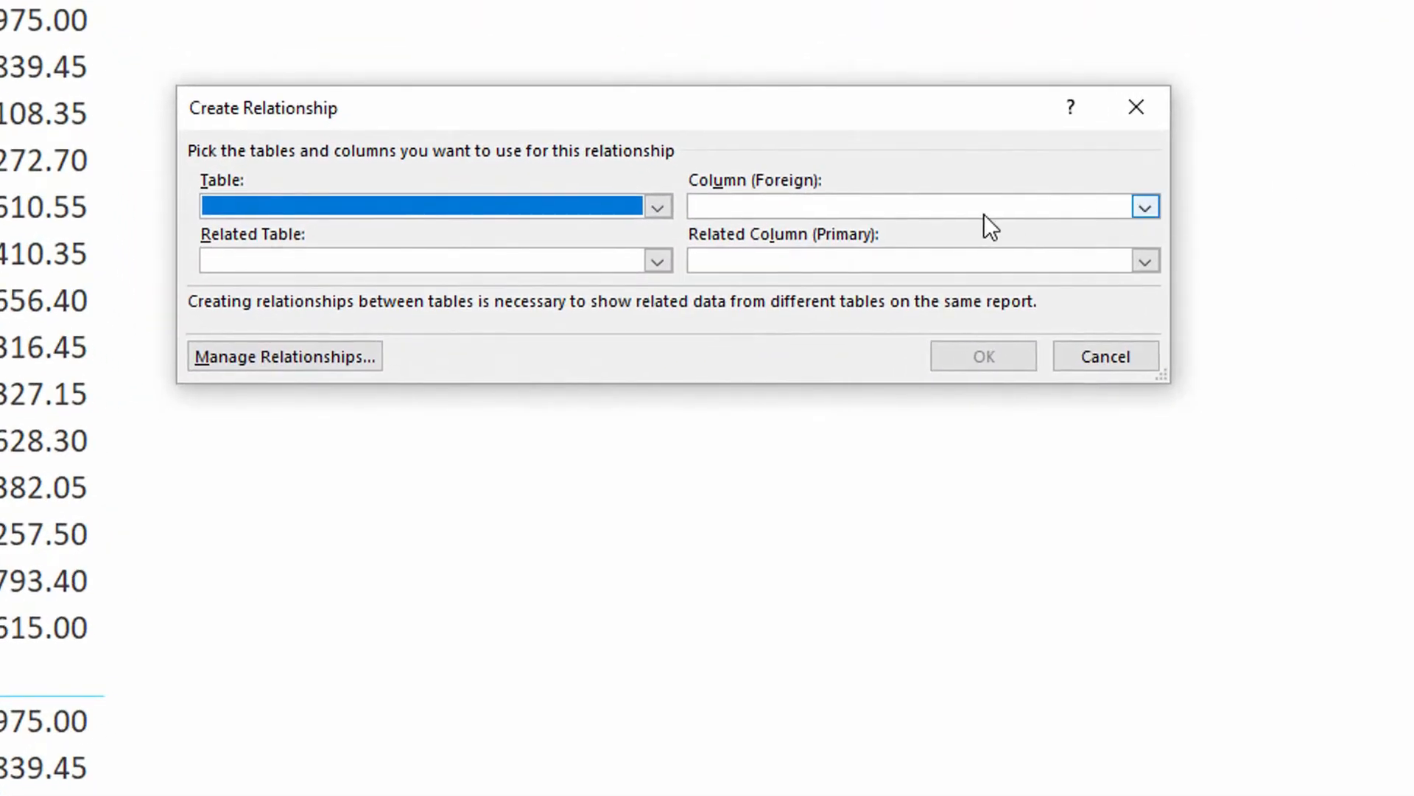
pyautogui.click(657, 206)
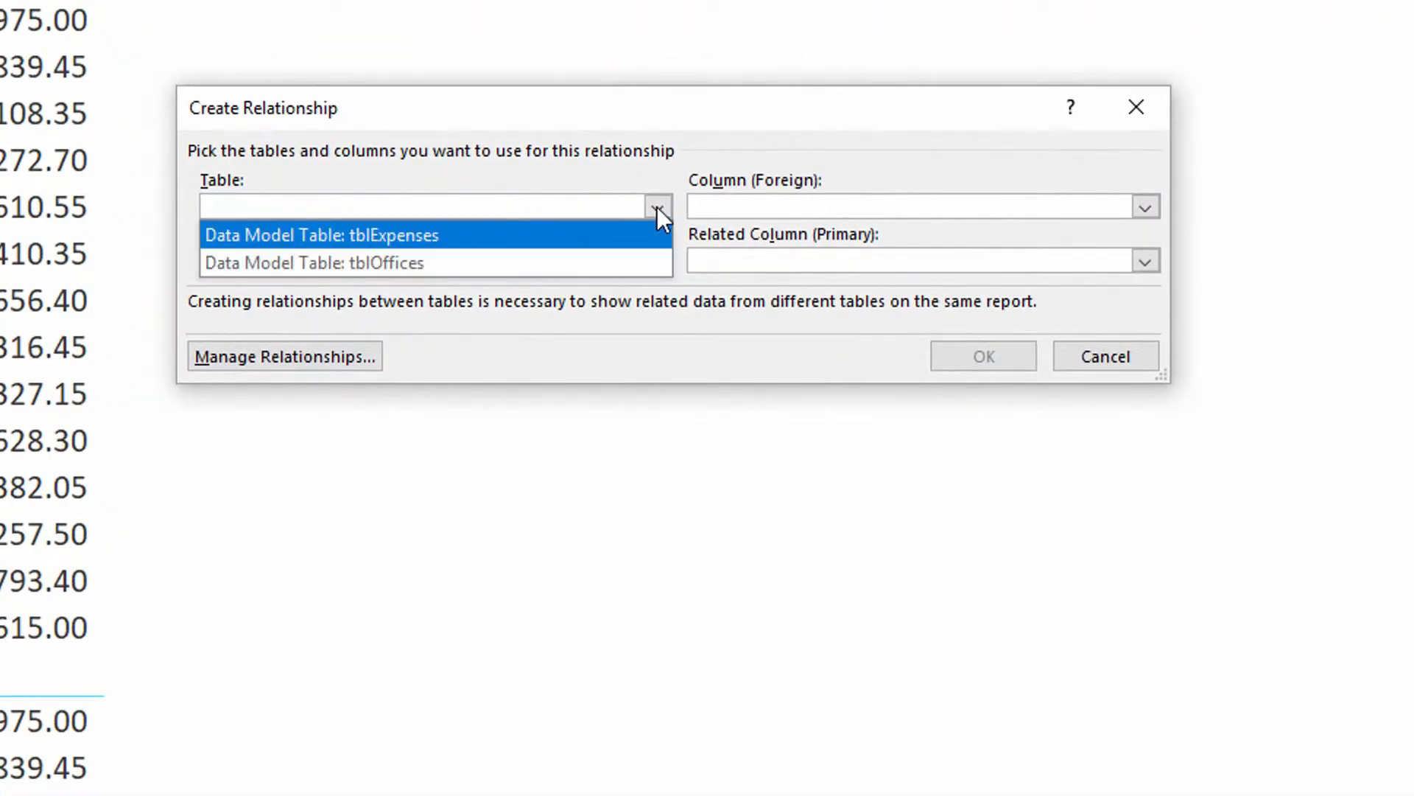
pyautogui.moveTo(541, 251)
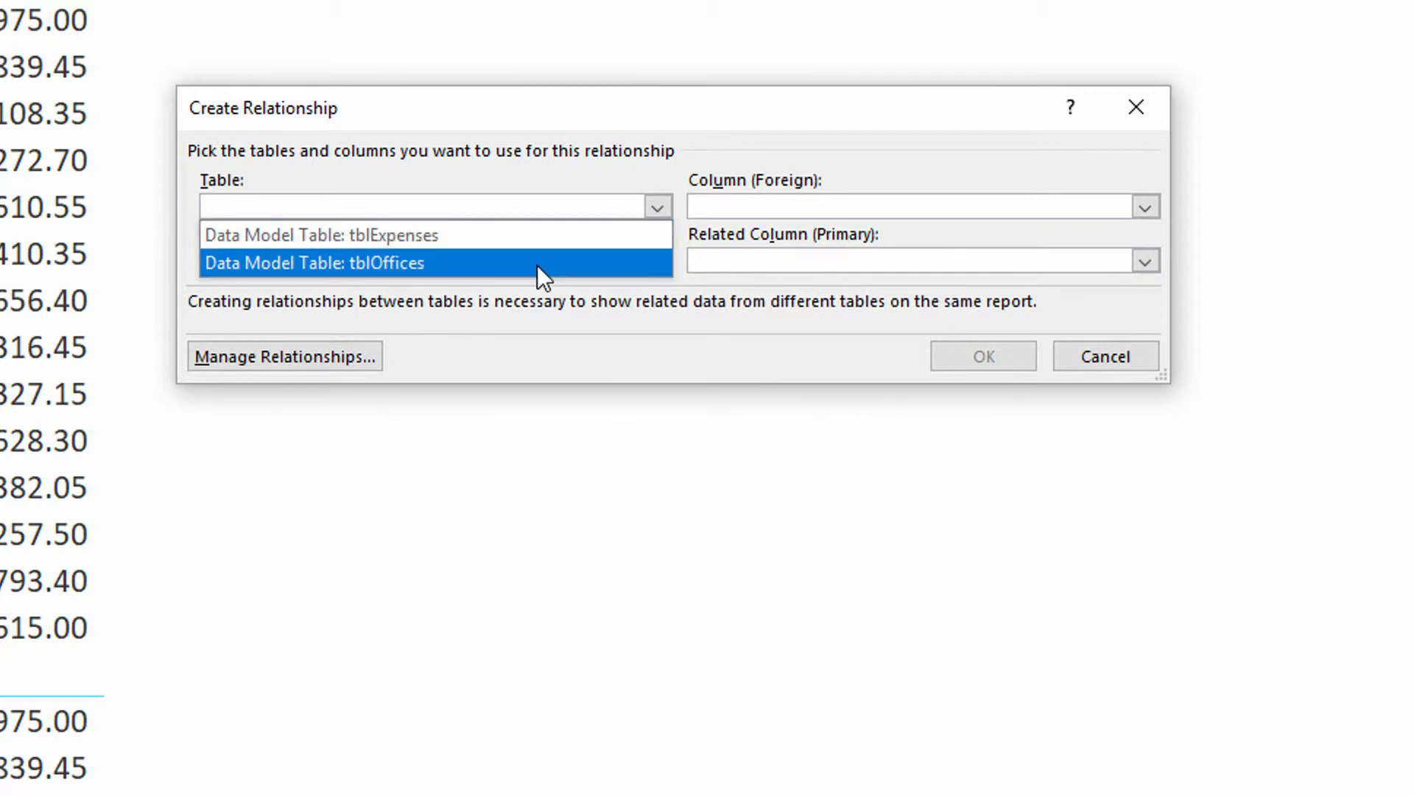
pyautogui.click(436, 263)
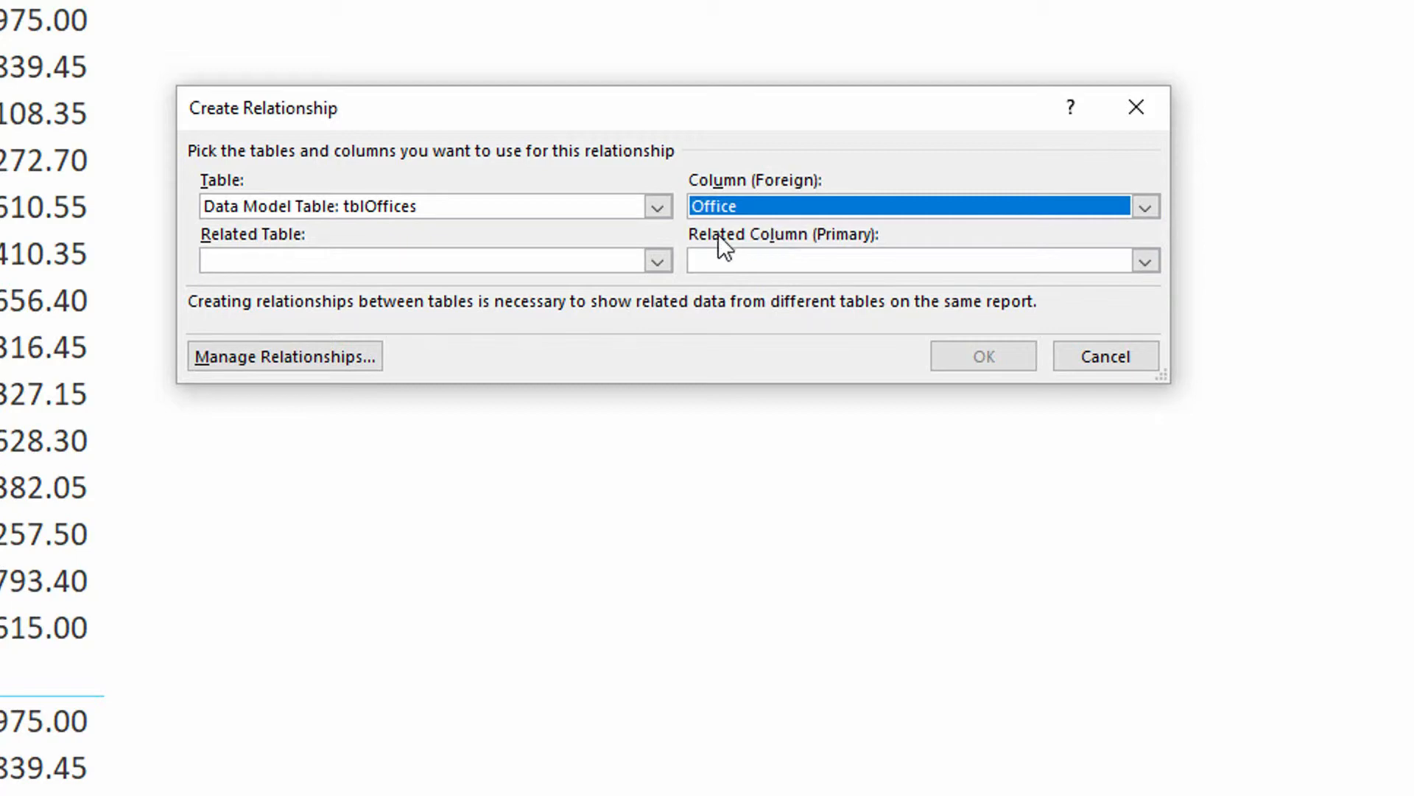
pyautogui.click(657, 260)
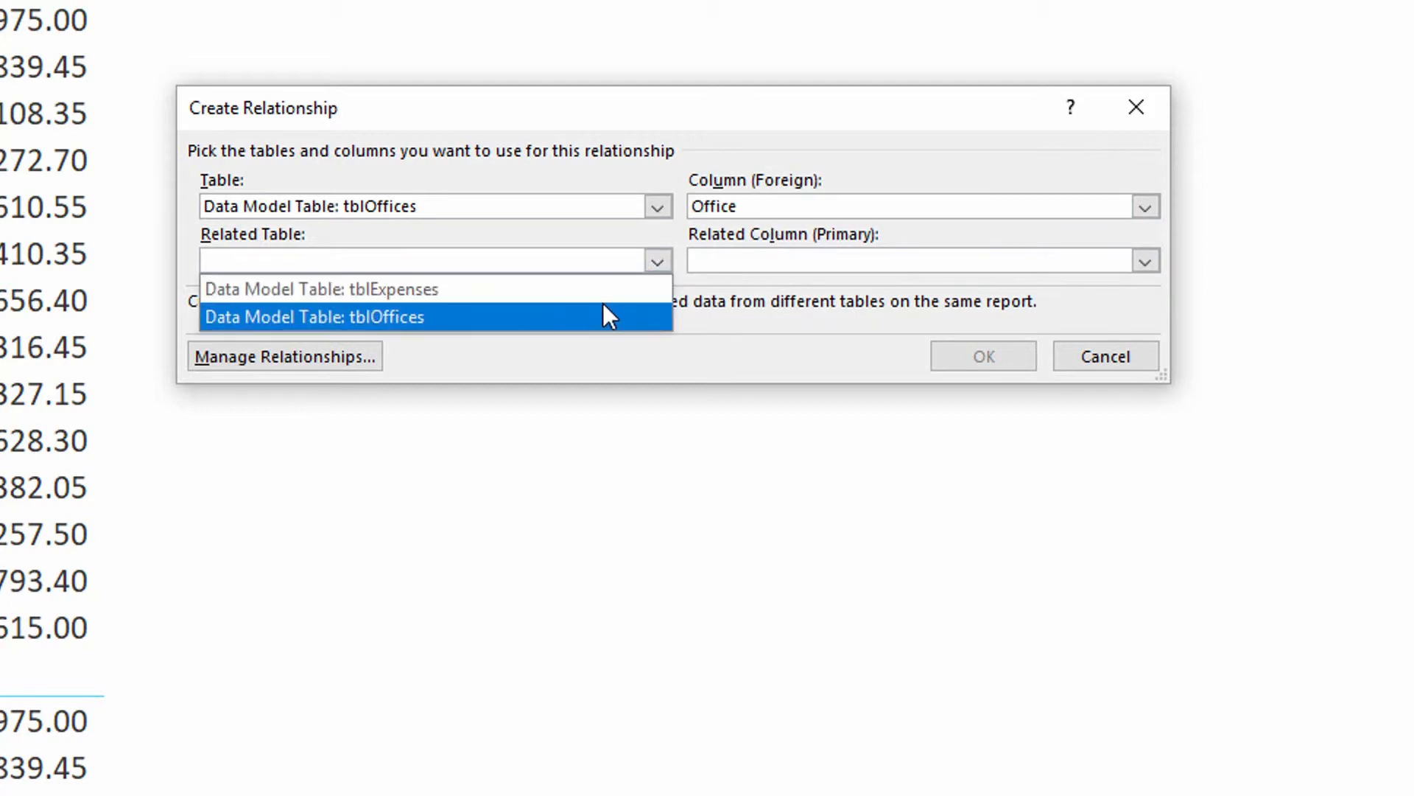
pyautogui.click(357, 289)
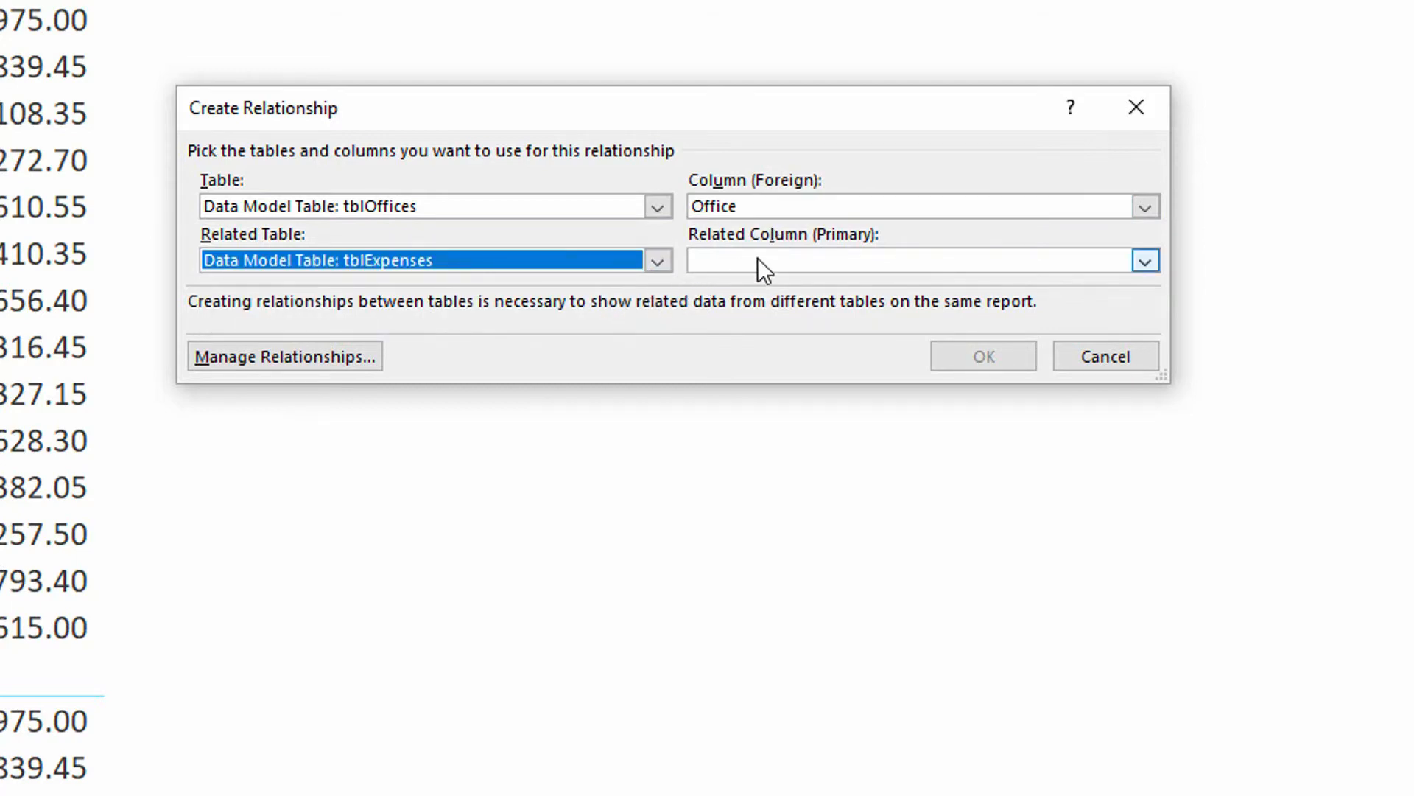
pyautogui.click(1146, 260)
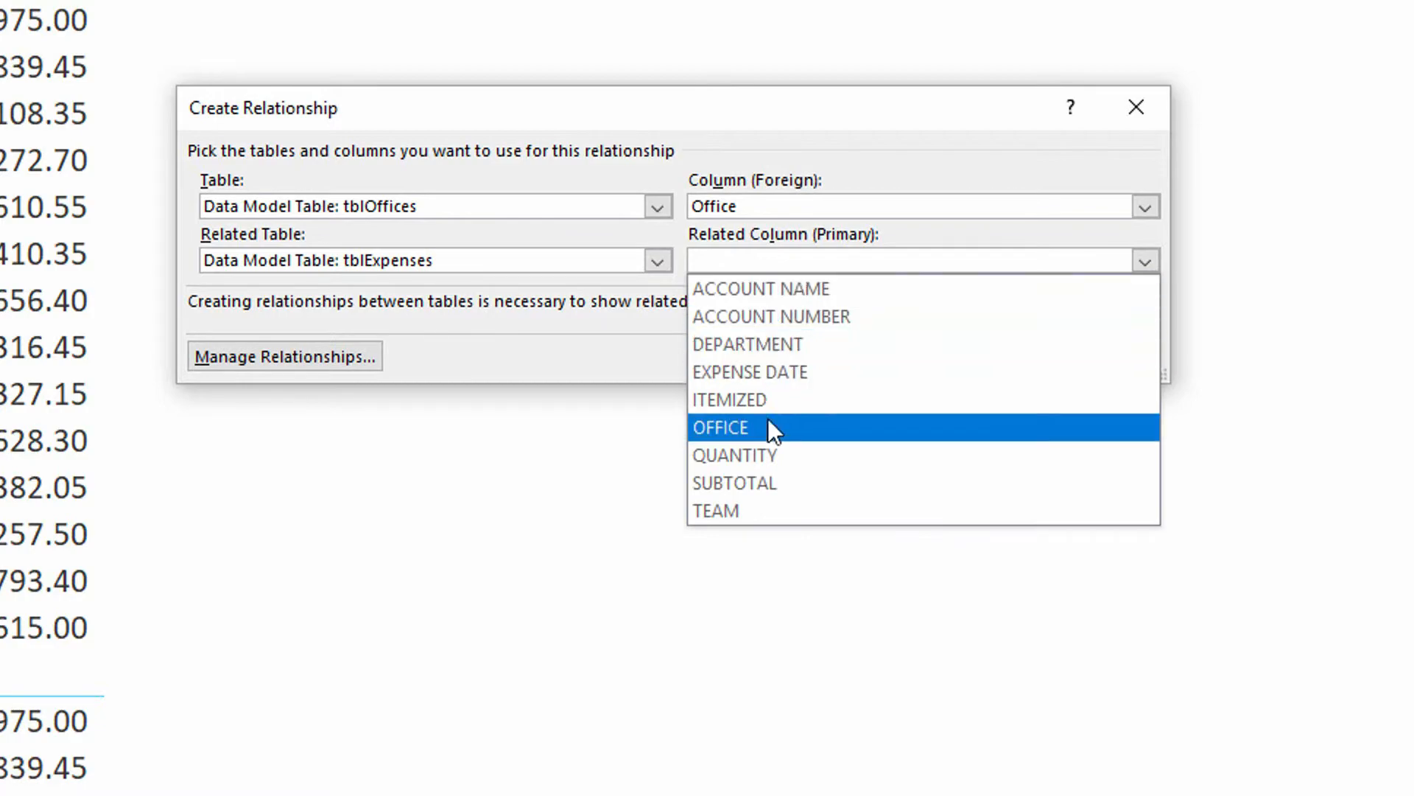
pyautogui.click(721, 427)
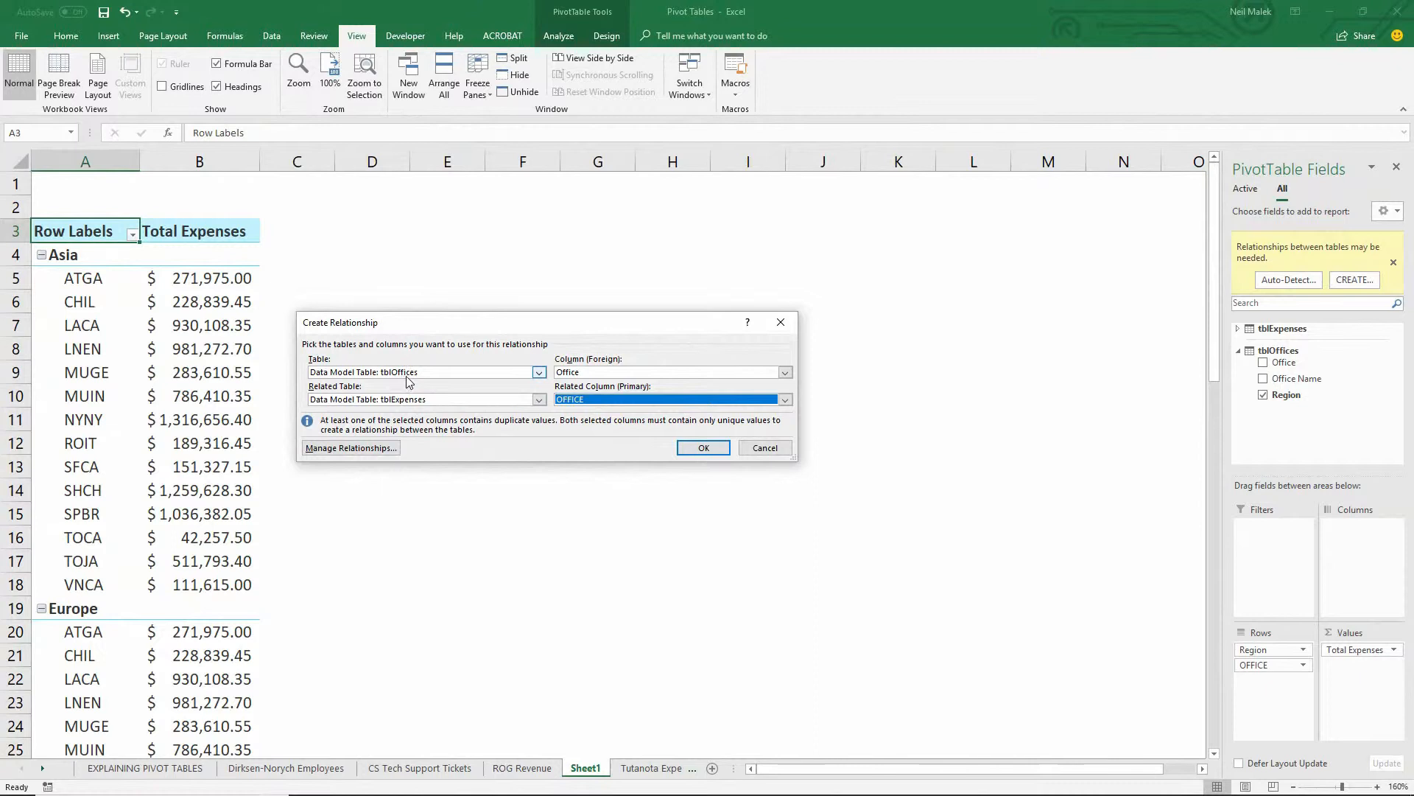
pyautogui.moveTo(420, 382)
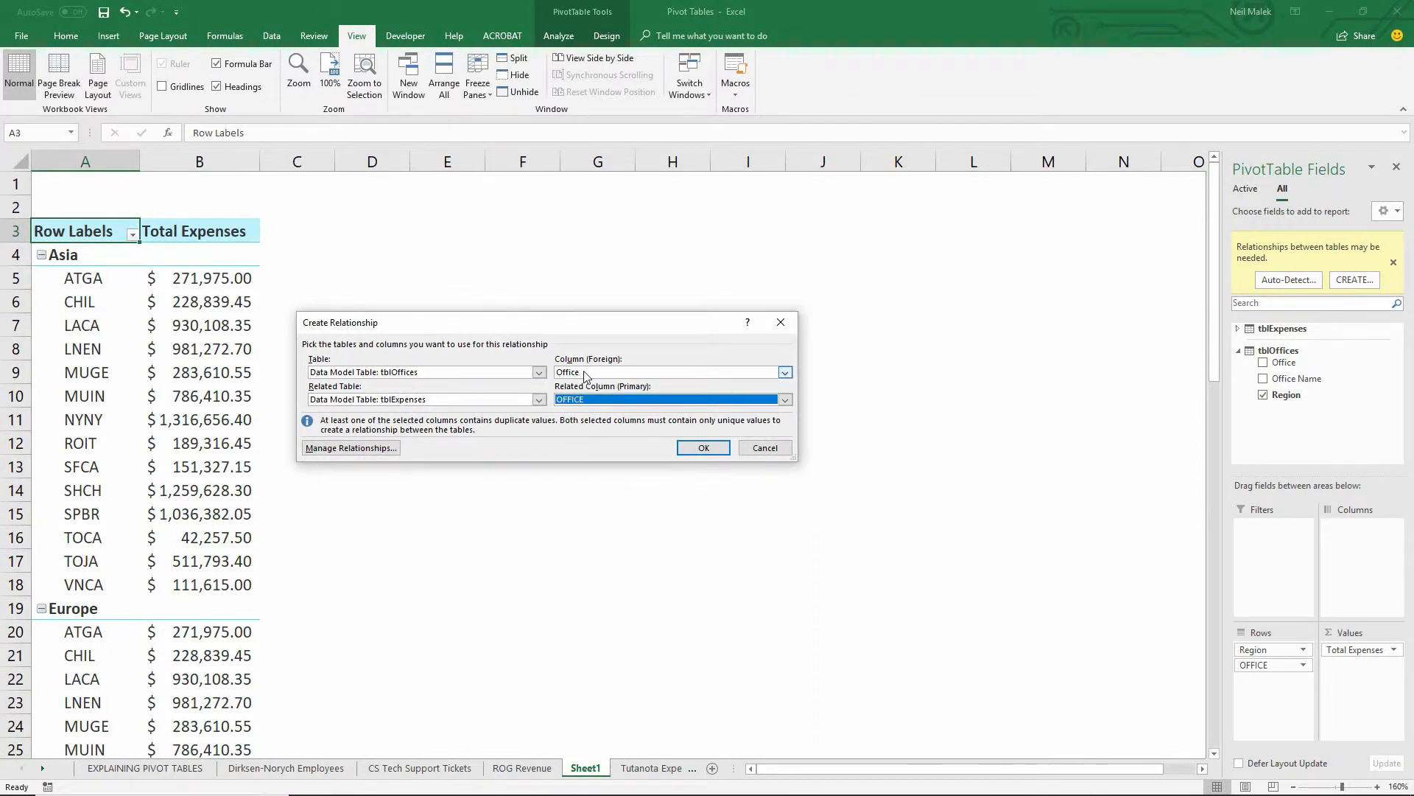
pyautogui.moveTo(395, 411)
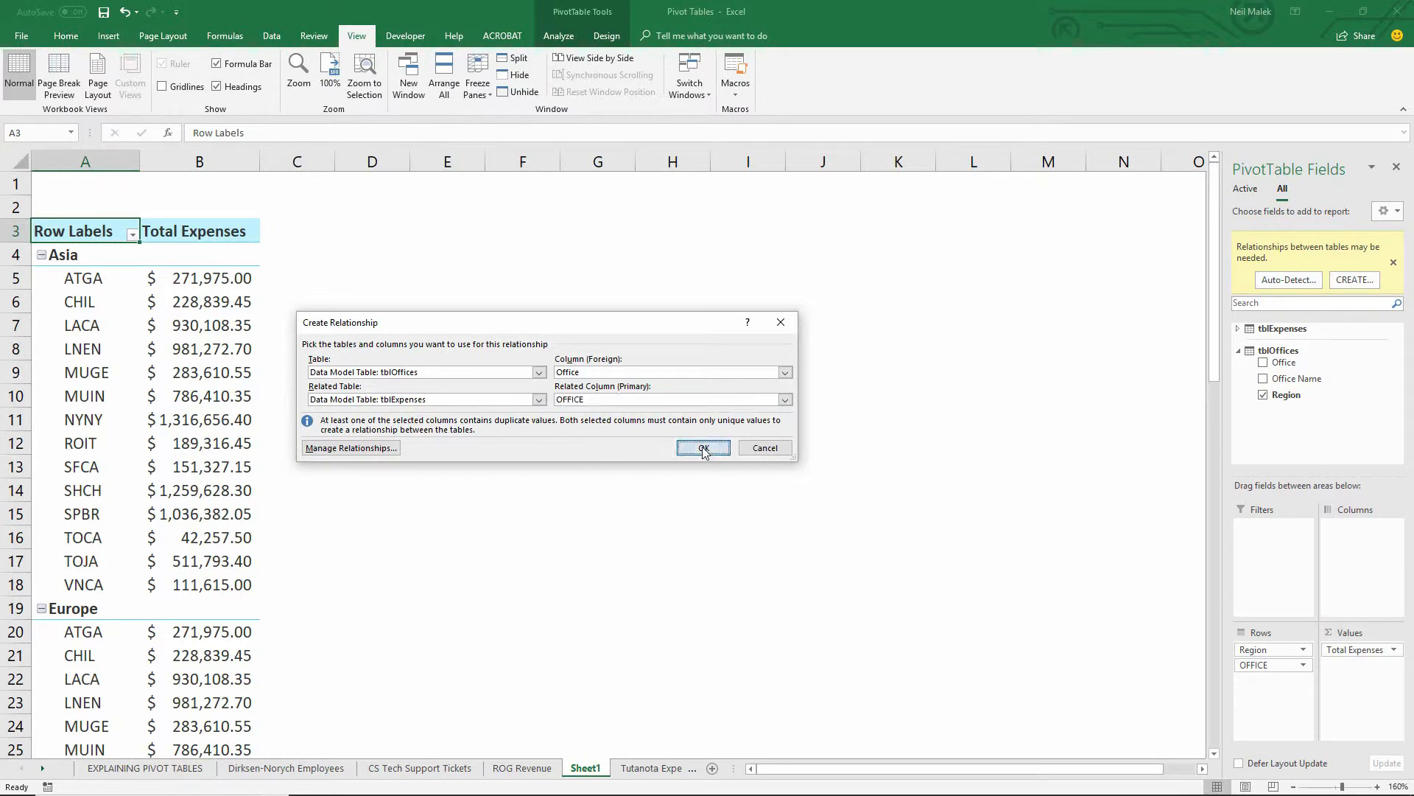
# Step: Confirm the relationship so each office sits under its region, and check the CHIL total
pyautogui.click(702, 448)
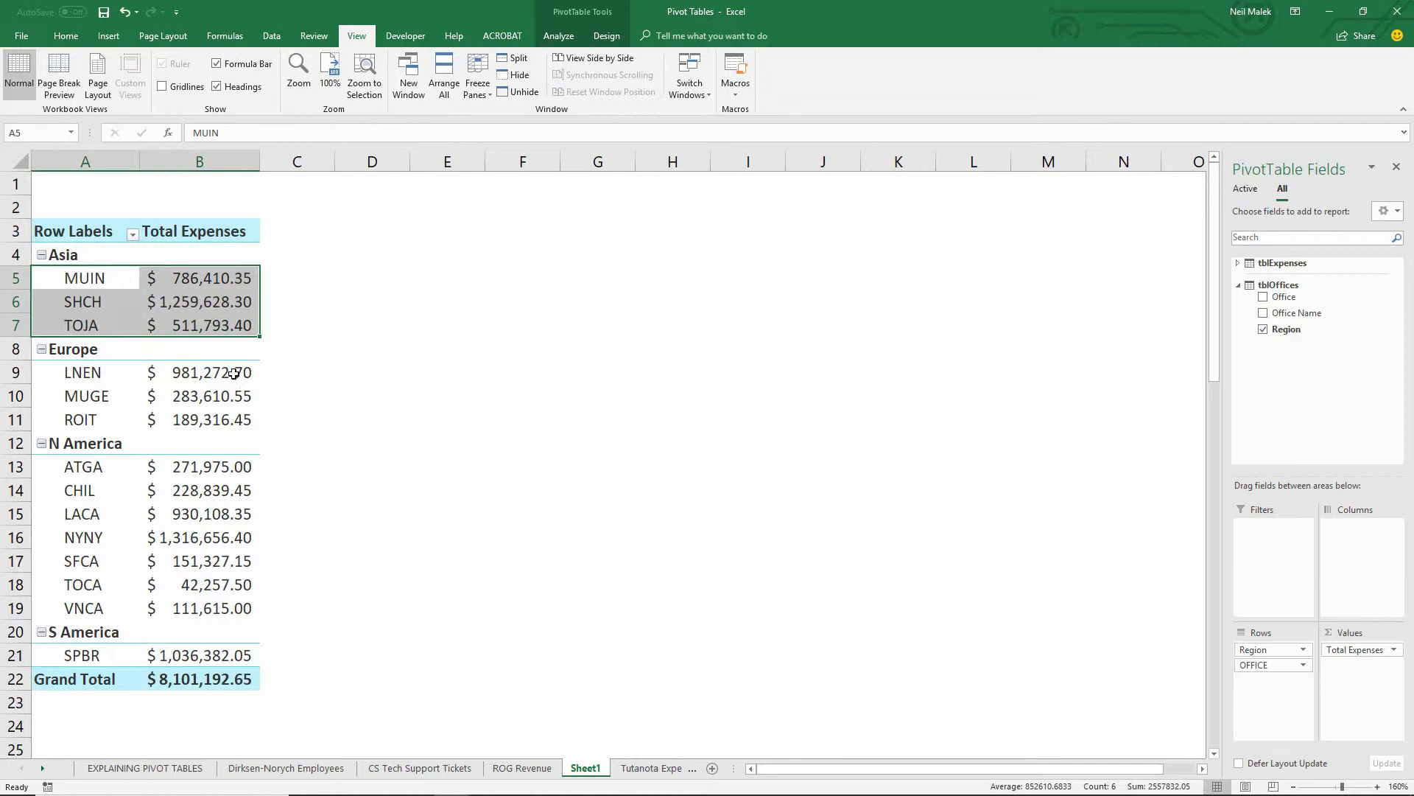
pyautogui.moveTo(230, 372)
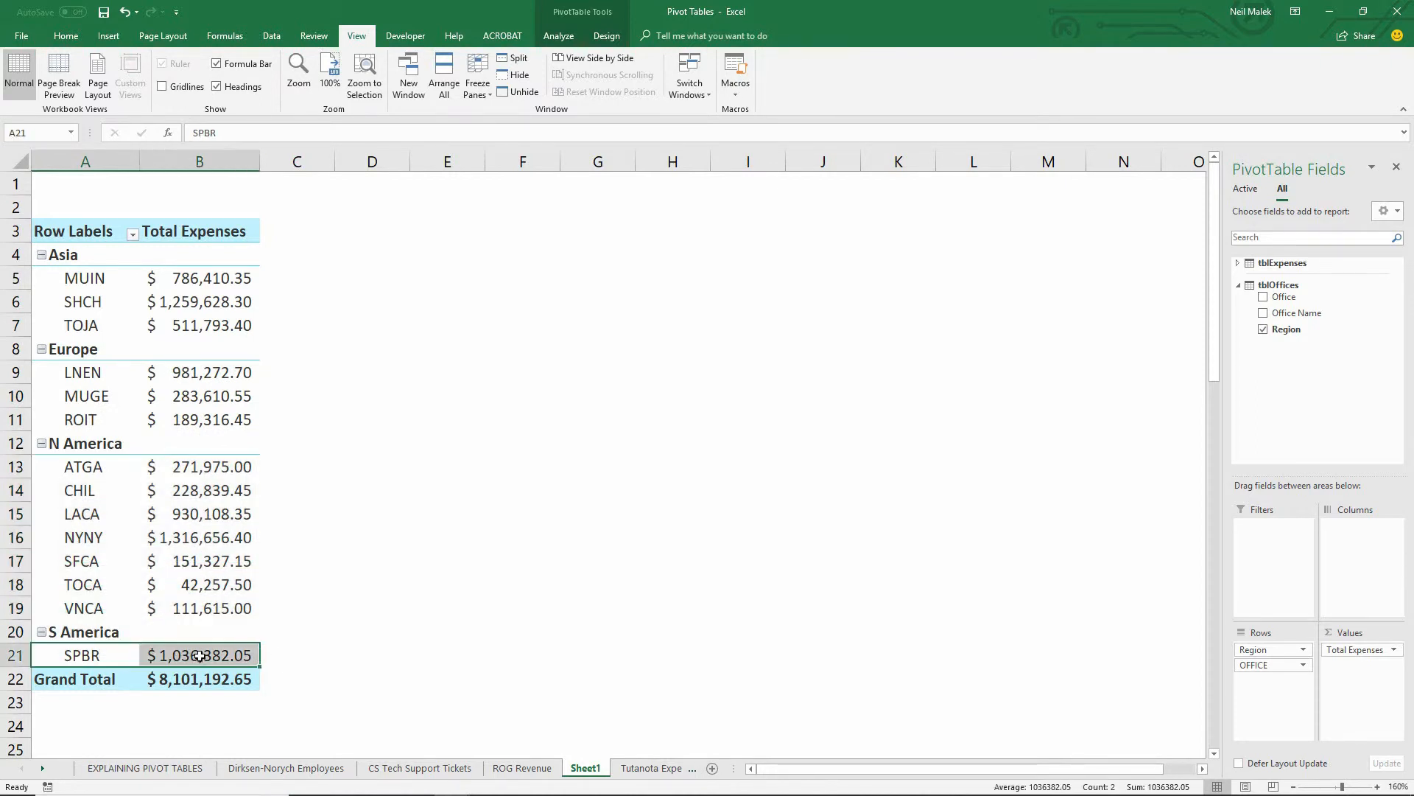
pyautogui.moveTo(290, 601)
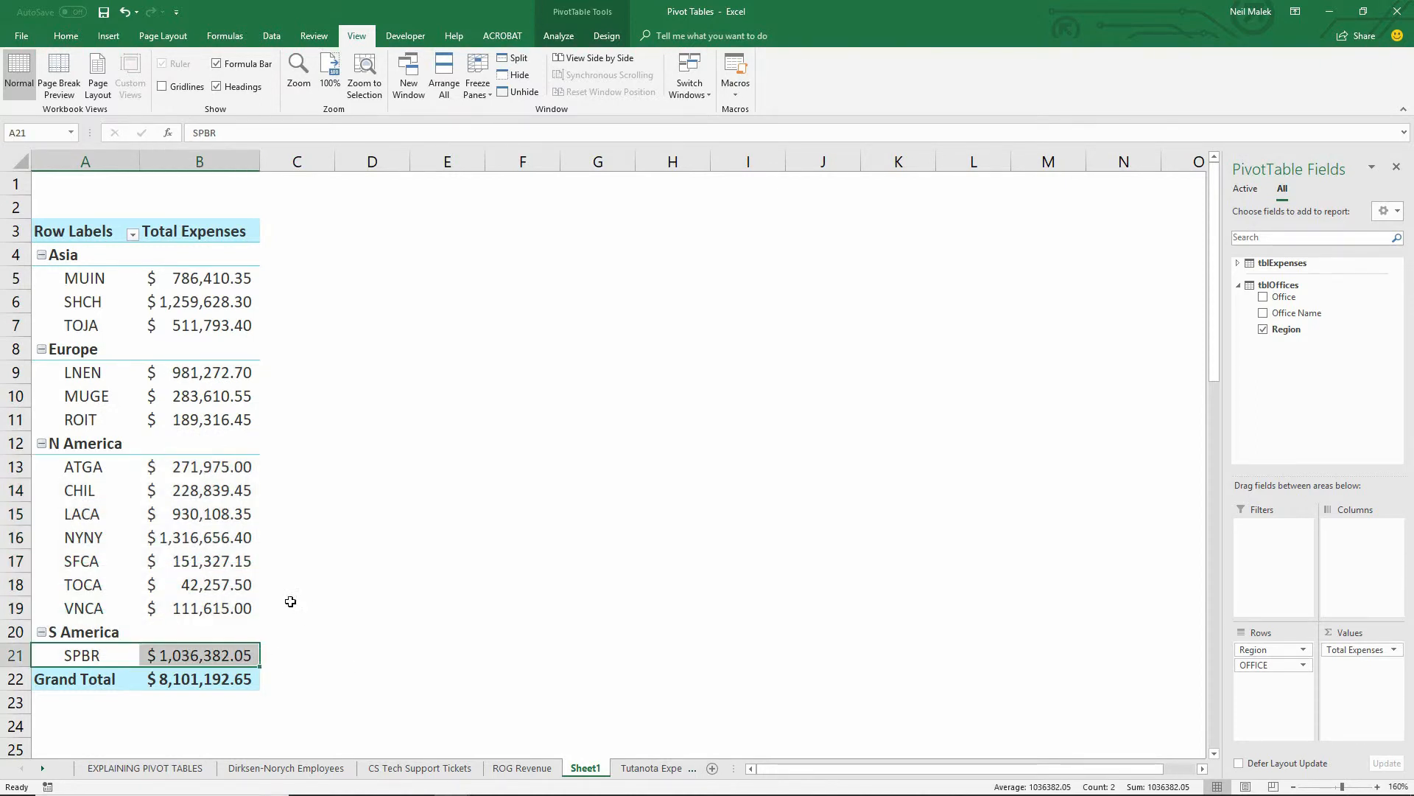
pyautogui.click(199, 489)
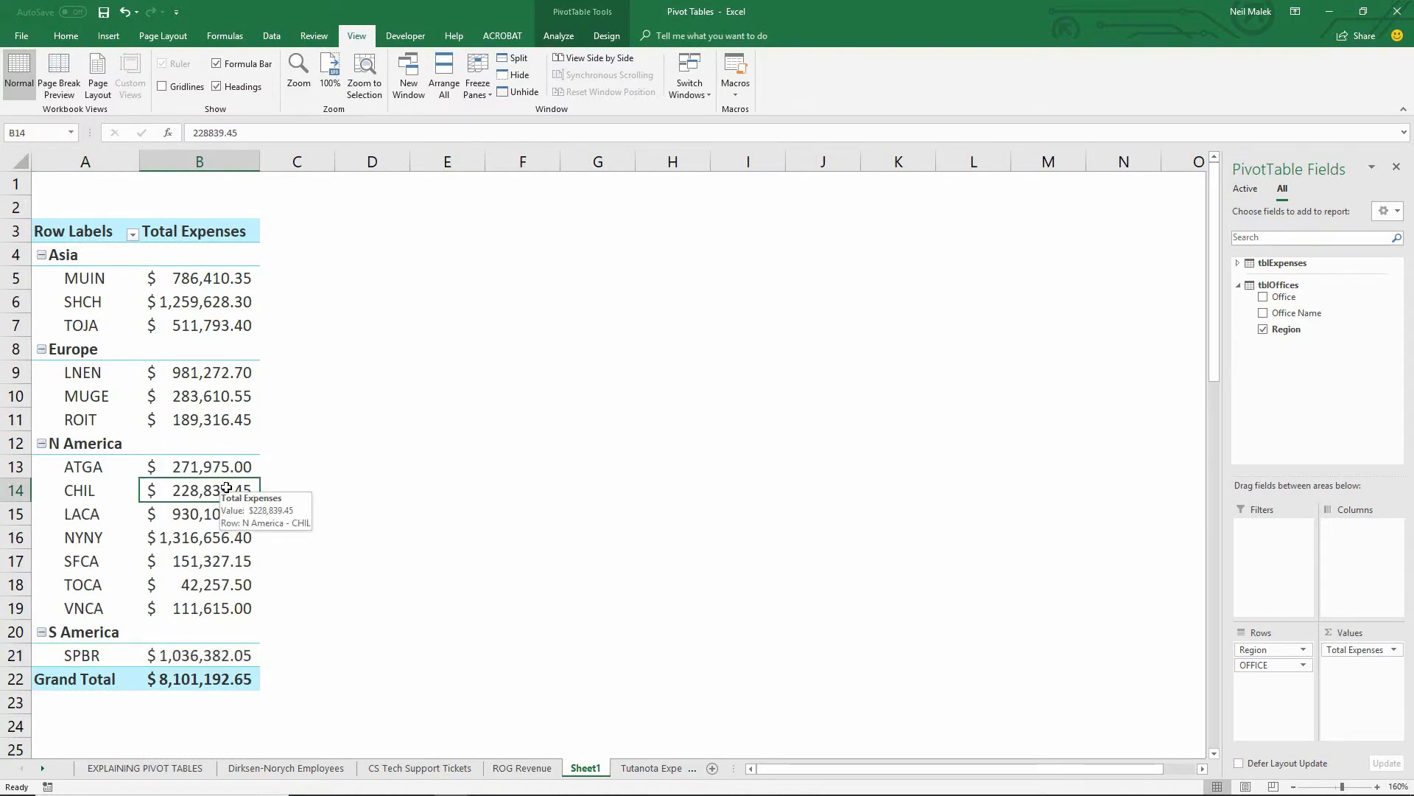
pyautogui.moveTo(408, 496)
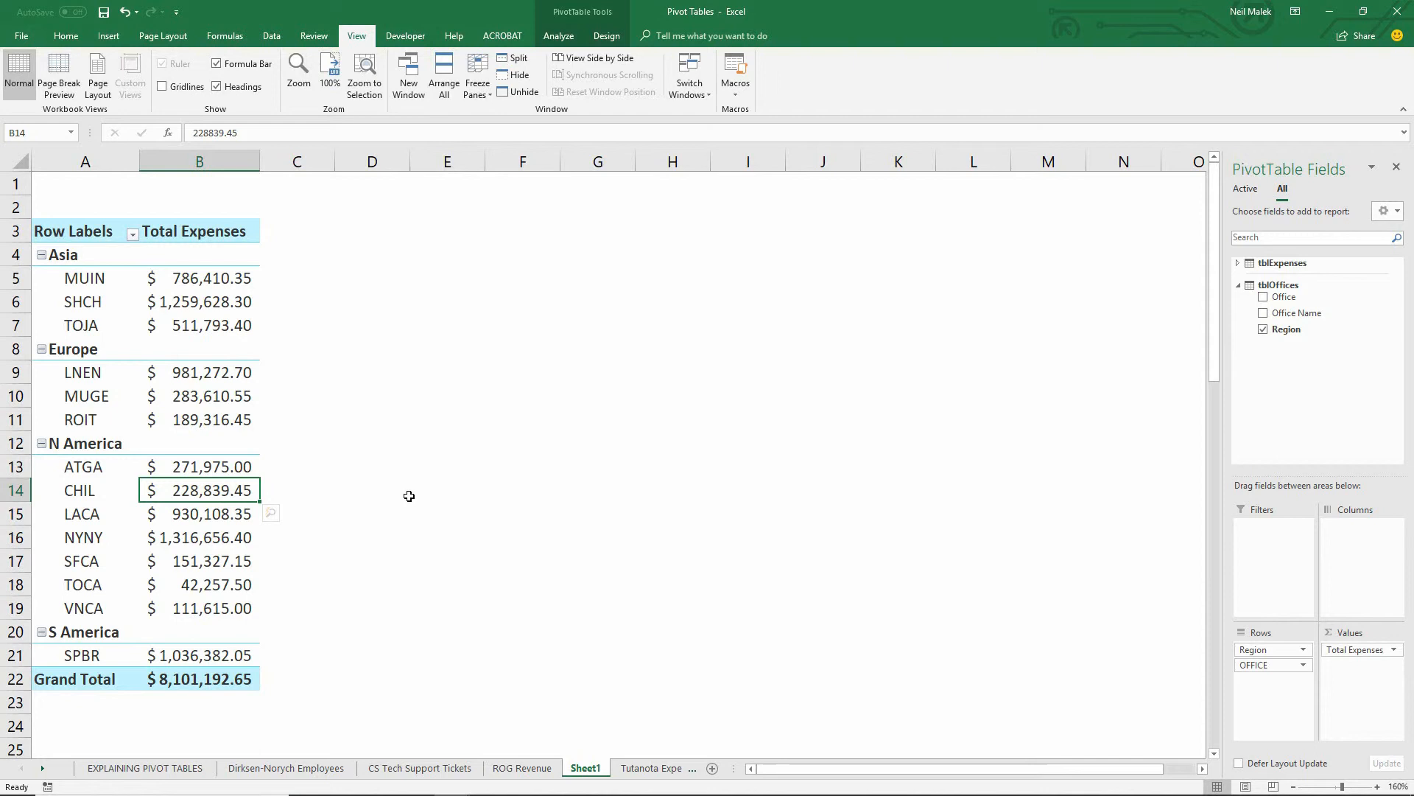